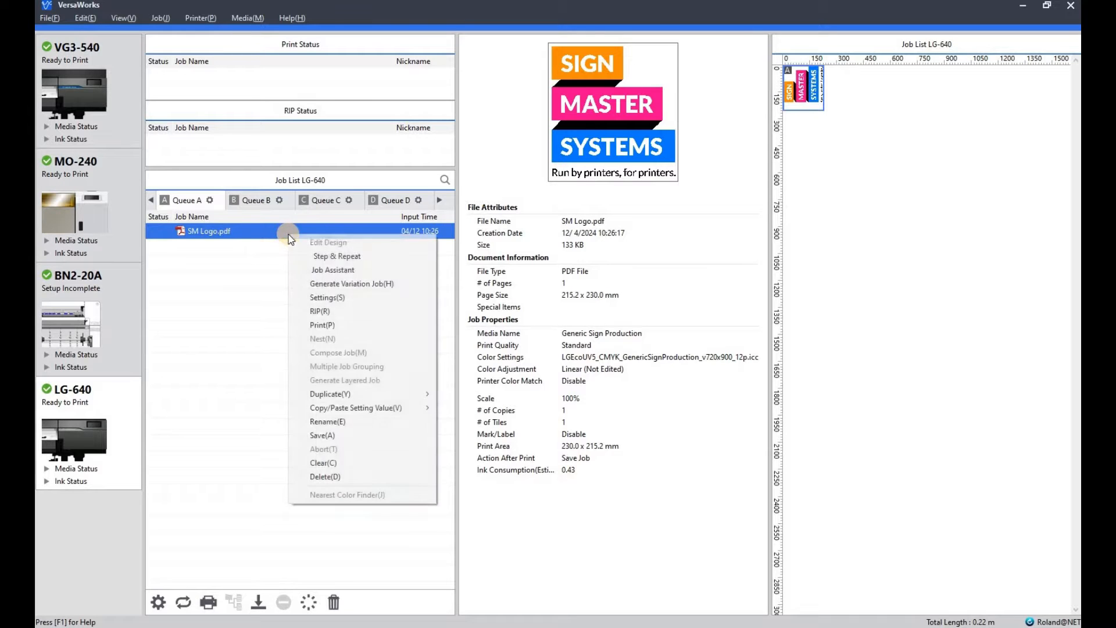
mouse_move(331, 270)
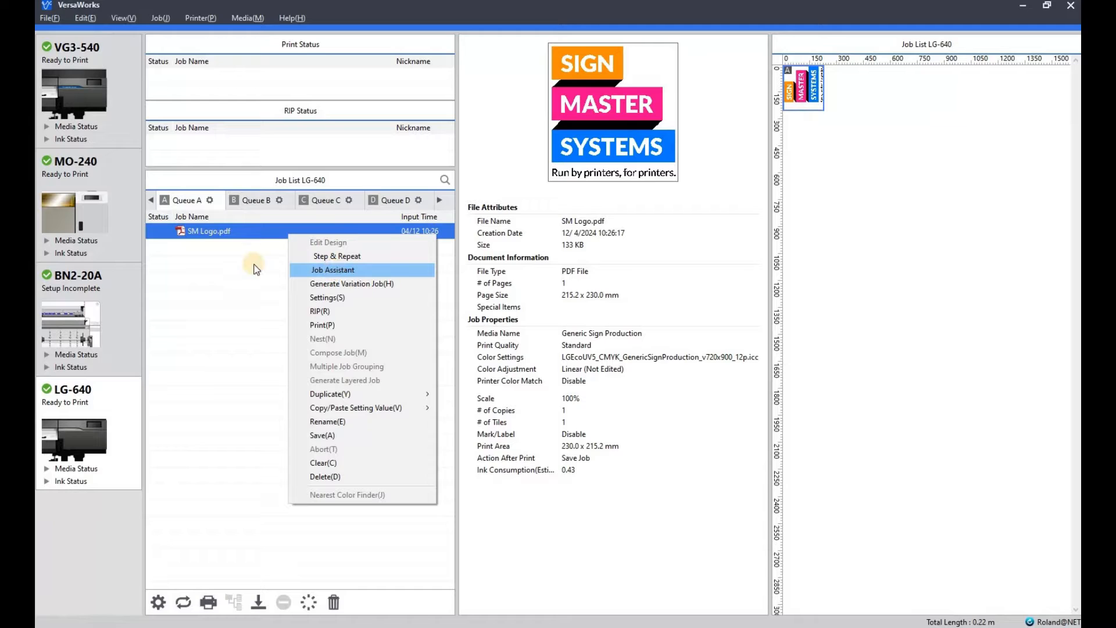
- Open the SM Logo.pdf job from Queue A in the Job Assistant for editing
left_click(208, 230)
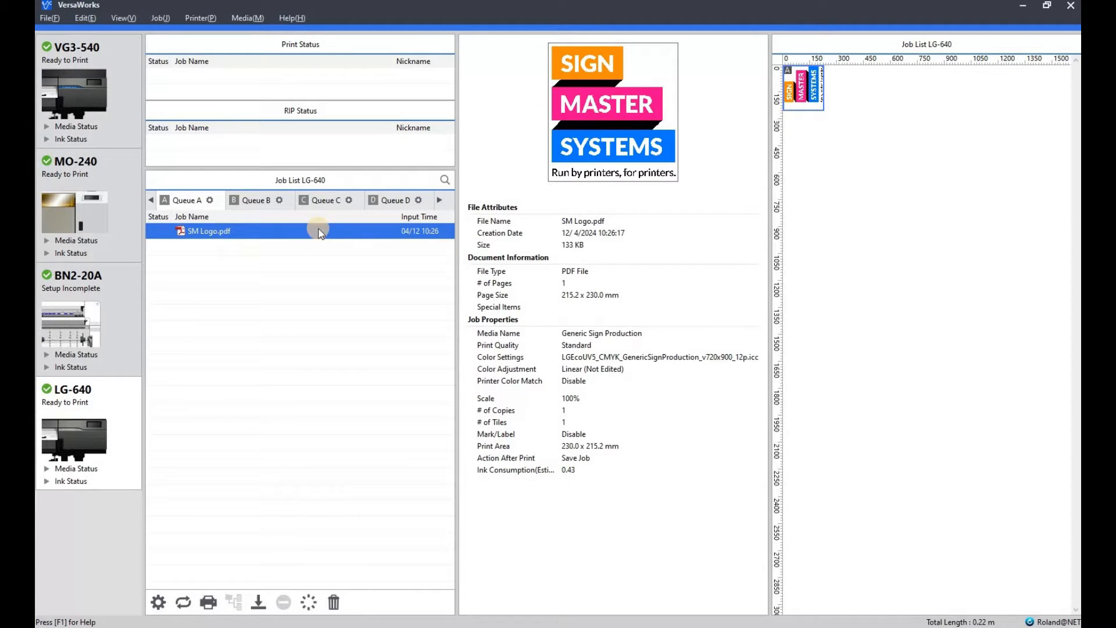
left_click_drag(319, 230, 363, 271)
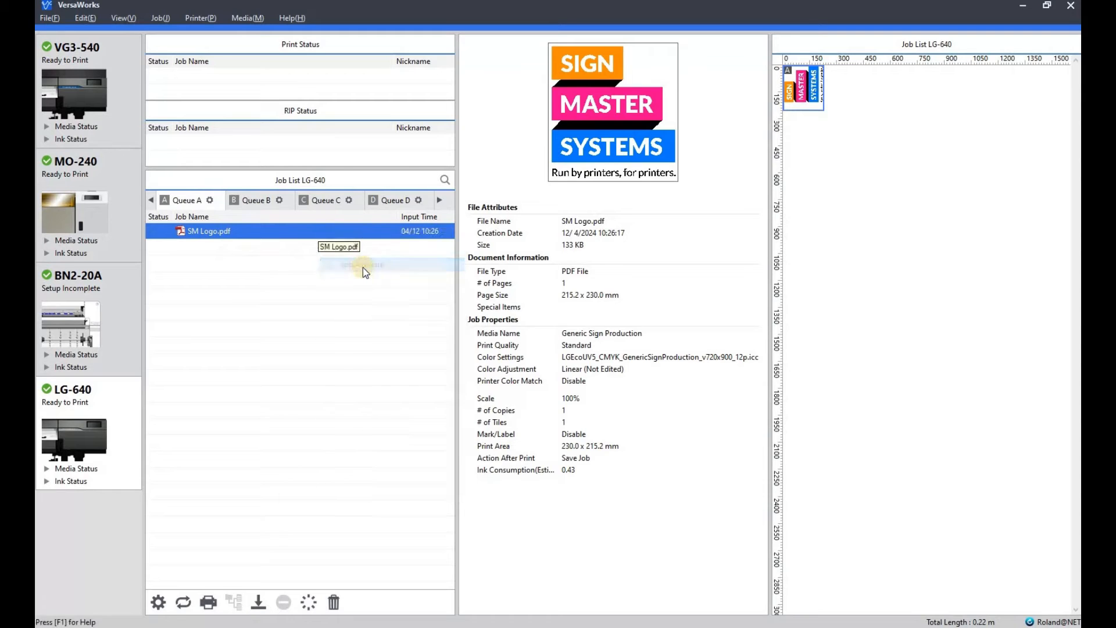
double_click(208, 230)
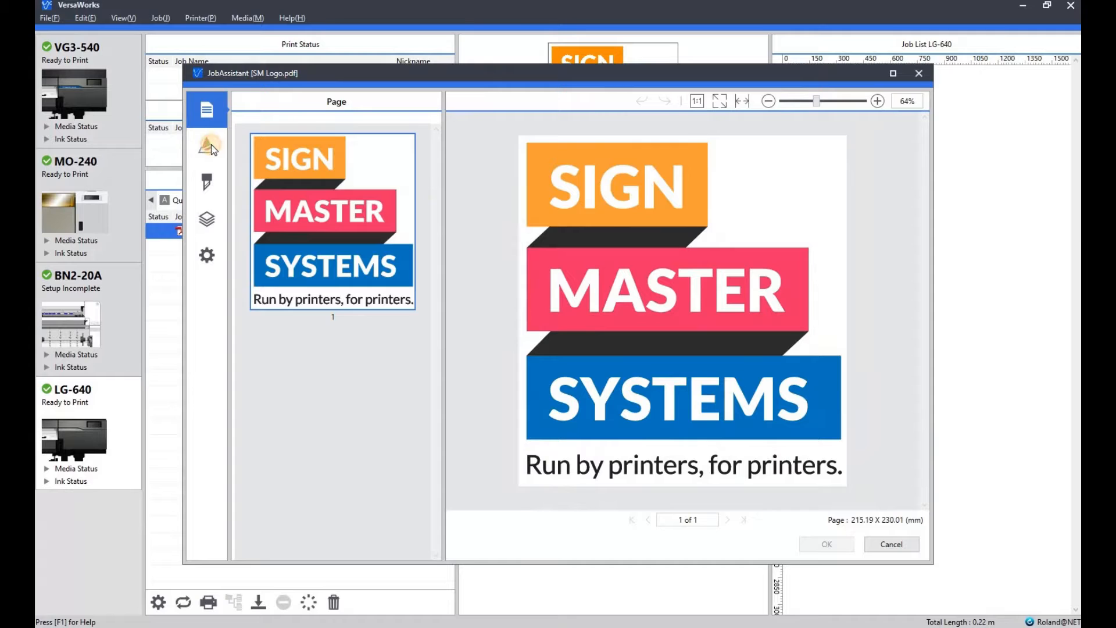
- Tour the Spot Color, Cutting Line, Layer and Display Settings pages, checking the perforated cut colour, then return to Spot Color
left_click(207, 147)
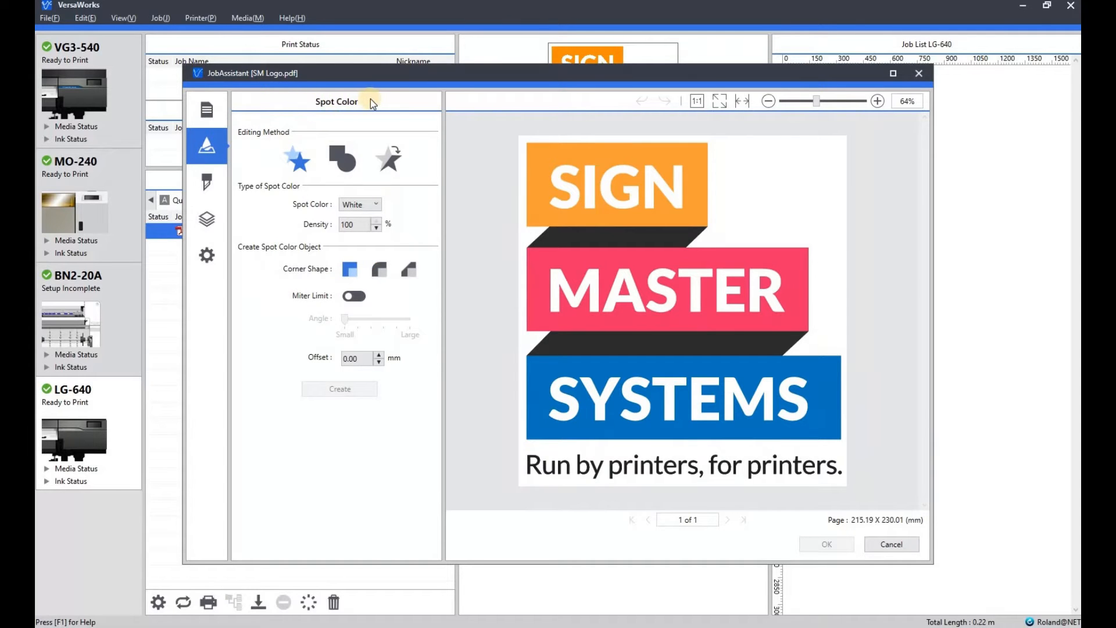
mouse_move(299, 106)
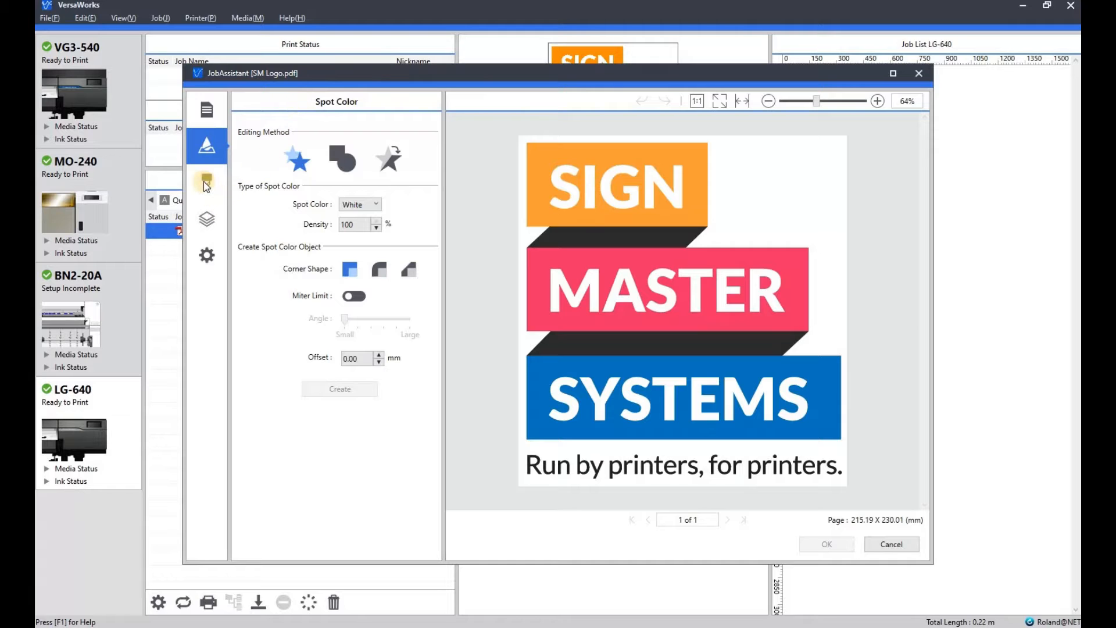
left_click(207, 183)
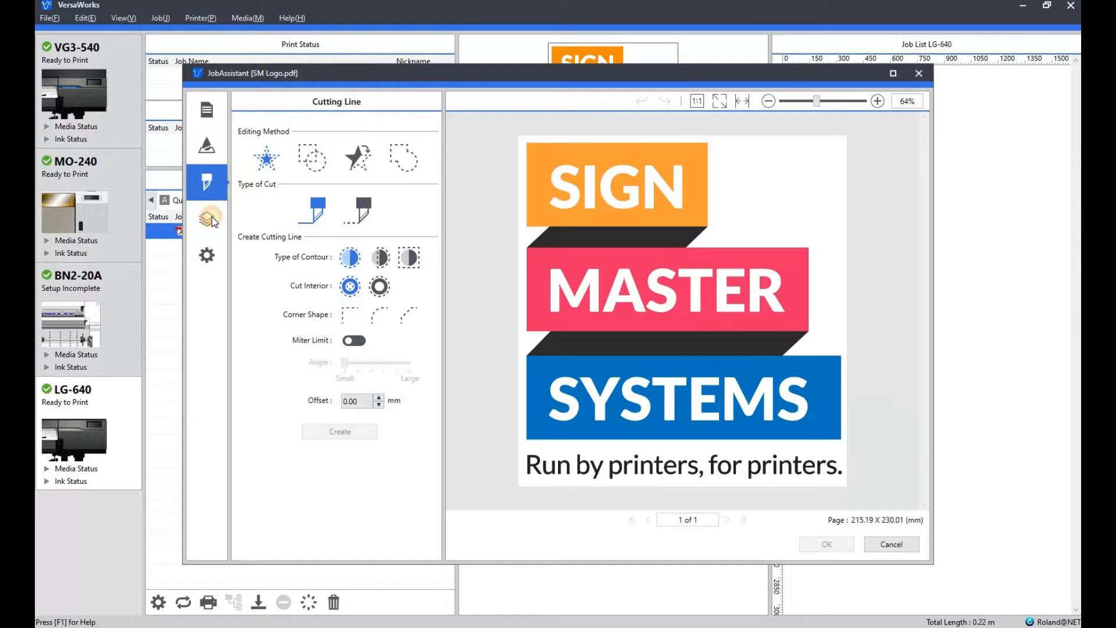
left_click(207, 220)
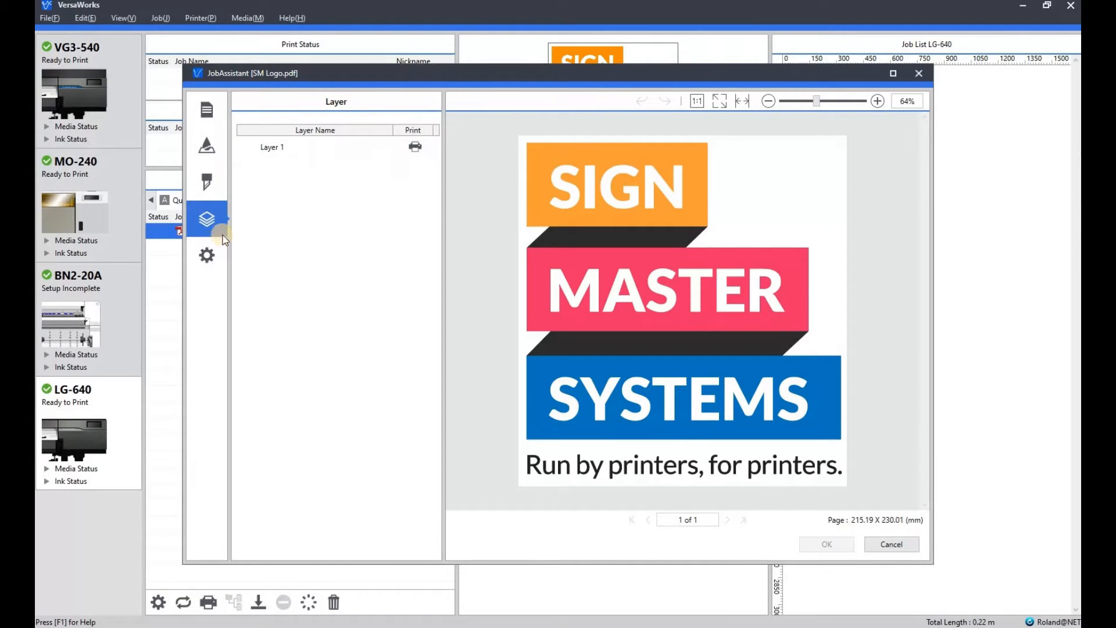
left_click(207, 254)
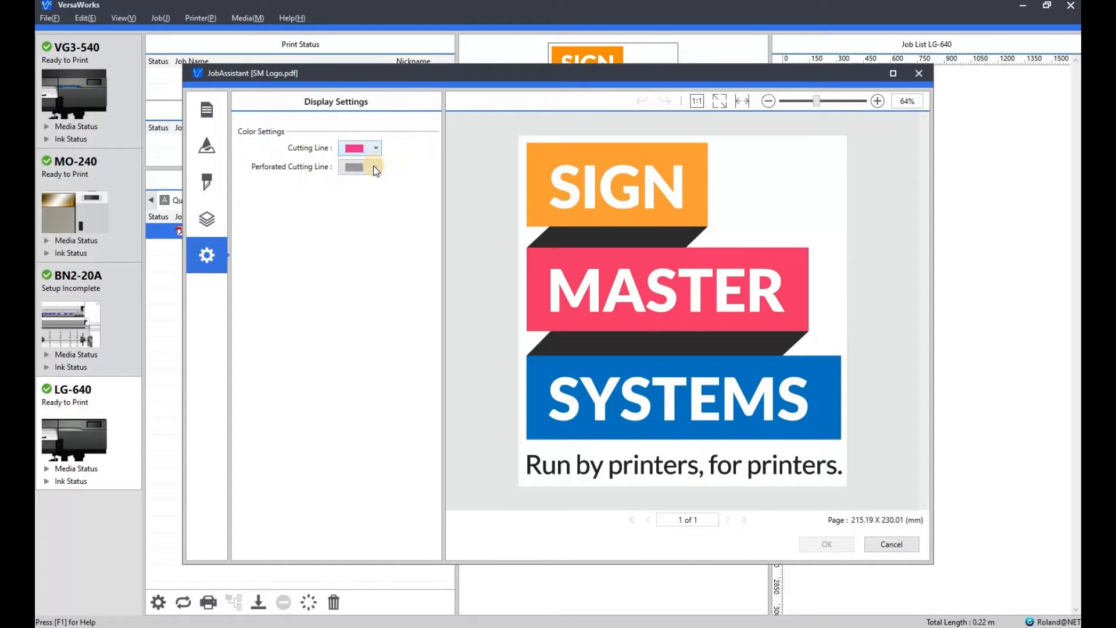
left_click(359, 166)
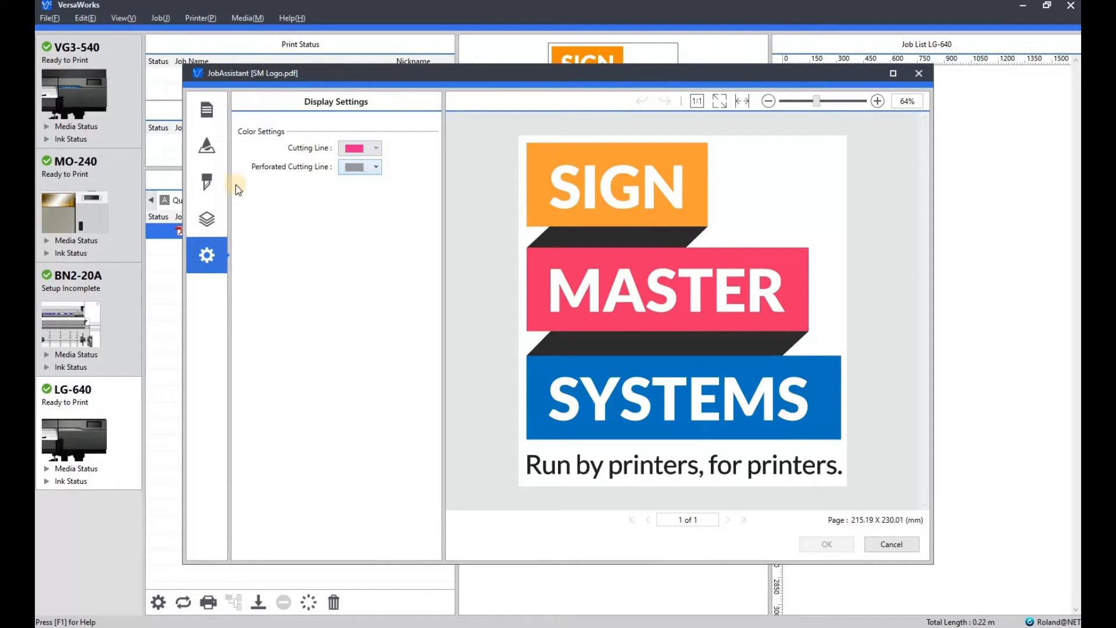
left_click(207, 147)
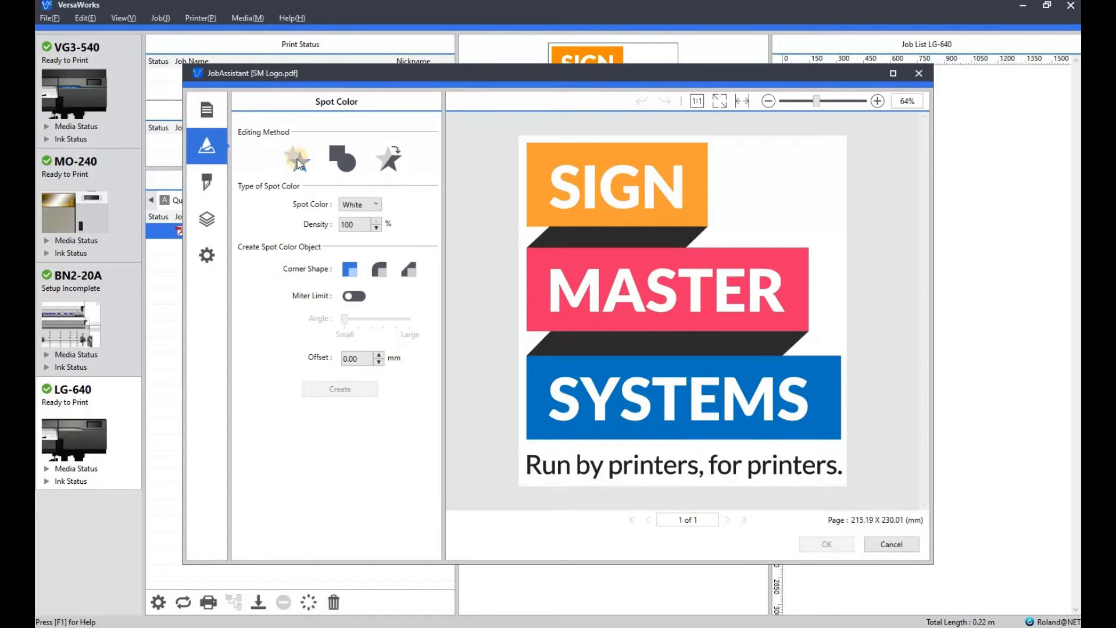
left_click(341, 159)
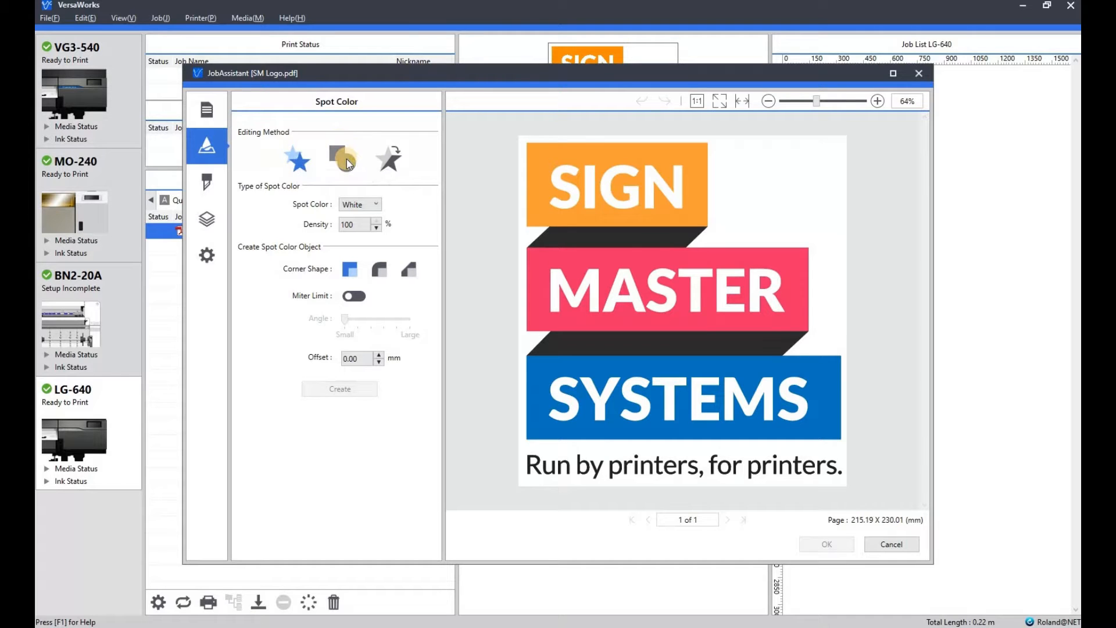
mouse_move(344, 157)
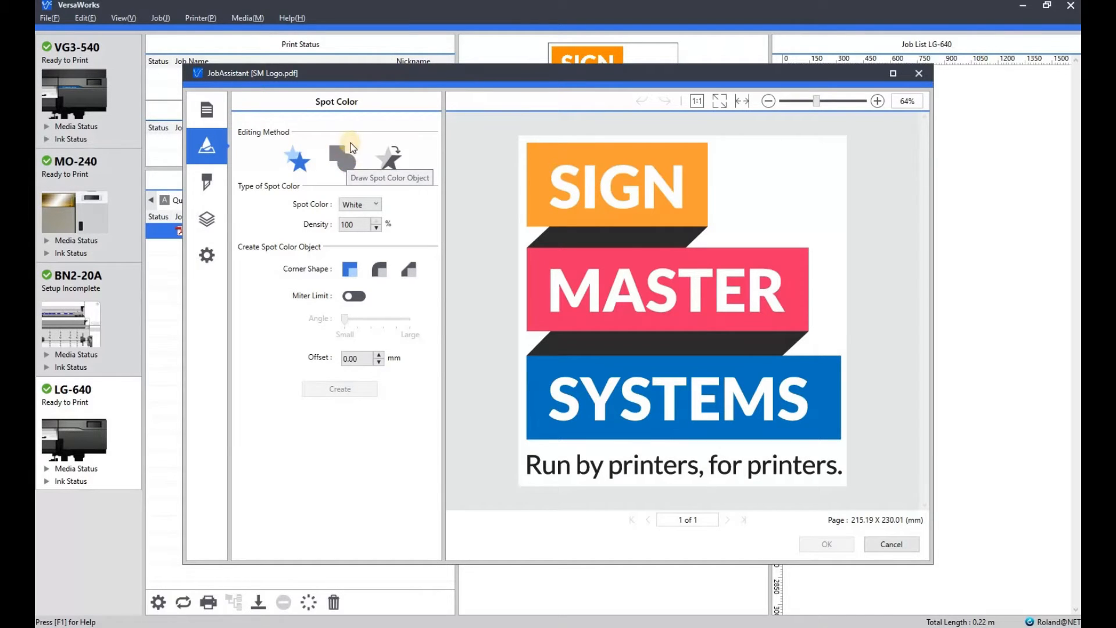
mouse_move(391, 159)
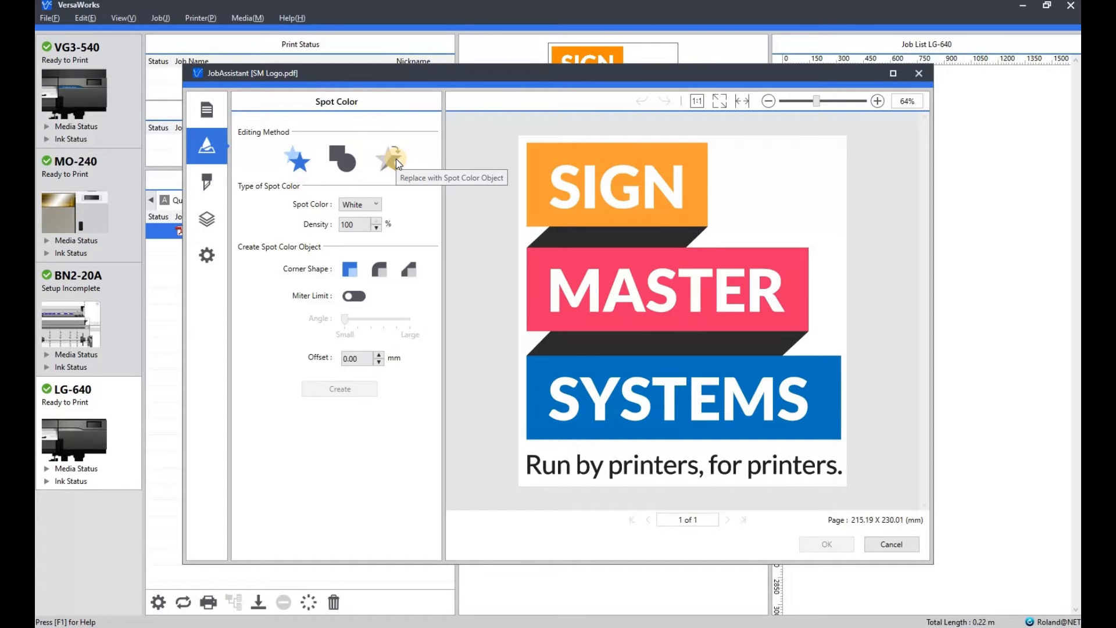
left_click(359, 204)
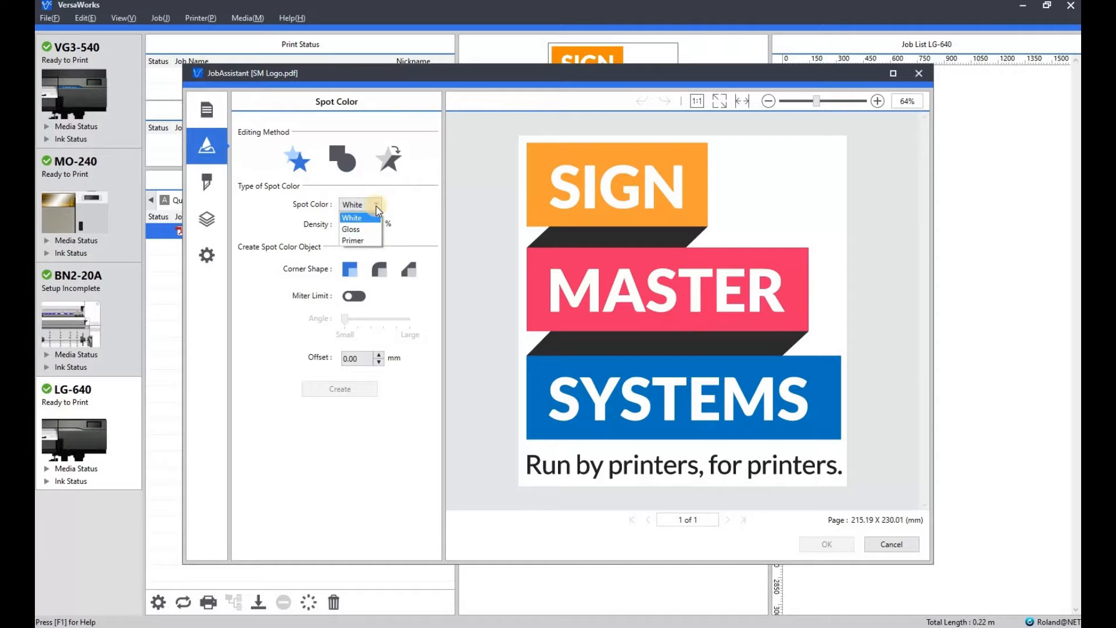
left_click(351, 218)
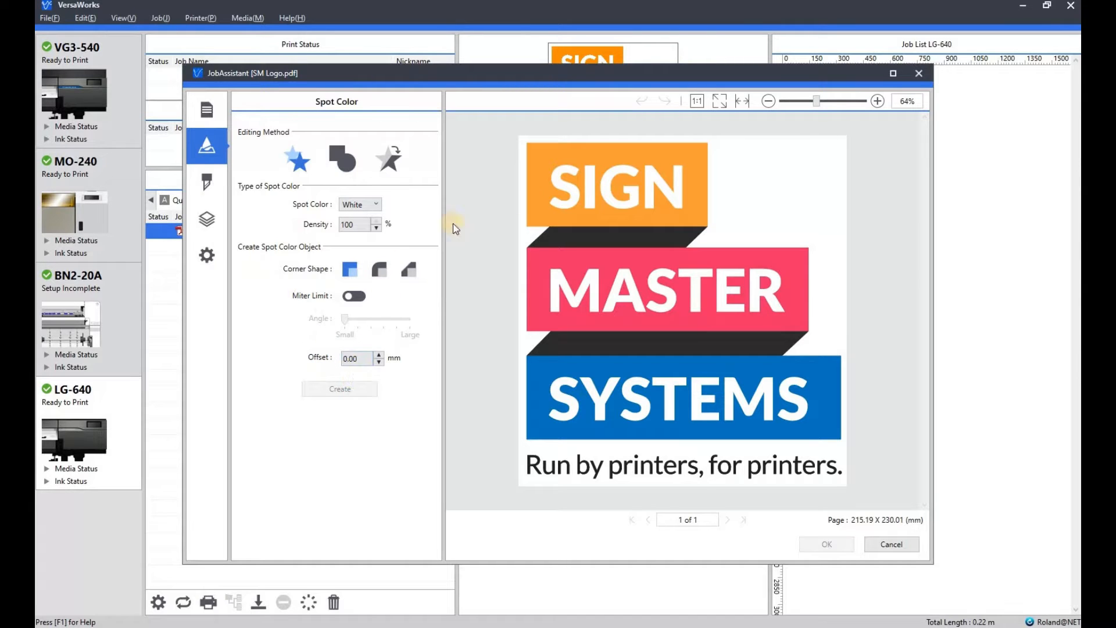
mouse_move(707, 198)
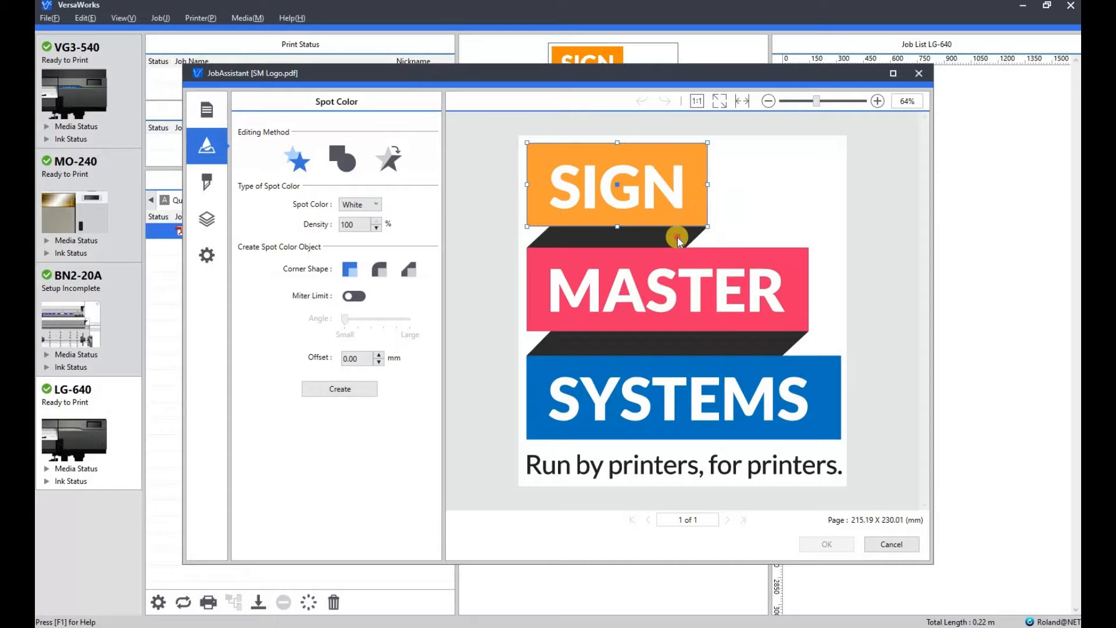
- Marquee-select the SIGN block, the MASTER bar, then every logo shape including the tagline
left_click_drag(677, 238, 801, 264)
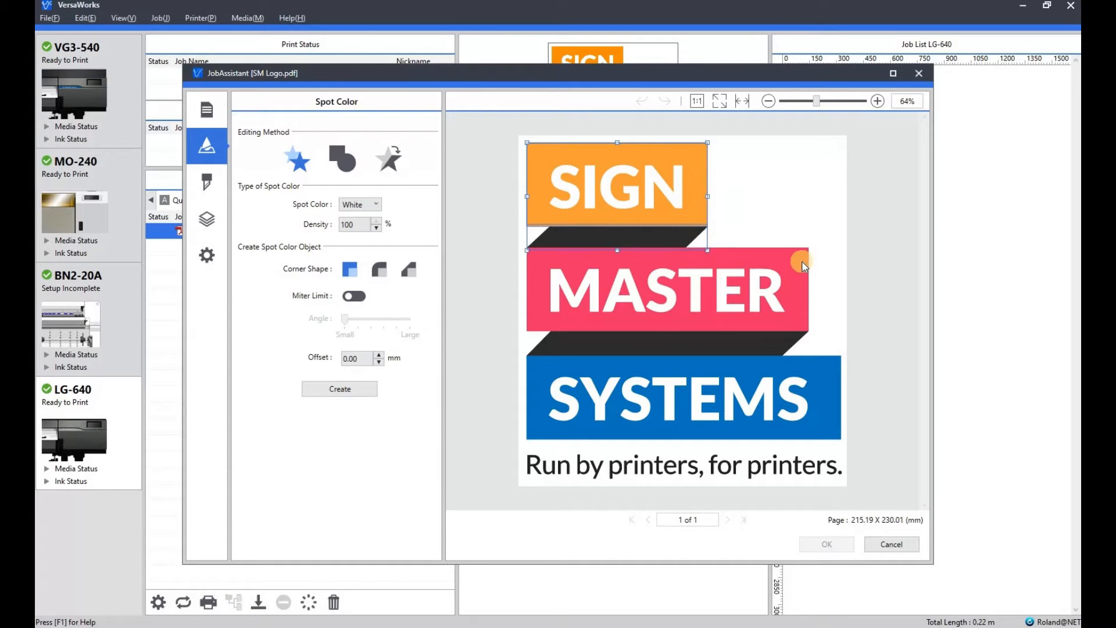
left_click_drag(801, 259, 811, 359)
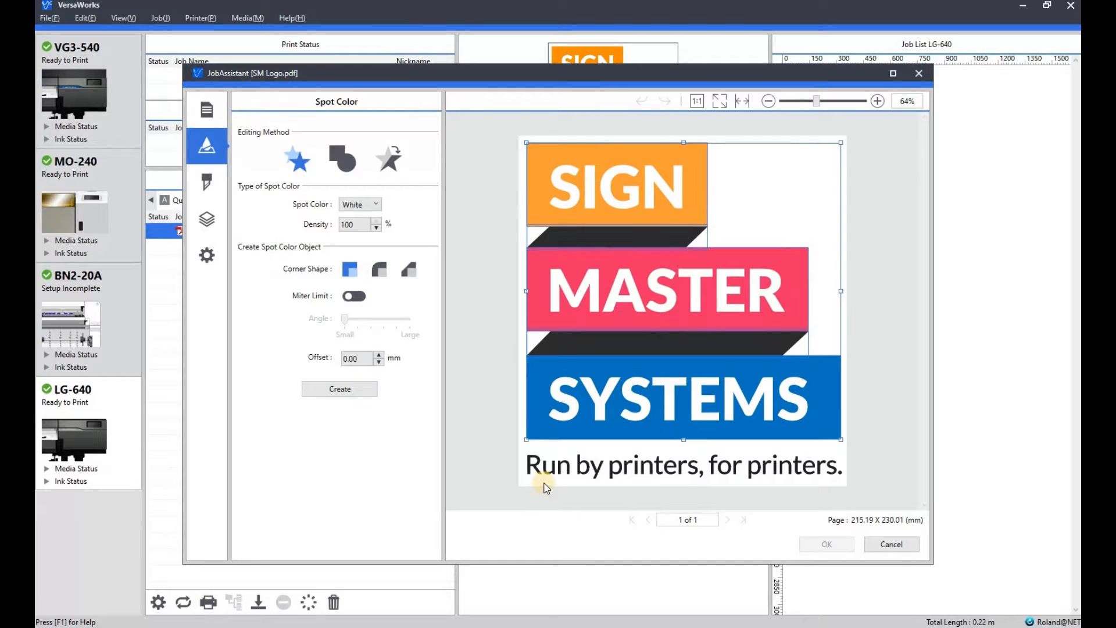
left_click_drag(544, 487, 832, 473)
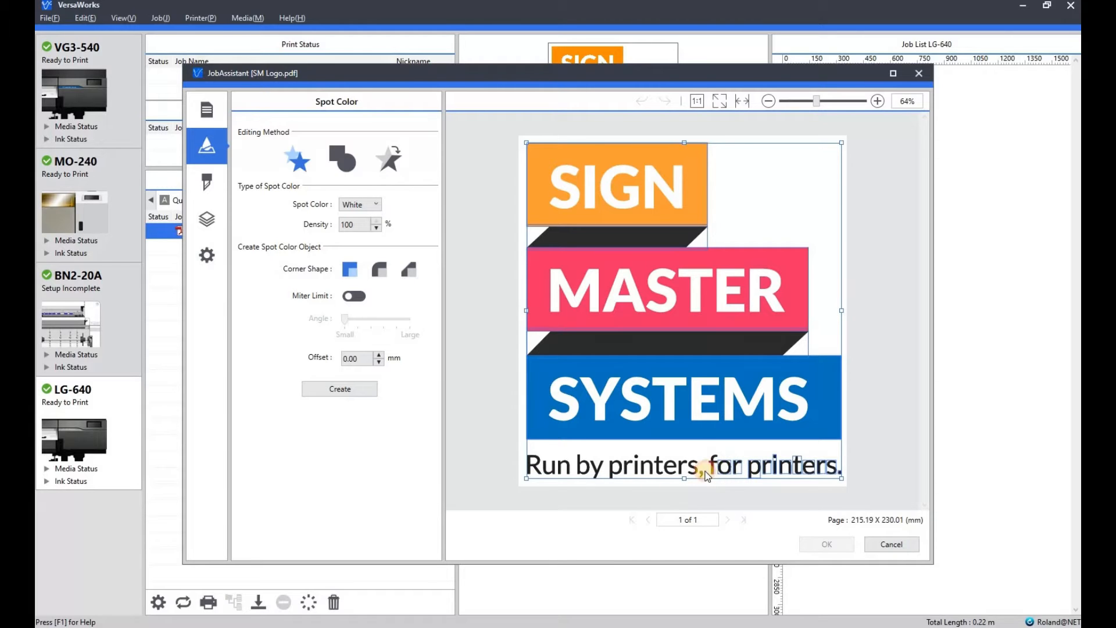
mouse_move(682, 472)
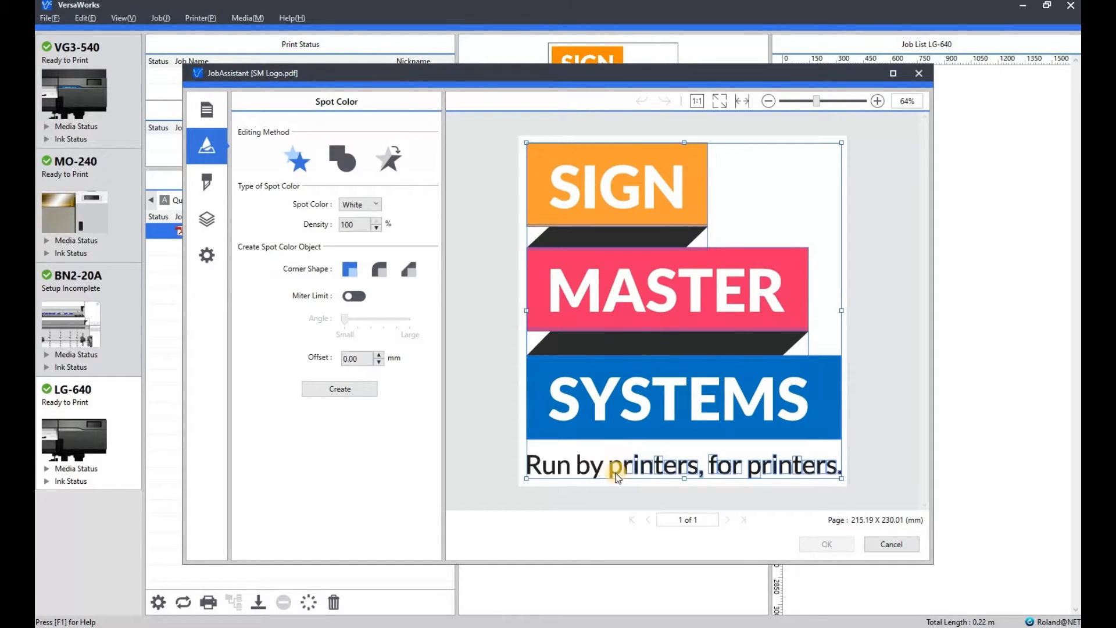
mouse_move(582, 471)
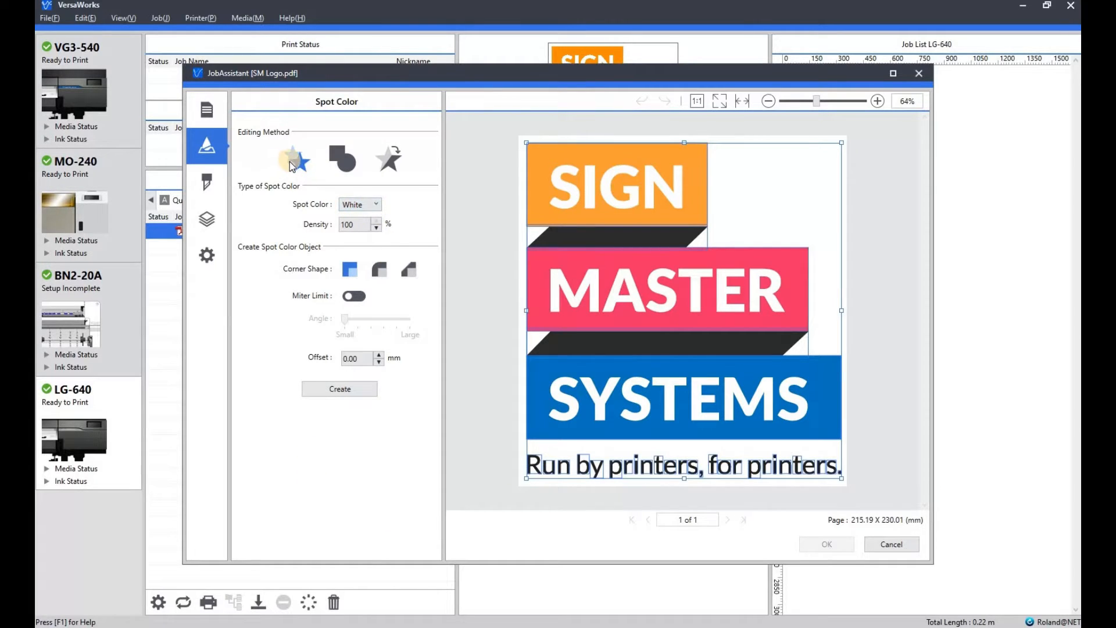
- Create the White spot colour layer on the selected objects and add the edited job to the job list
left_click(339, 389)
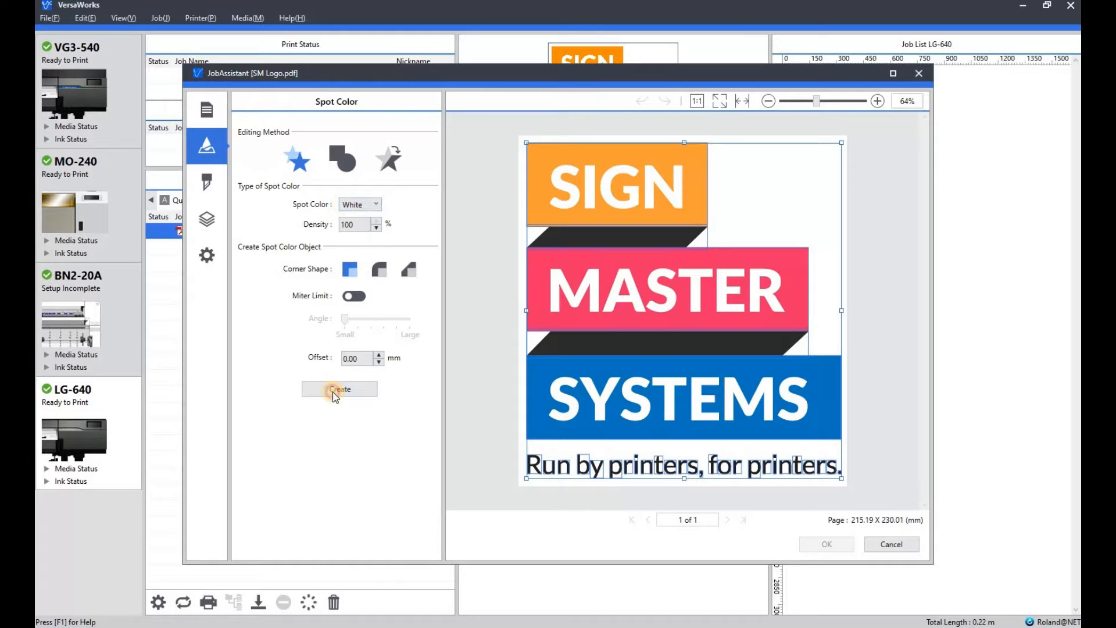
left_click(339, 389)
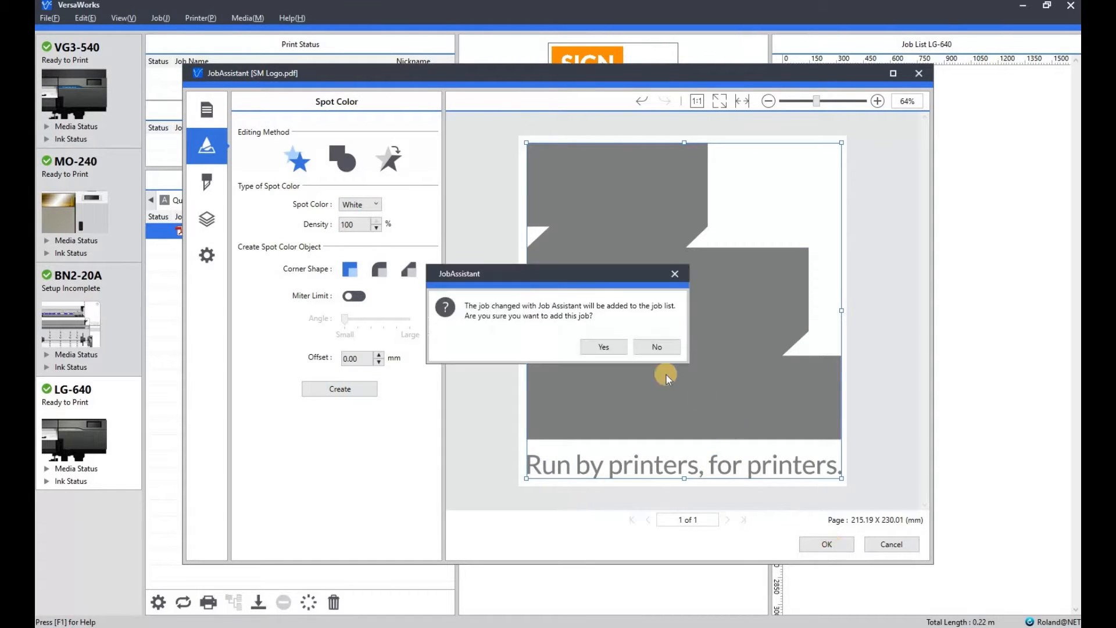
left_click(603, 347)
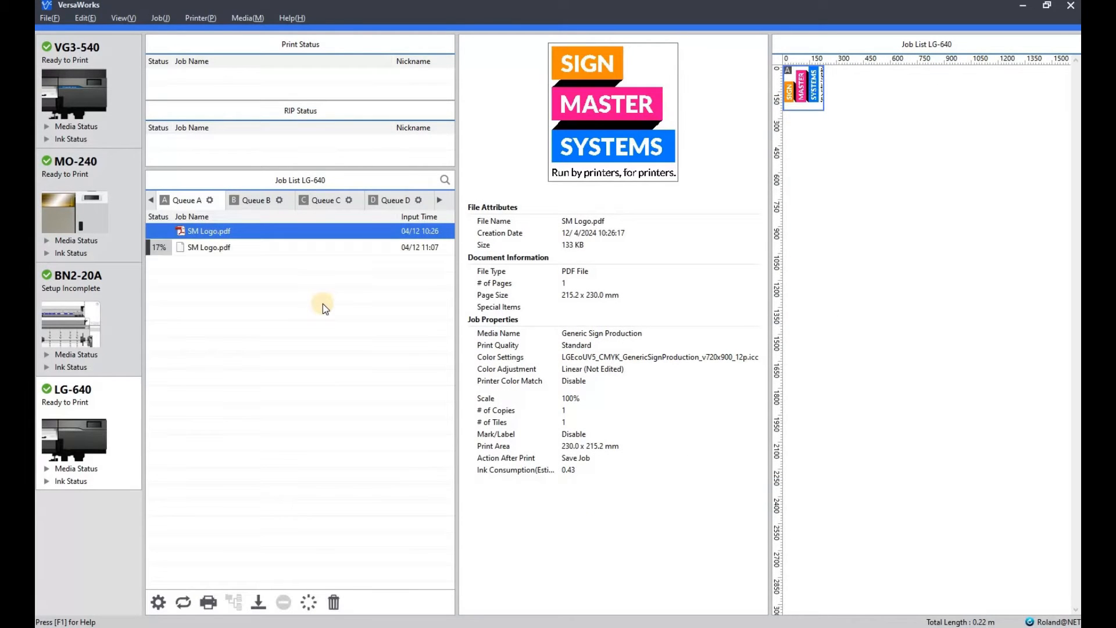
- Open Job Settings for the newer SM Logo.pdf entry in Queue A
left_click(208, 246)
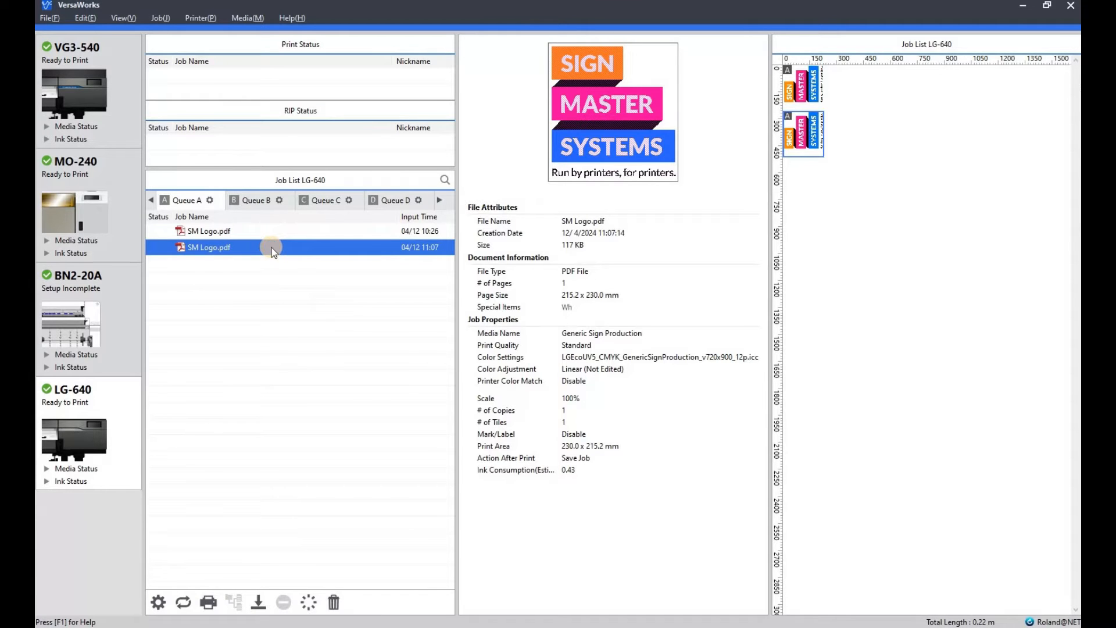
double_click(208, 246)
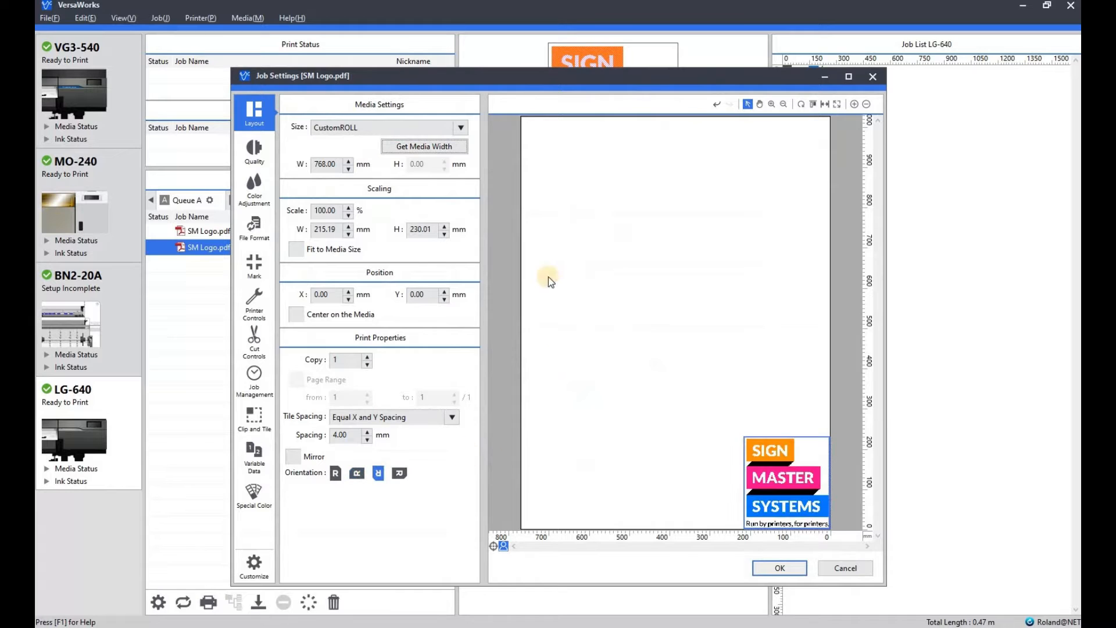
- In Quality, try mode Wh -> CMYK (v), then set White (v) so only the white layer previews
left_click(254, 150)
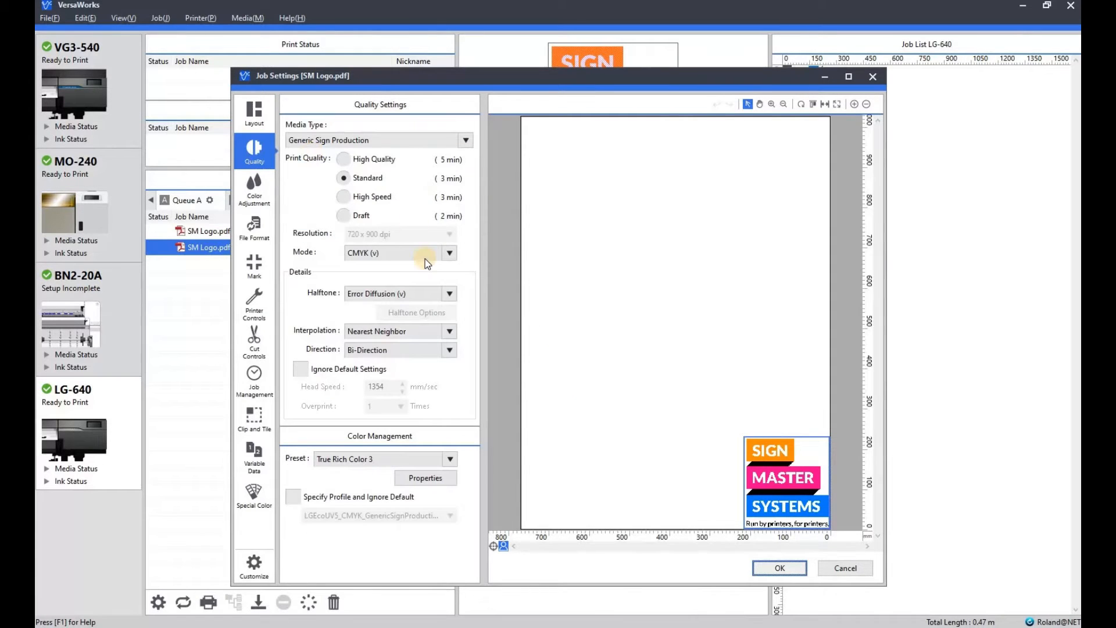
left_click(449, 252)
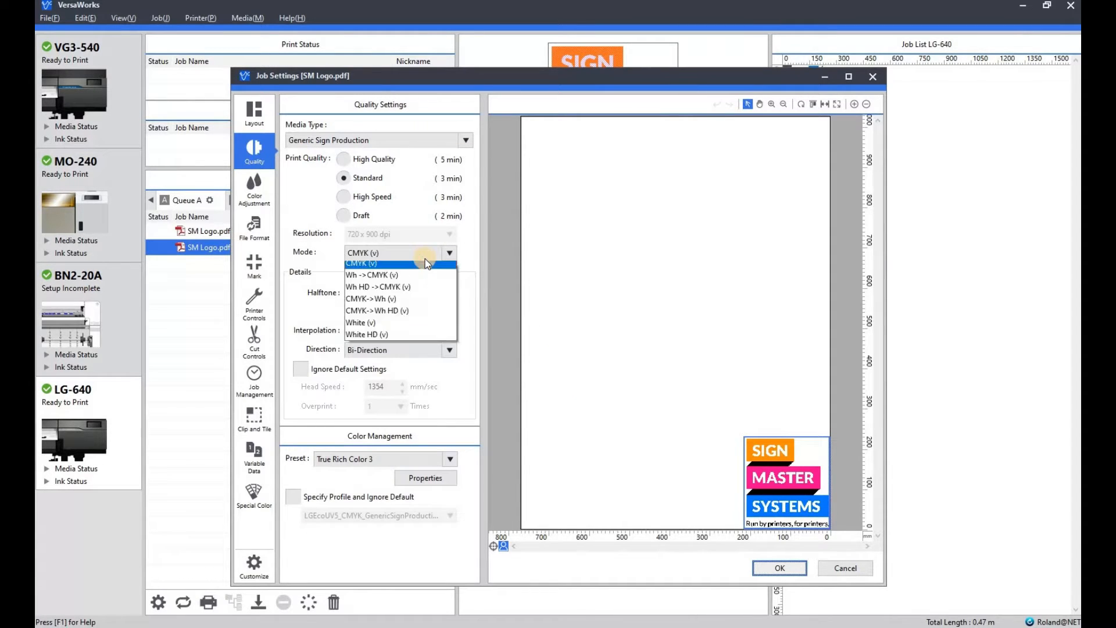
mouse_move(370, 278)
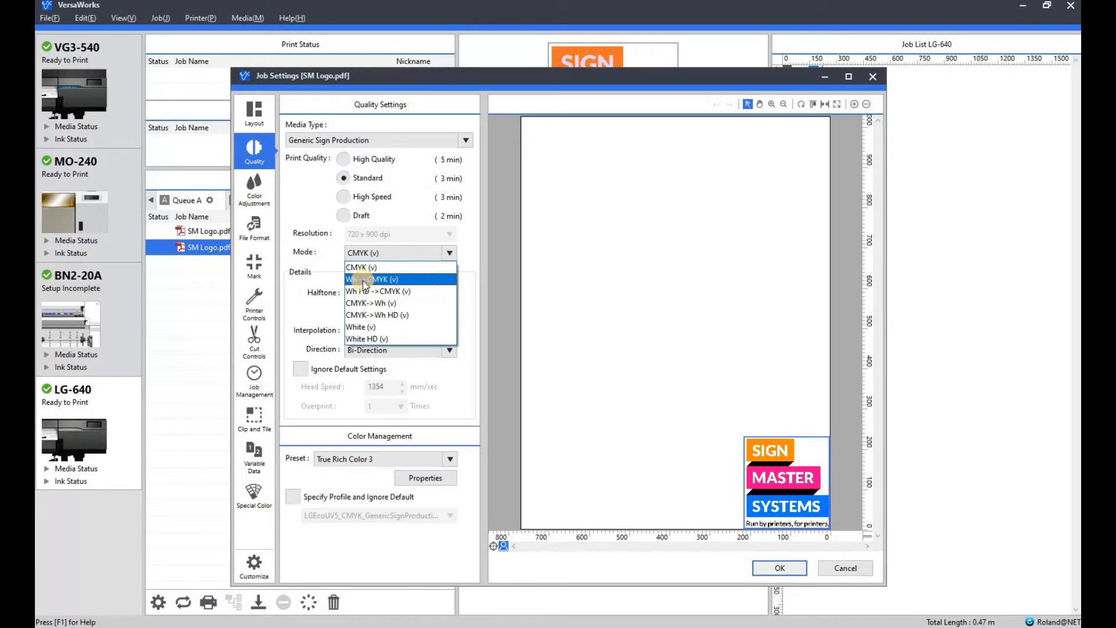
left_click(371, 278)
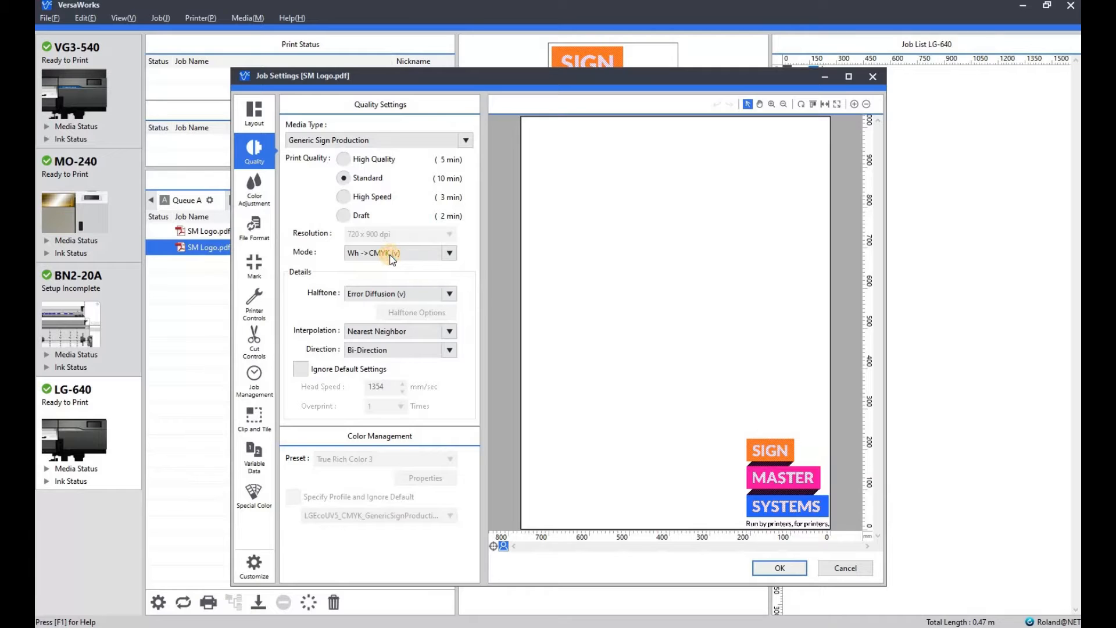
left_click(392, 252)
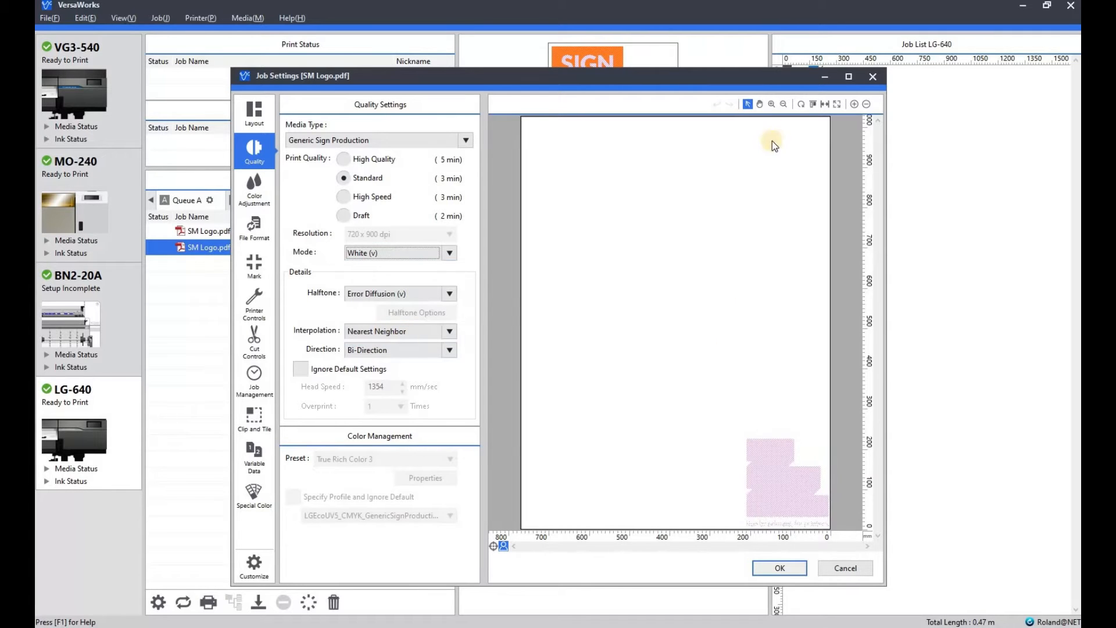
left_click(772, 103)
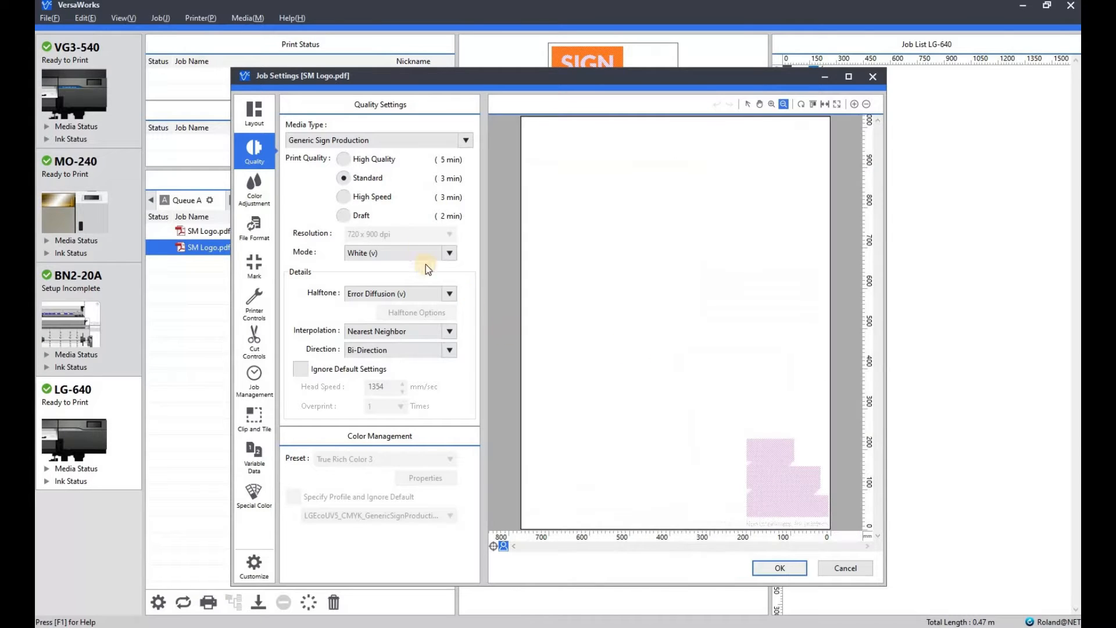
left_click(449, 252)
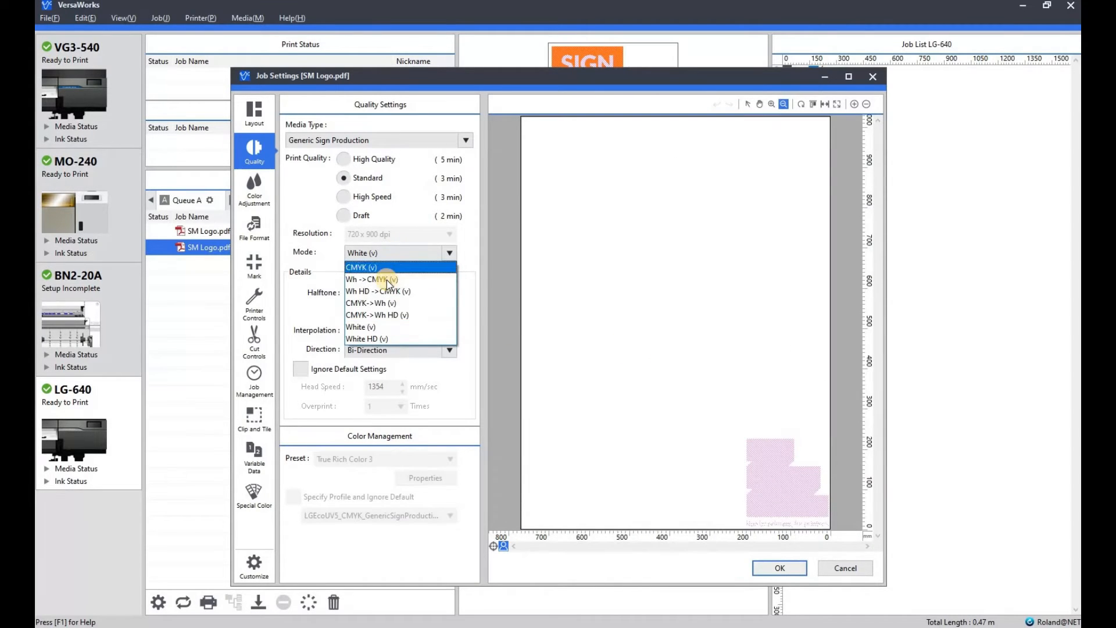
- Set the print mode back to Wh -> CMYK (v) and confirm the job settings
left_click(371, 279)
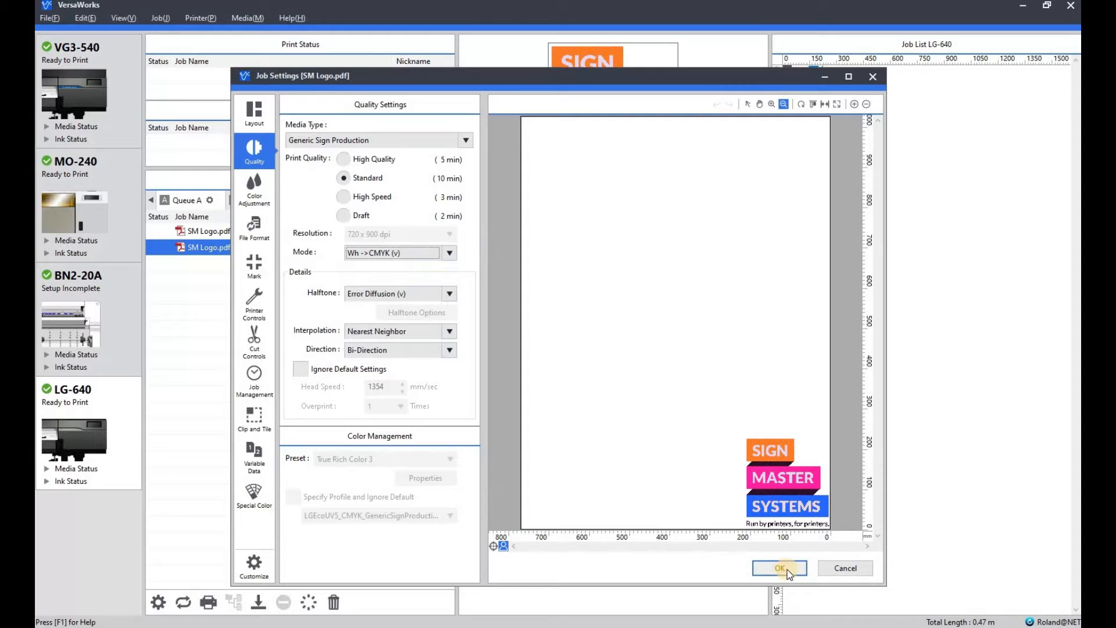
left_click(779, 568)
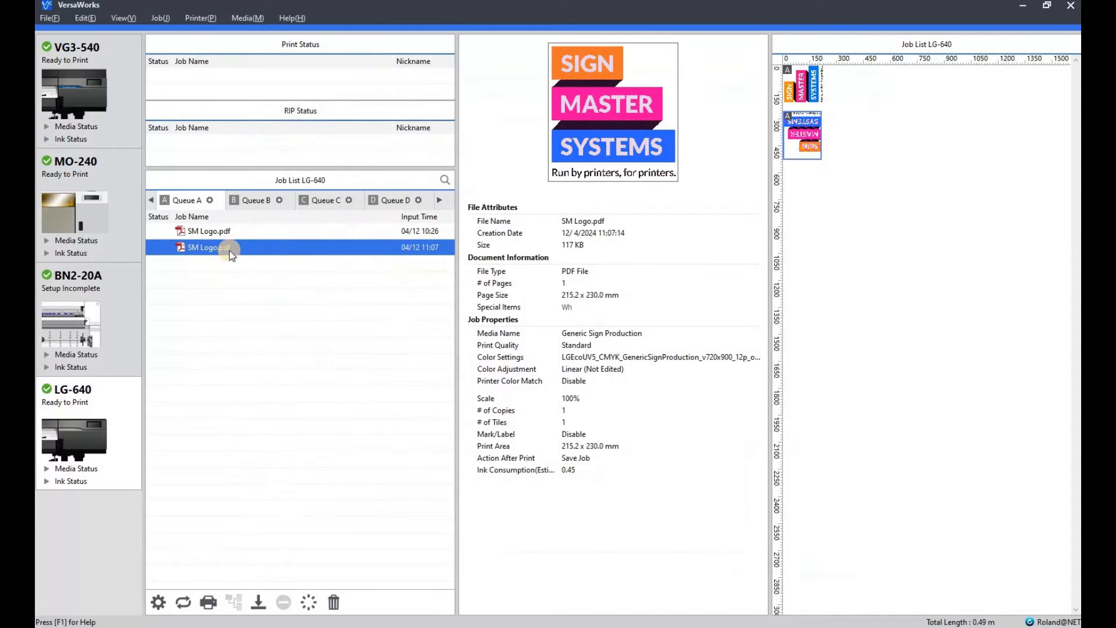
- Delete the newer SM Logo.pdf job, leaving only the original selected in the queue
right_click(208, 246)
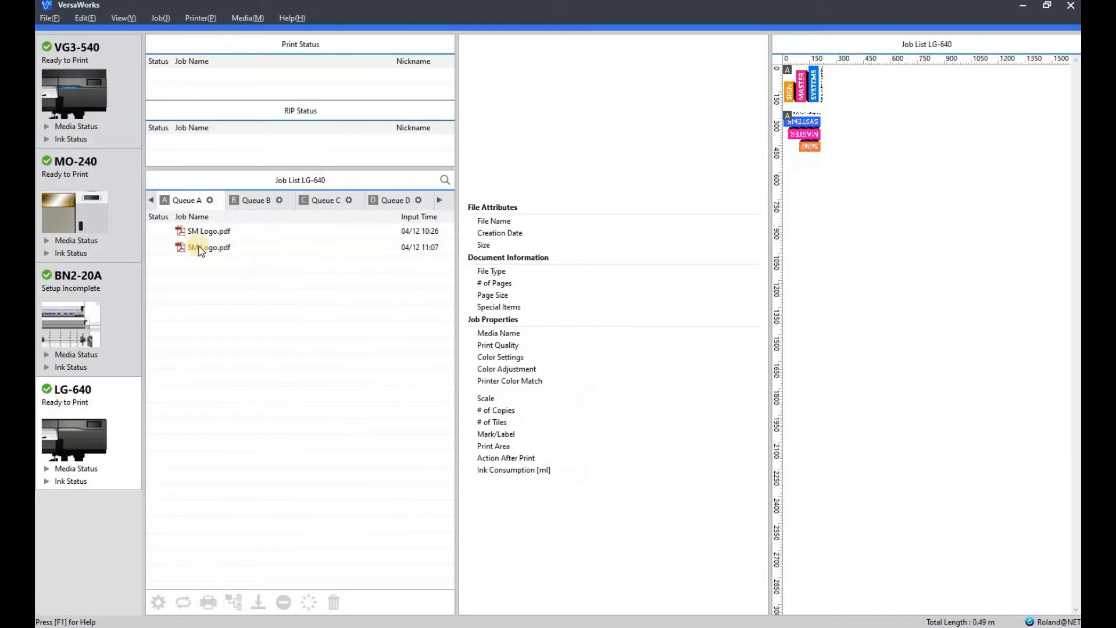
left_click(208, 246)
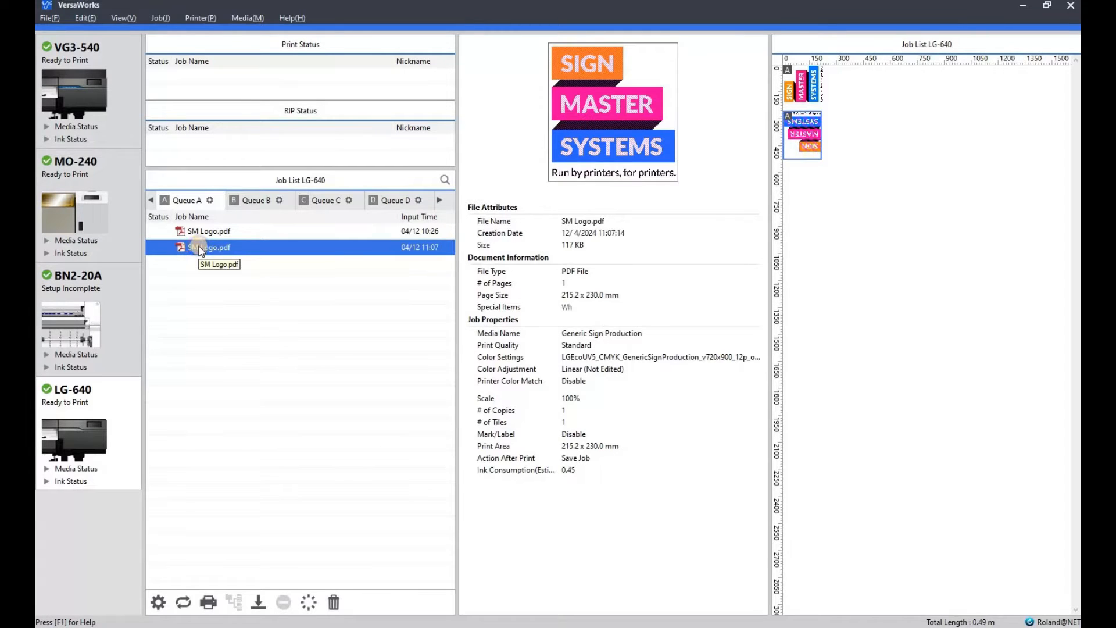
right_click(207, 246)
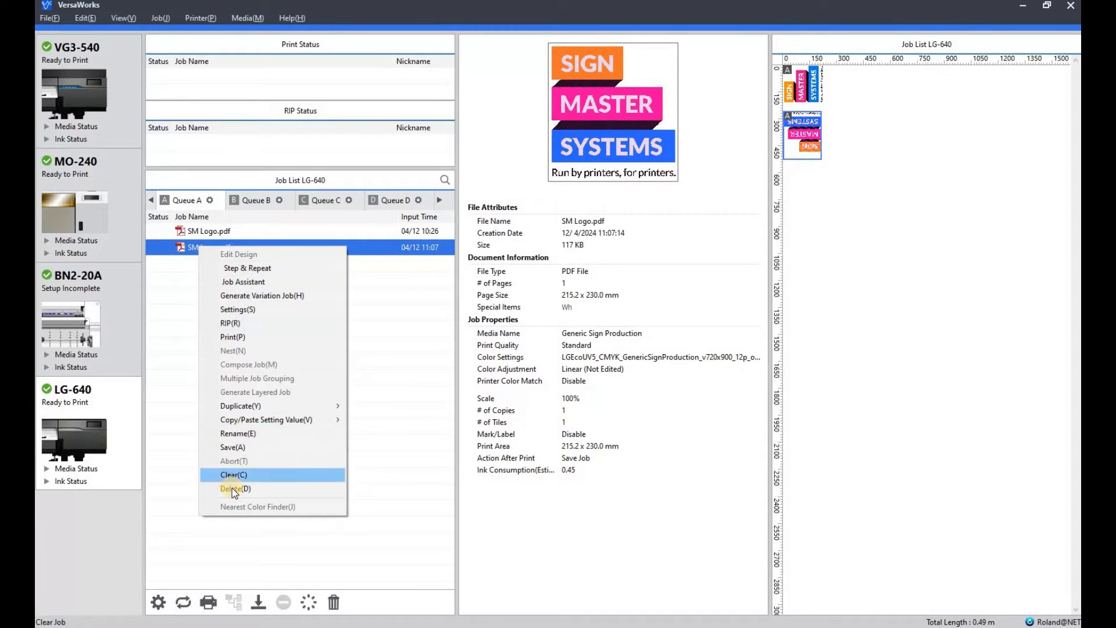
left_click(235, 488)
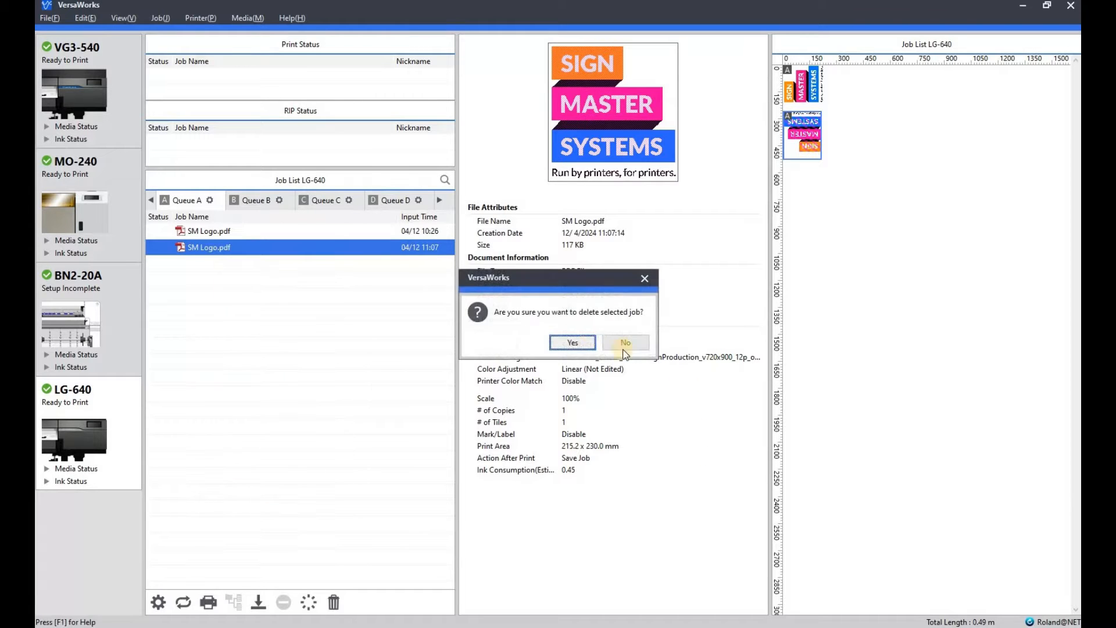
left_click(572, 342)
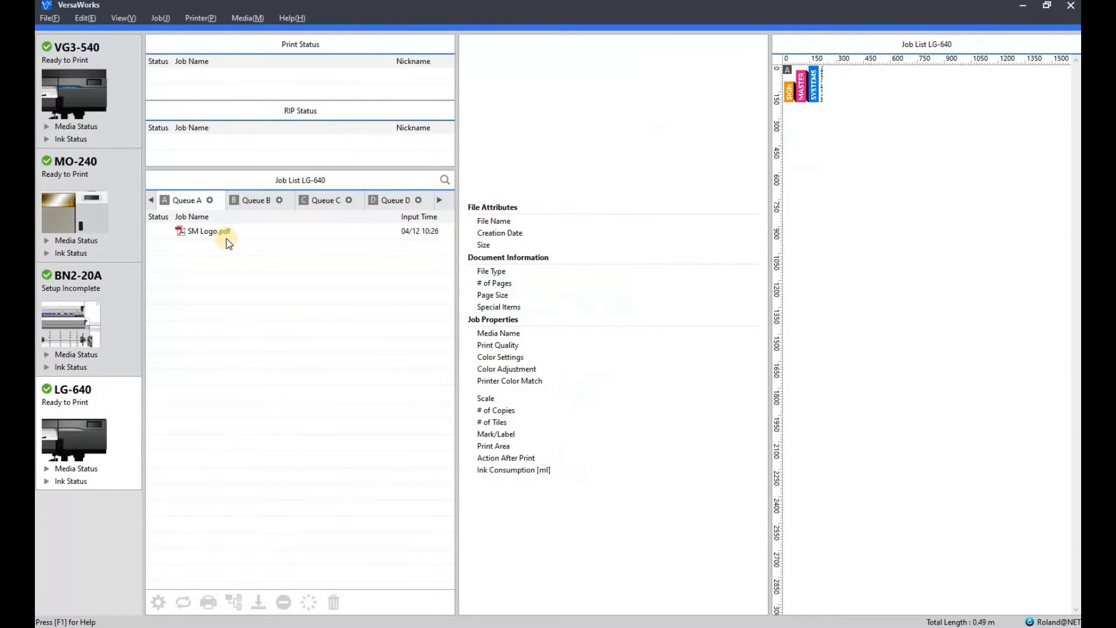
left_click(207, 230)
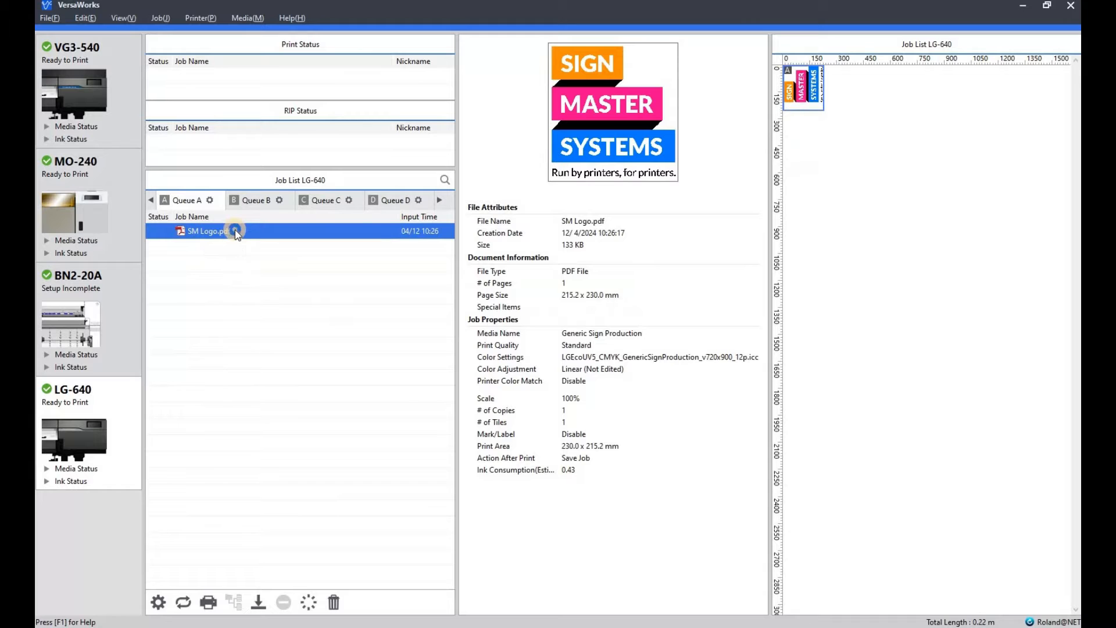
- Open the remaining SM Logo.pdf in Job Assistant and zoom out so the whole logo fits
right_click(208, 230)
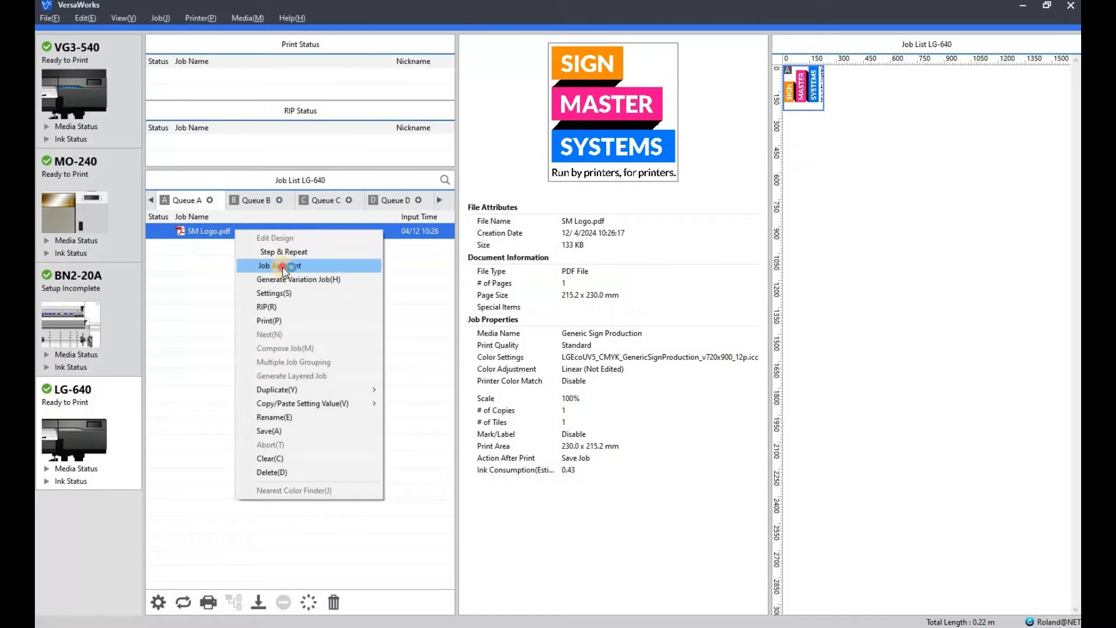
left_click(279, 265)
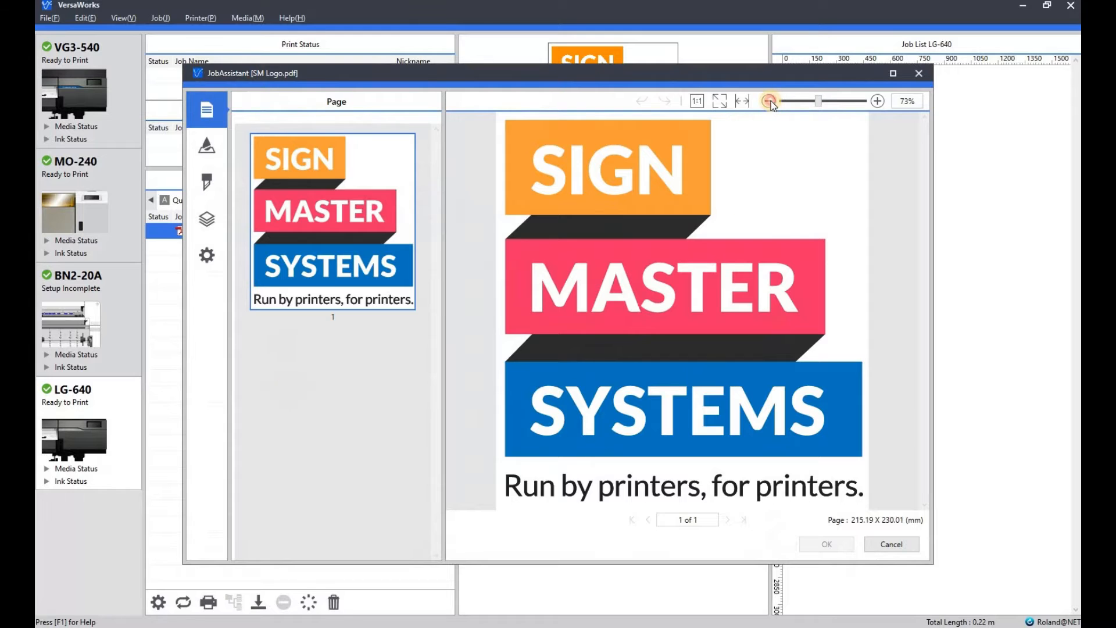
left_click(768, 100)
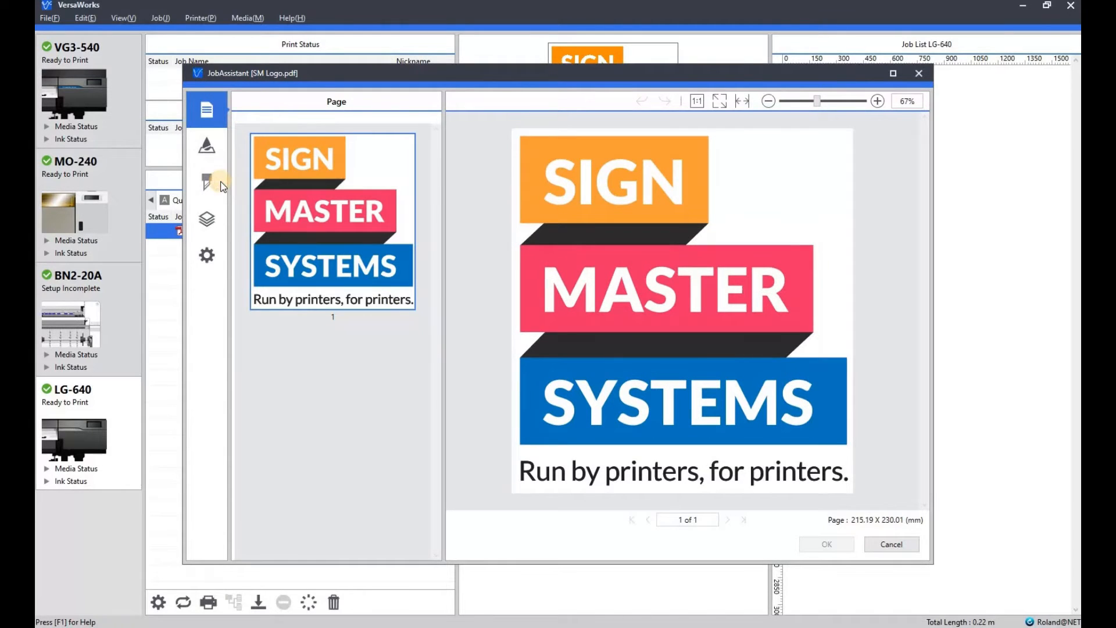
- Show the Cutting Line options and choose Cut Interior for the logo contour
left_click(207, 184)
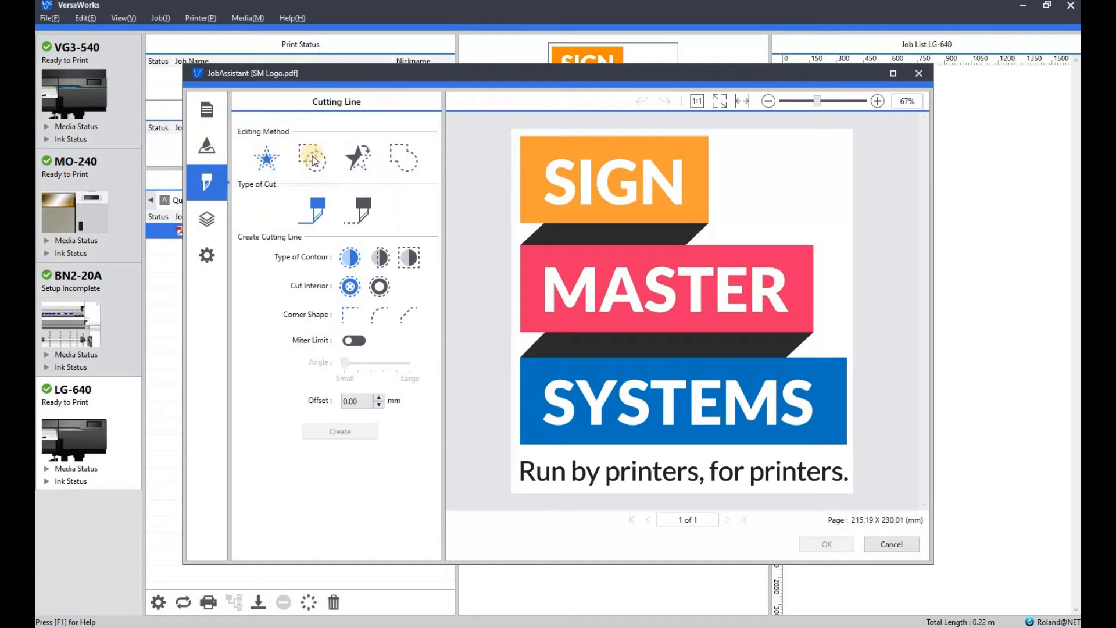
mouse_move(312, 158)
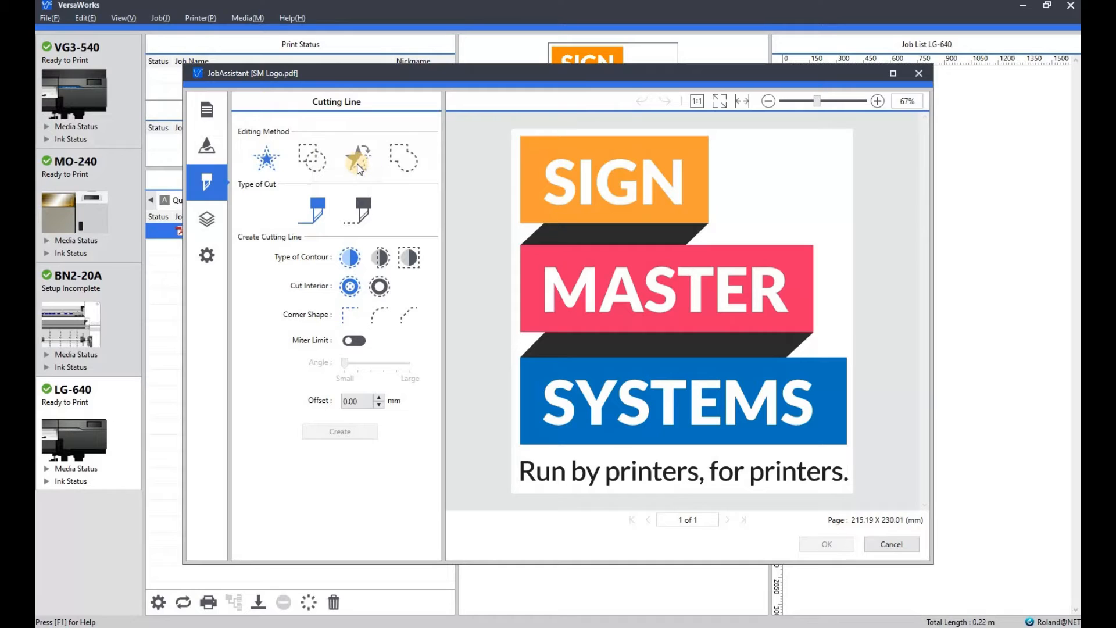
mouse_move(403, 155)
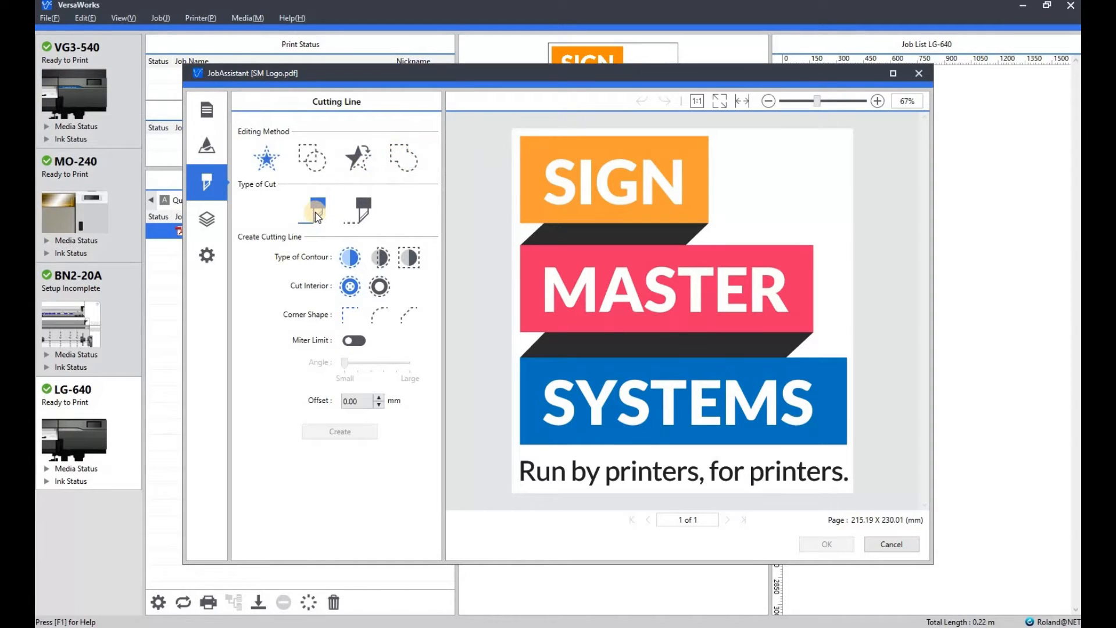
mouse_move(359, 210)
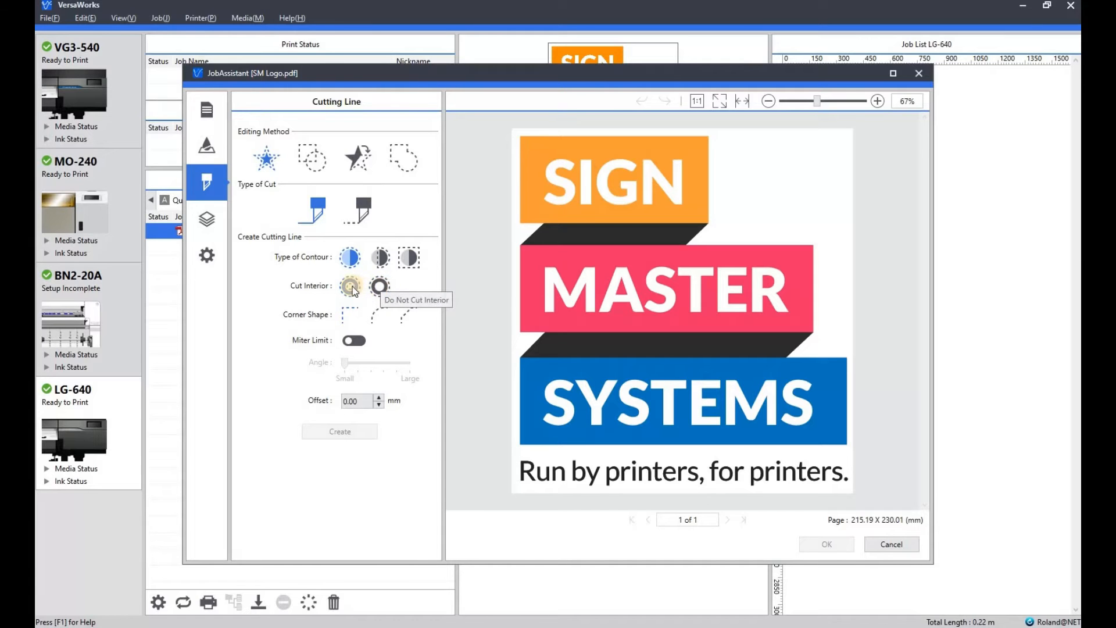
left_click(350, 286)
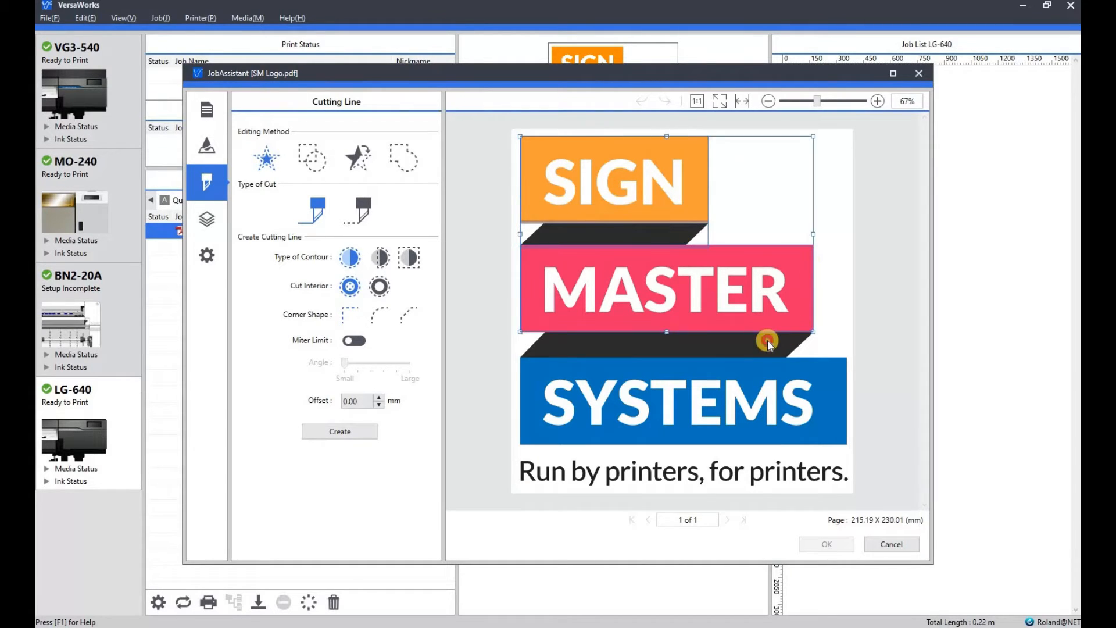
- Extend the cut area over the whole logo and create contour cut lines at 0.00 mm offset
left_click_drag(767, 340, 826, 372)
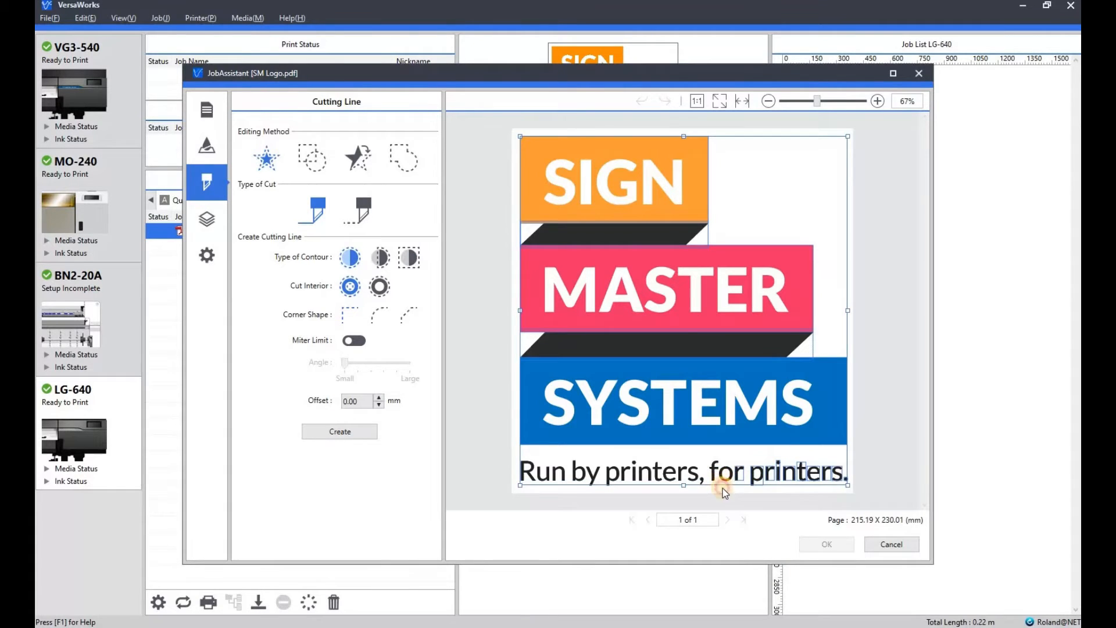
mouse_move(696, 487)
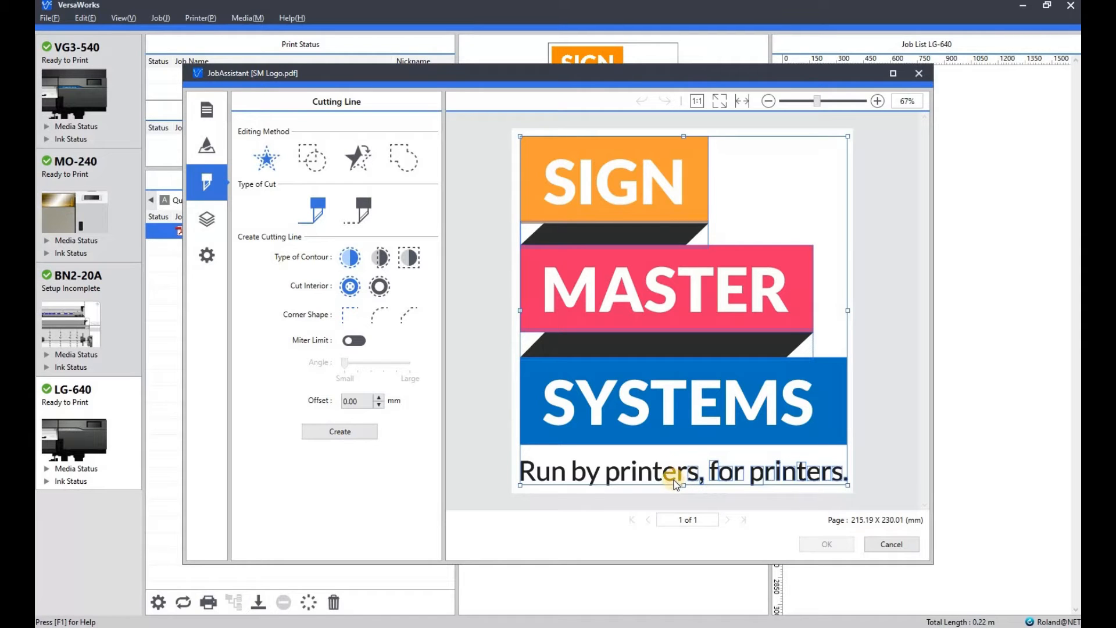
mouse_move(653, 484)
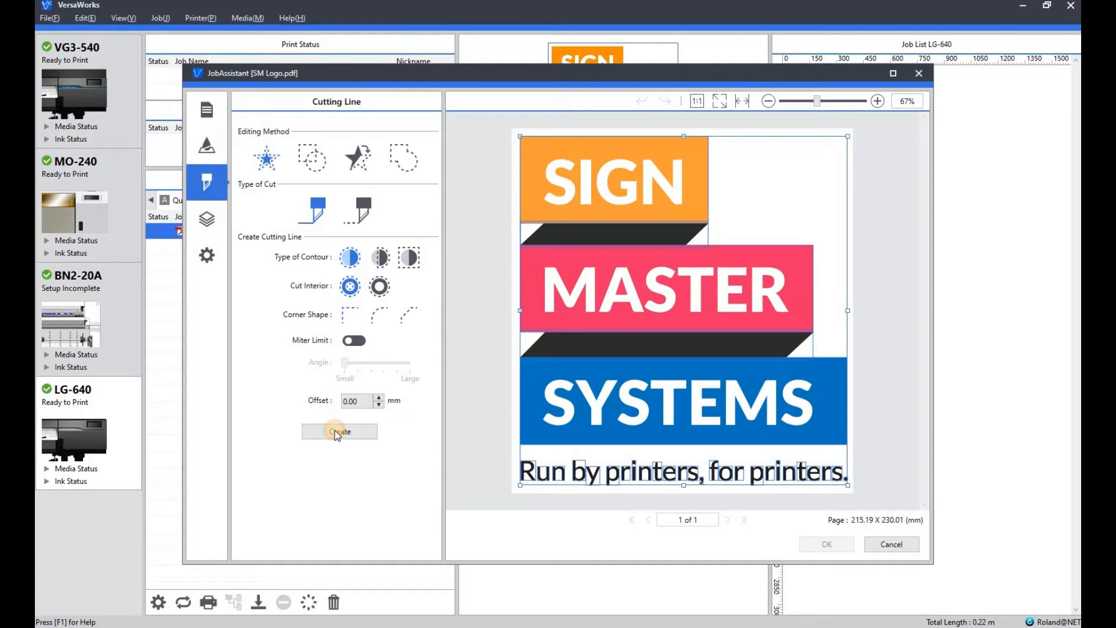
left_click(340, 431)
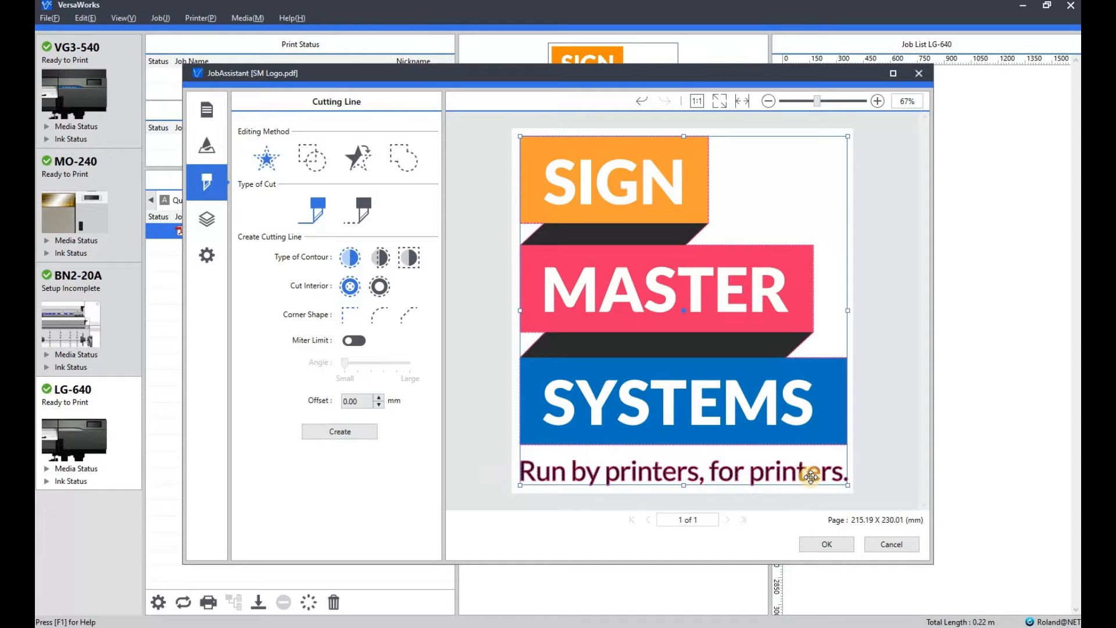
mouse_move(755, 184)
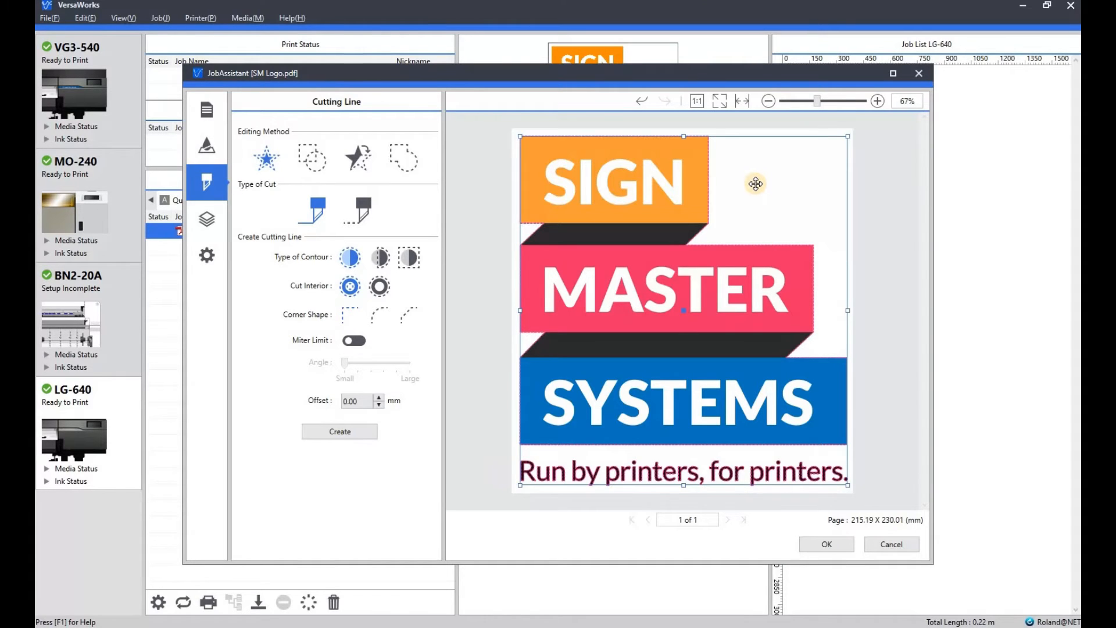
mouse_move(299, 154)
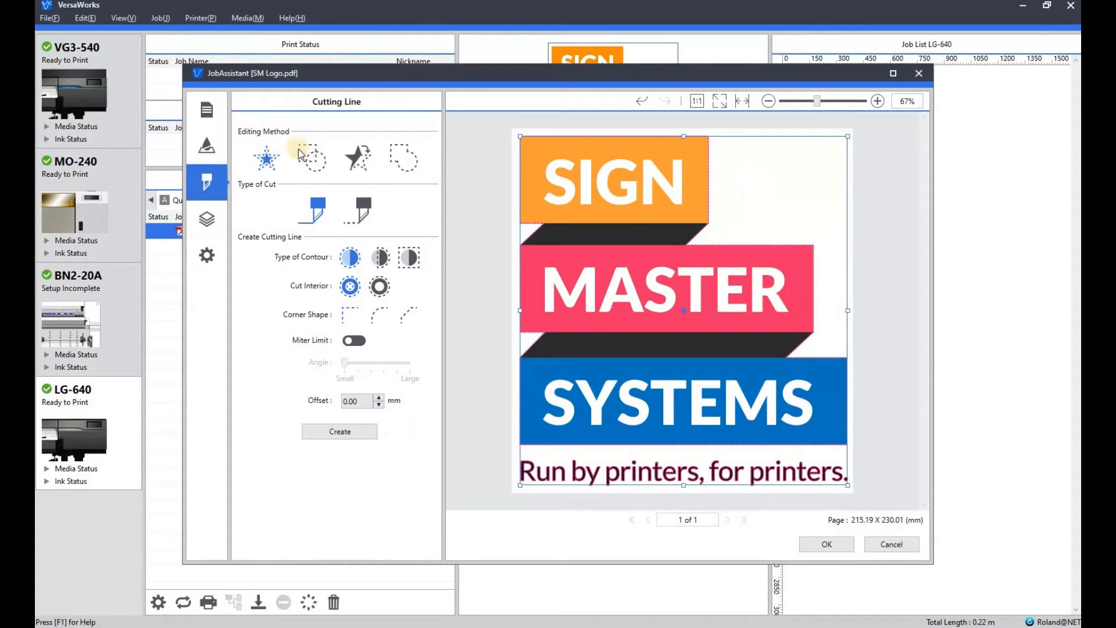
mouse_move(310, 159)
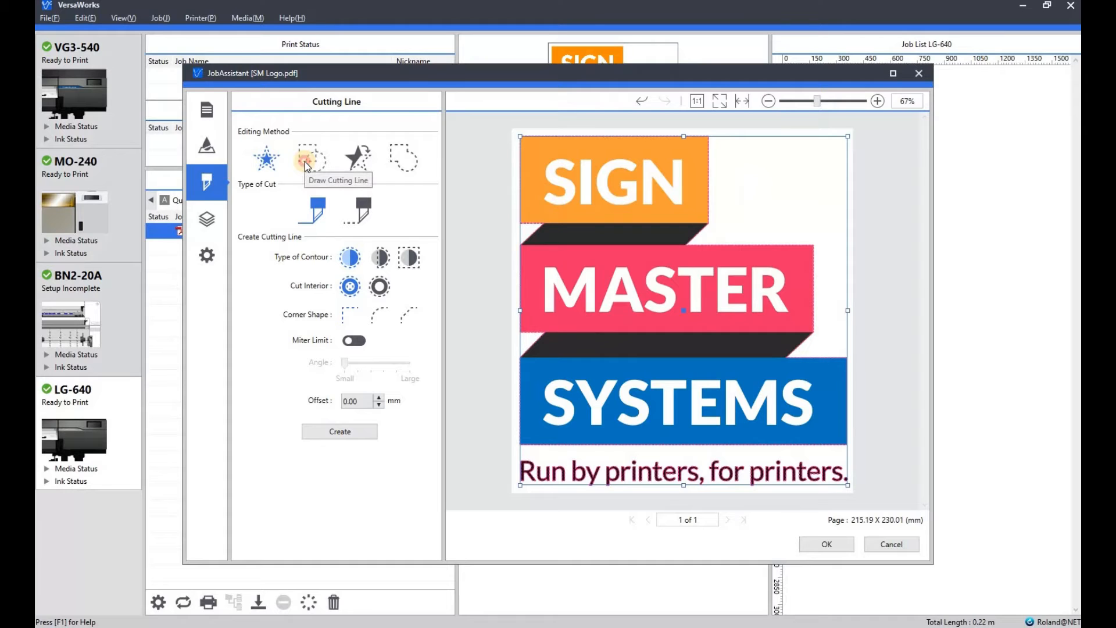
- Switch to Draw Cutting Line with the perforated cut type and drag a box around the logo
left_click(312, 158)
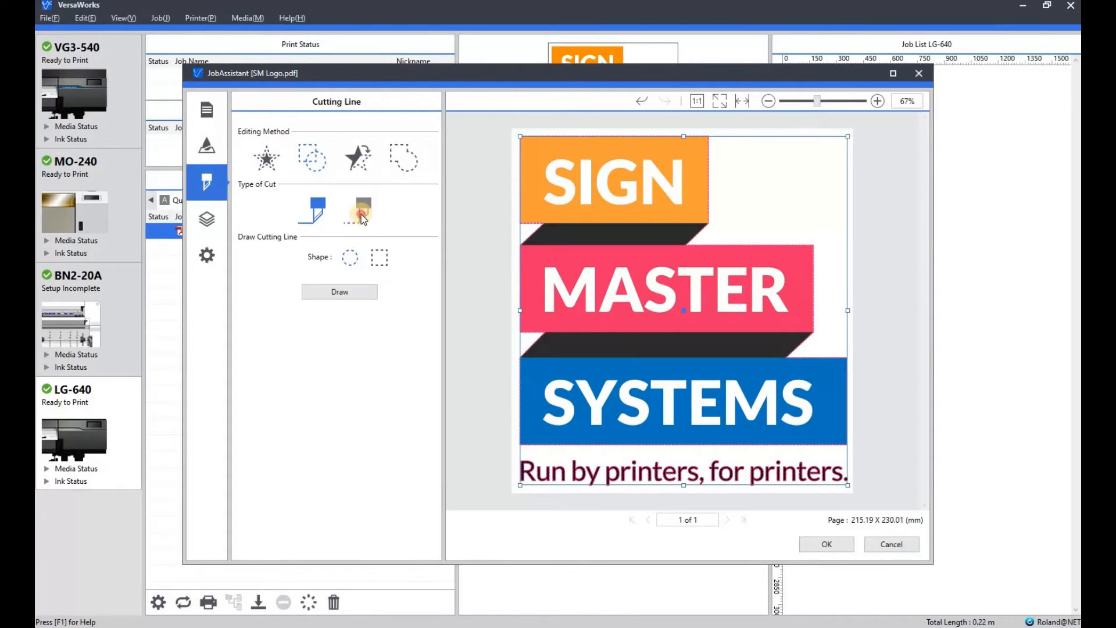
left_click(362, 211)
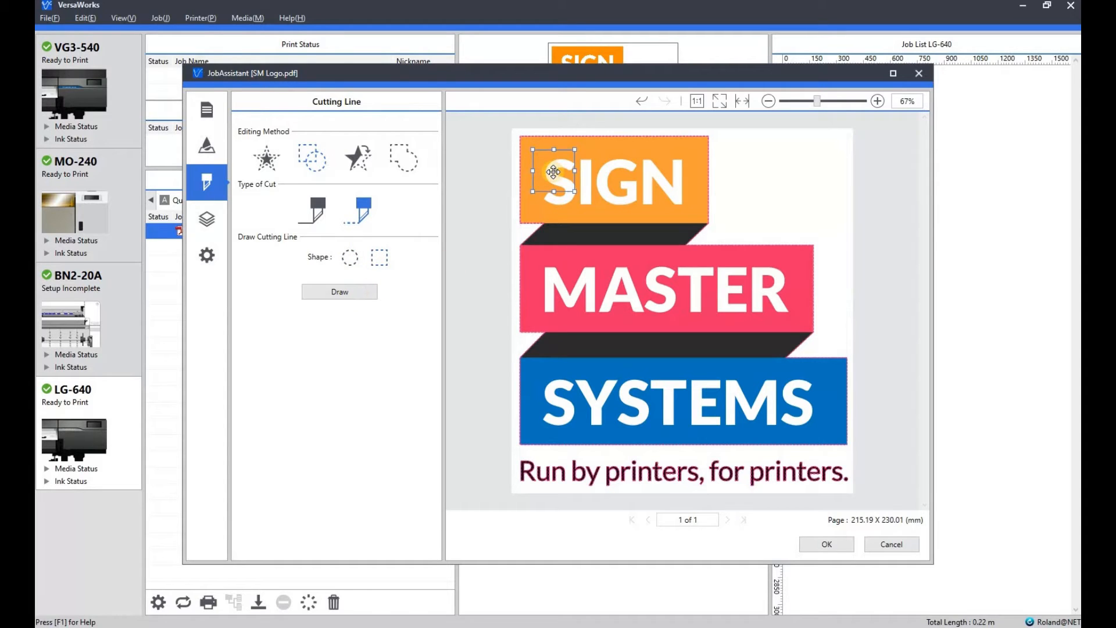
left_click_drag(553, 171, 536, 153)
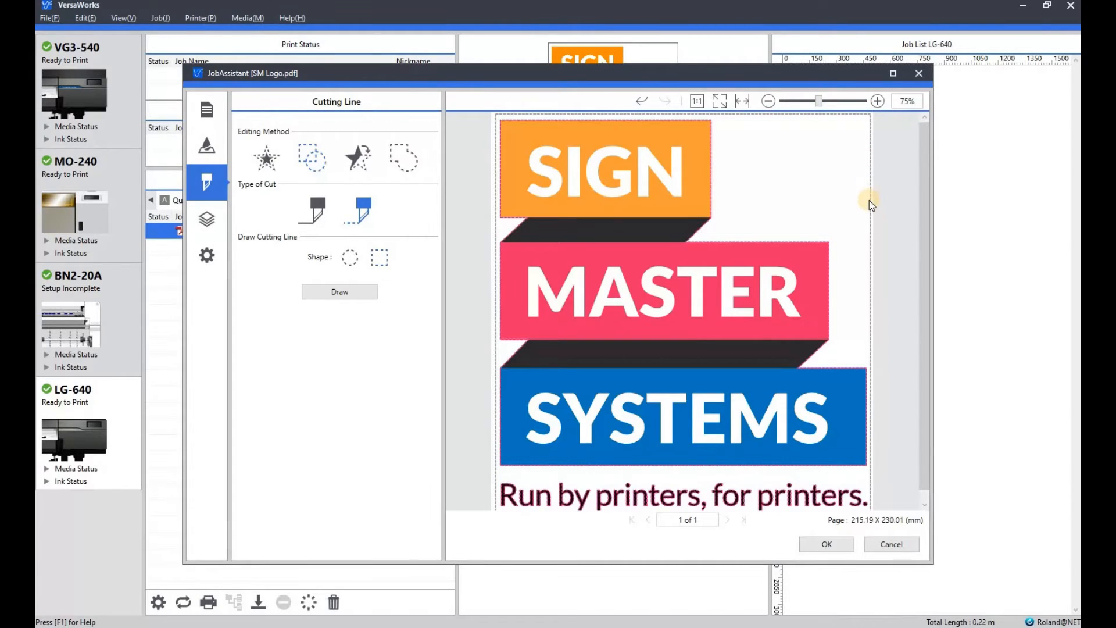
mouse_move(817, 262)
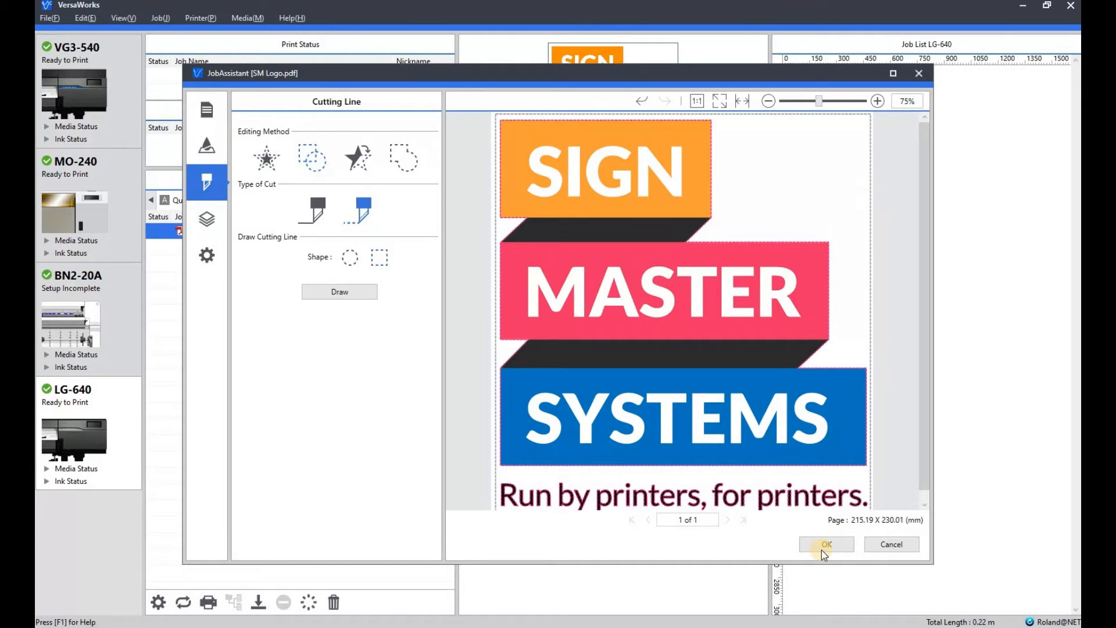
- Confirm Job Assistant and add the cut-line-edited logo as a second SM Logo.pdf job
left_click(826, 544)
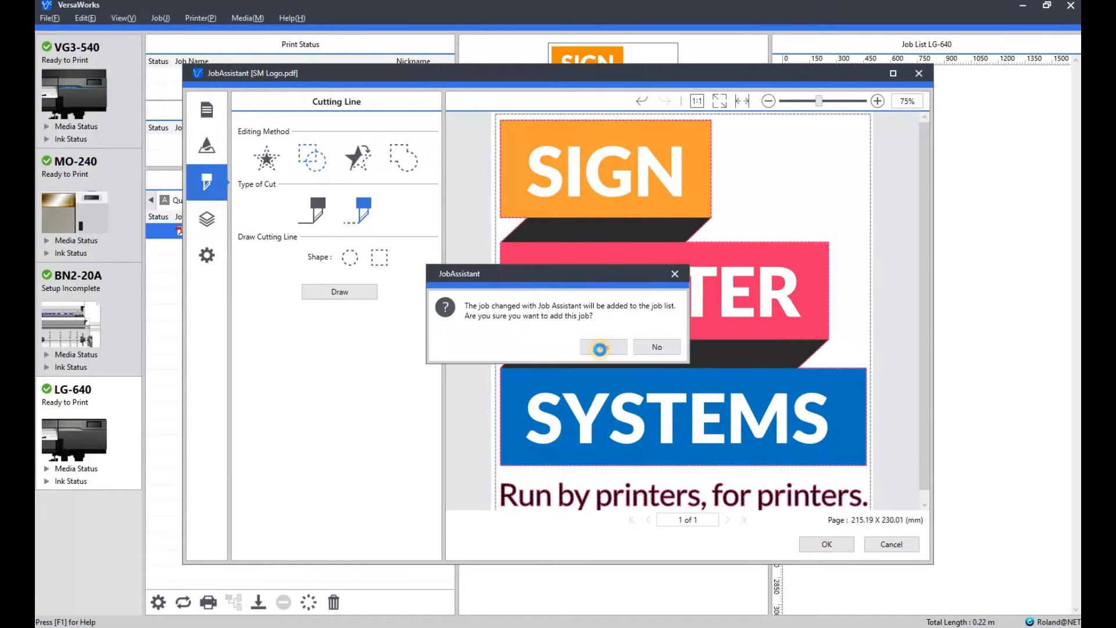
left_click(603, 346)
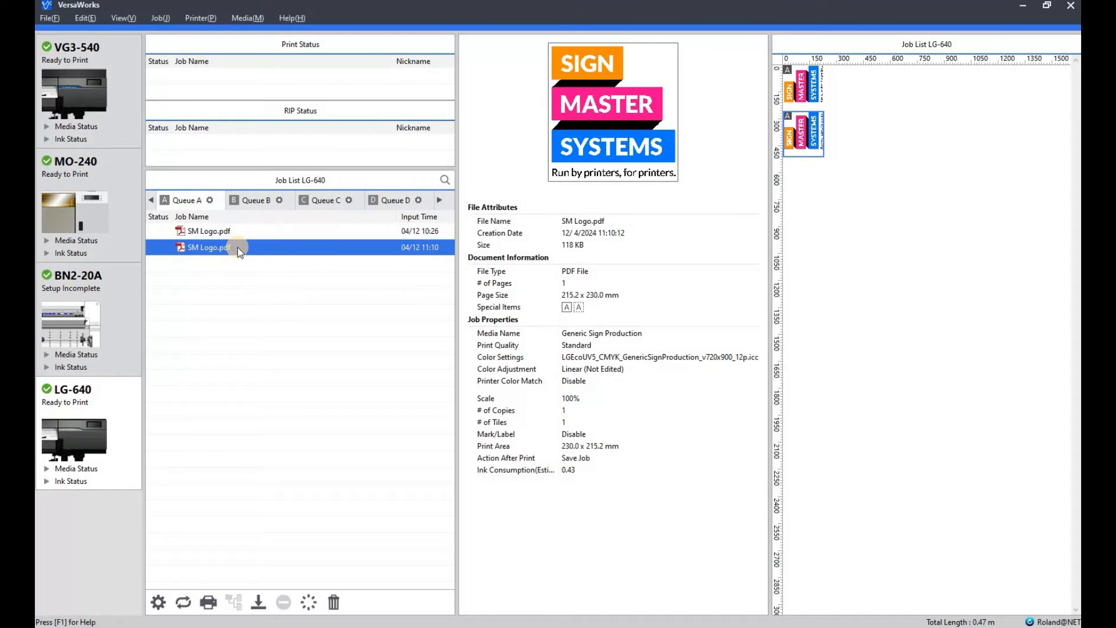
- In the new job's Cut Controls, set Operation Mode to Cut Only so only cut lines preview
double_click(208, 246)
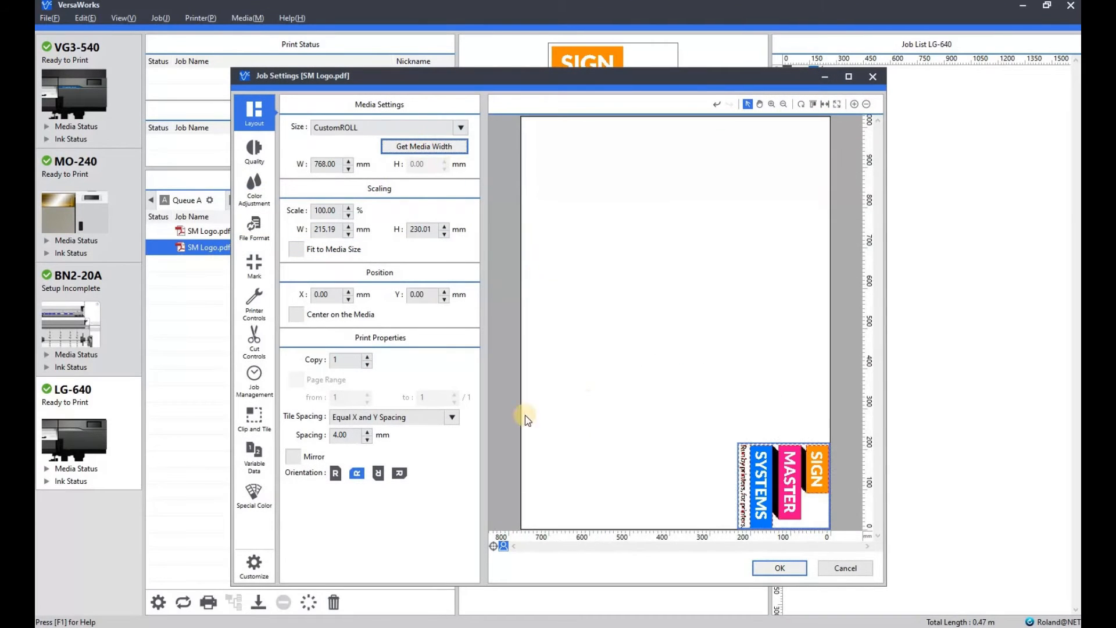
left_click(378, 473)
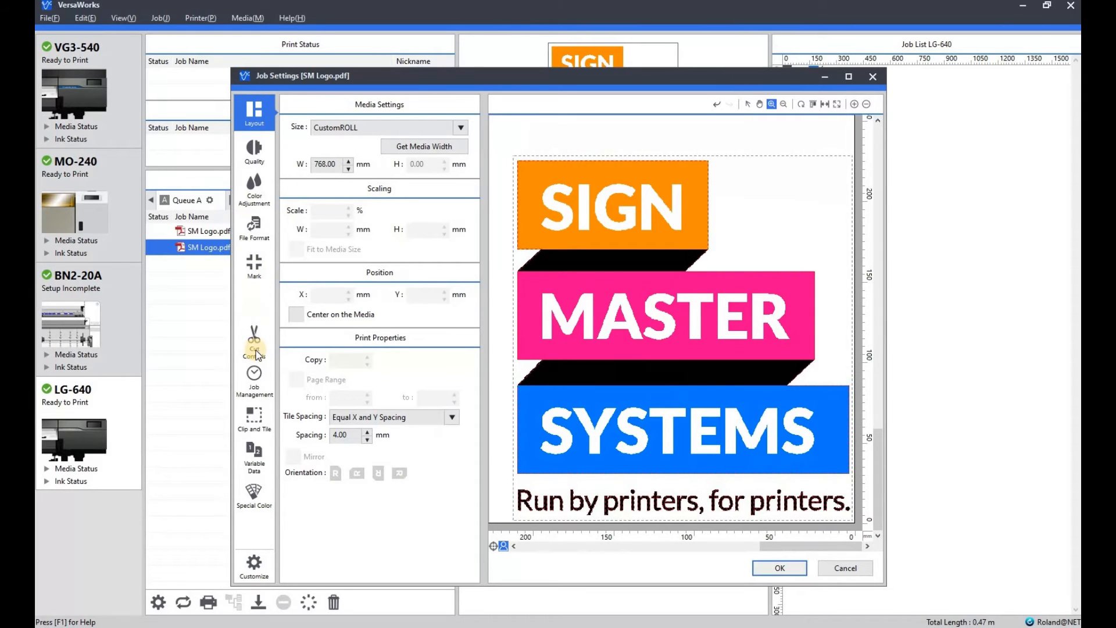
left_click(255, 344)
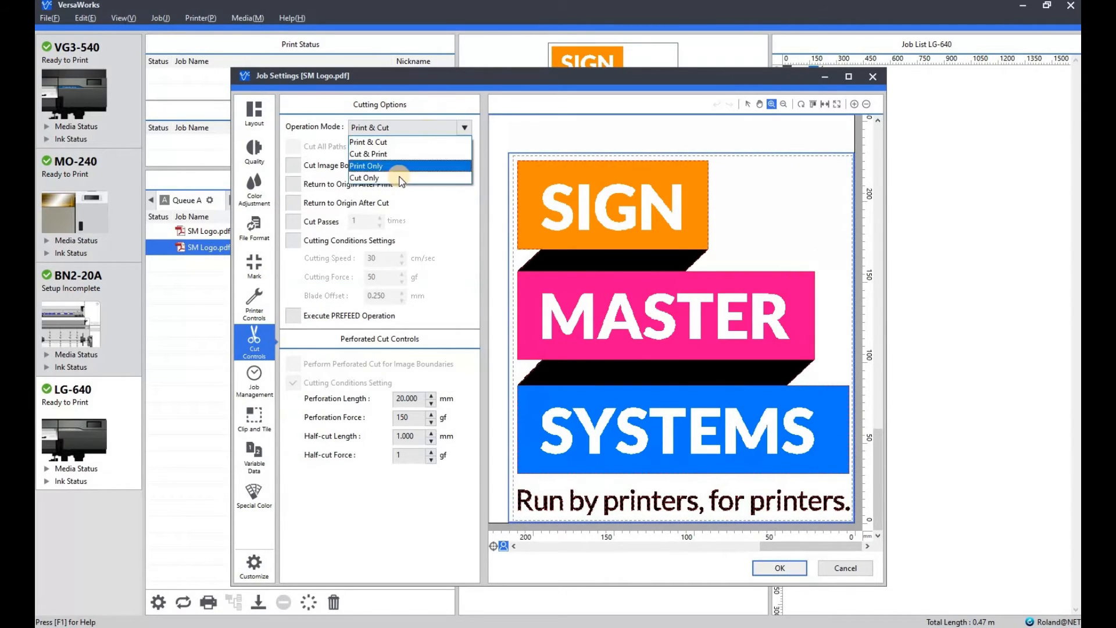
left_click(363, 177)
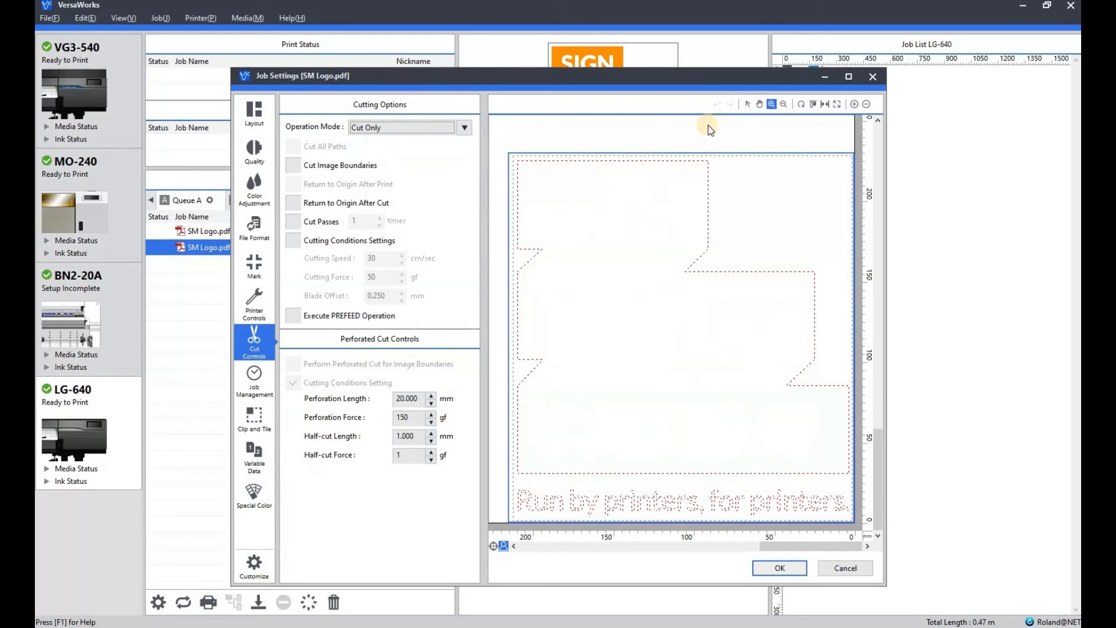
left_click(748, 103)
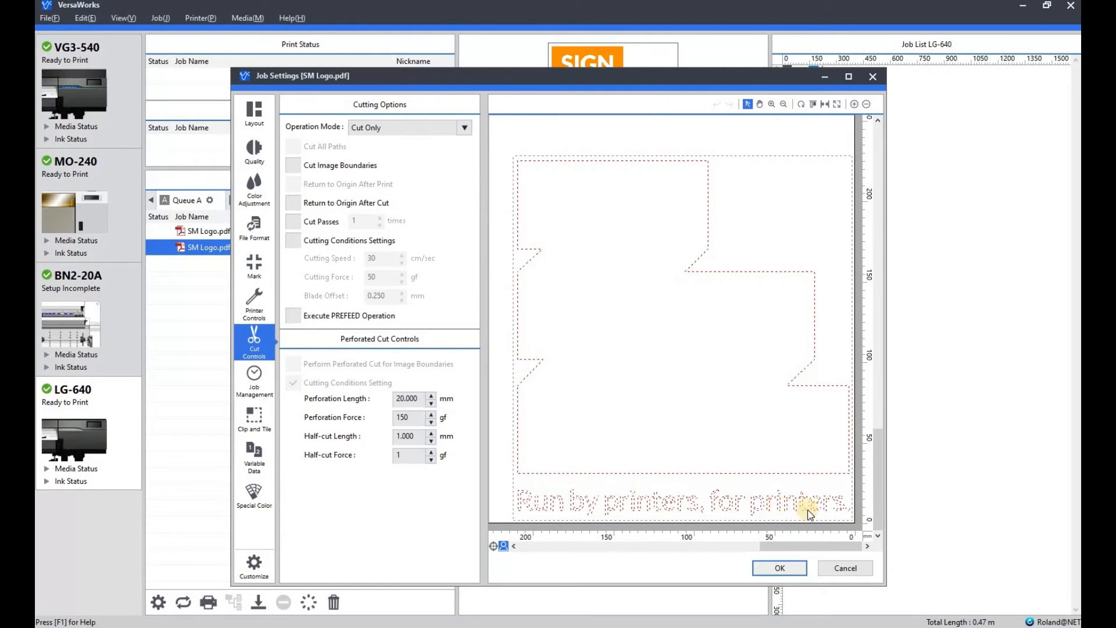
mouse_move(525, 169)
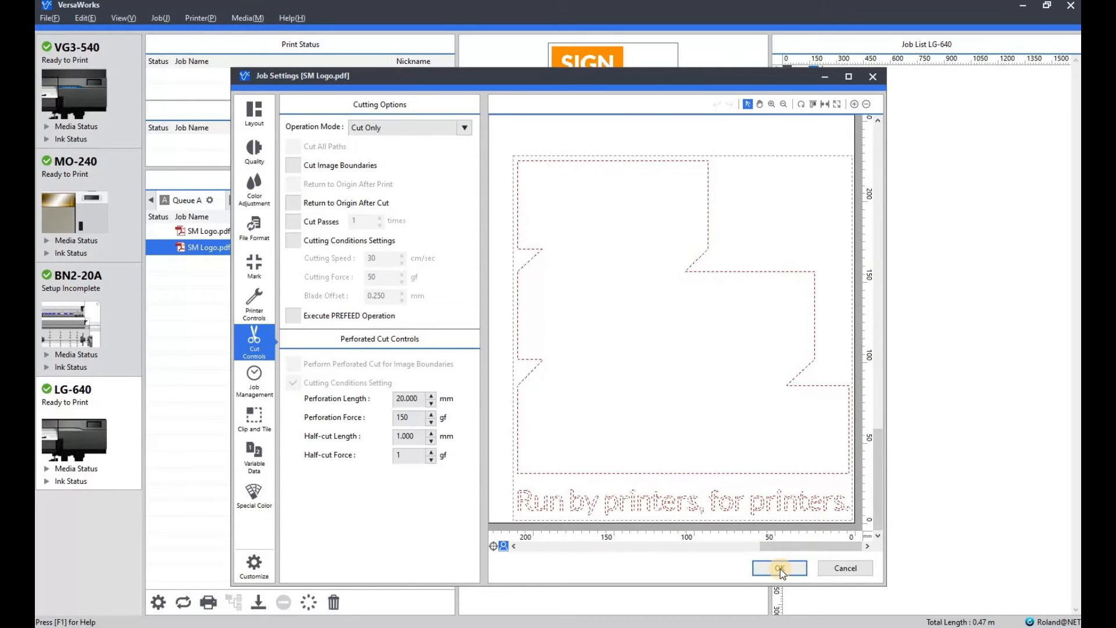
- Apply the settings, then delete the cut-only copy, leaving only the original SM Logo.pdf job
left_click(778, 567)
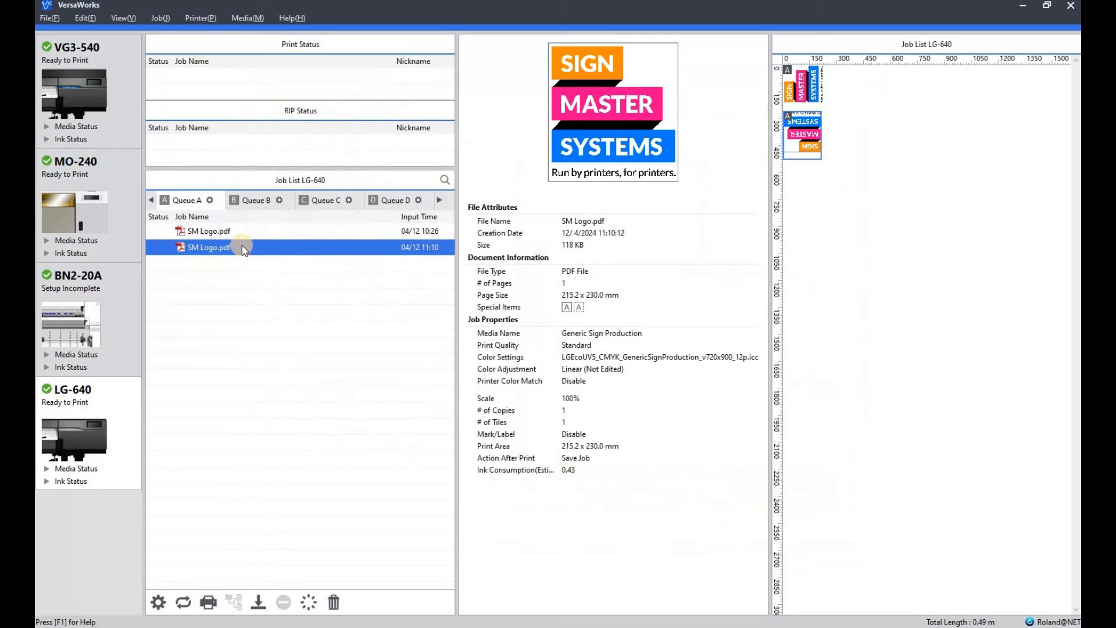
right_click(208, 246)
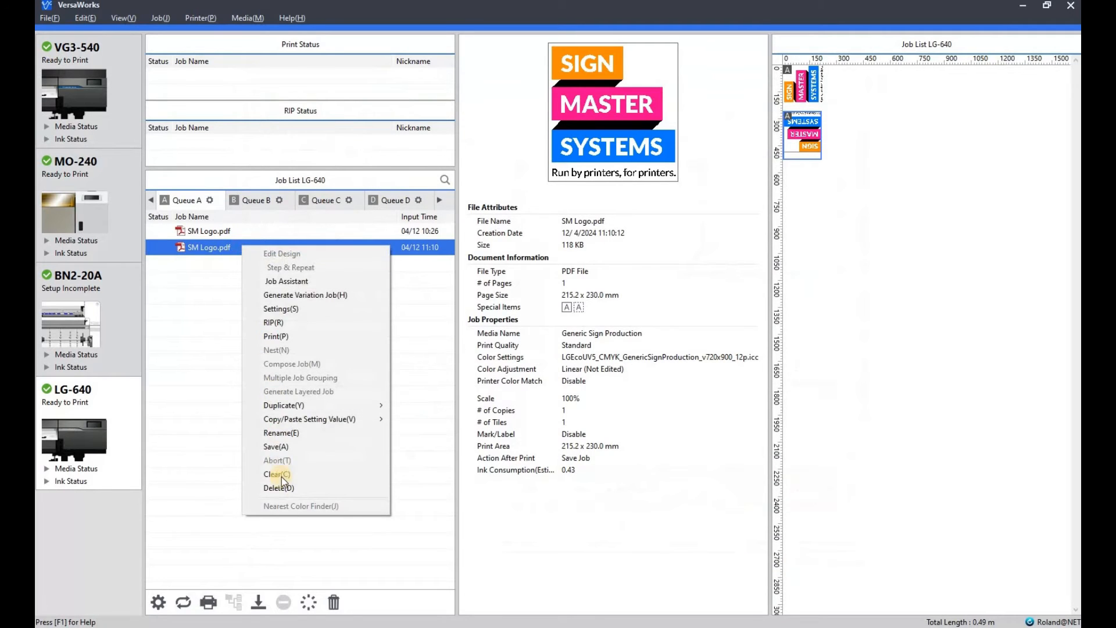
left_click(278, 487)
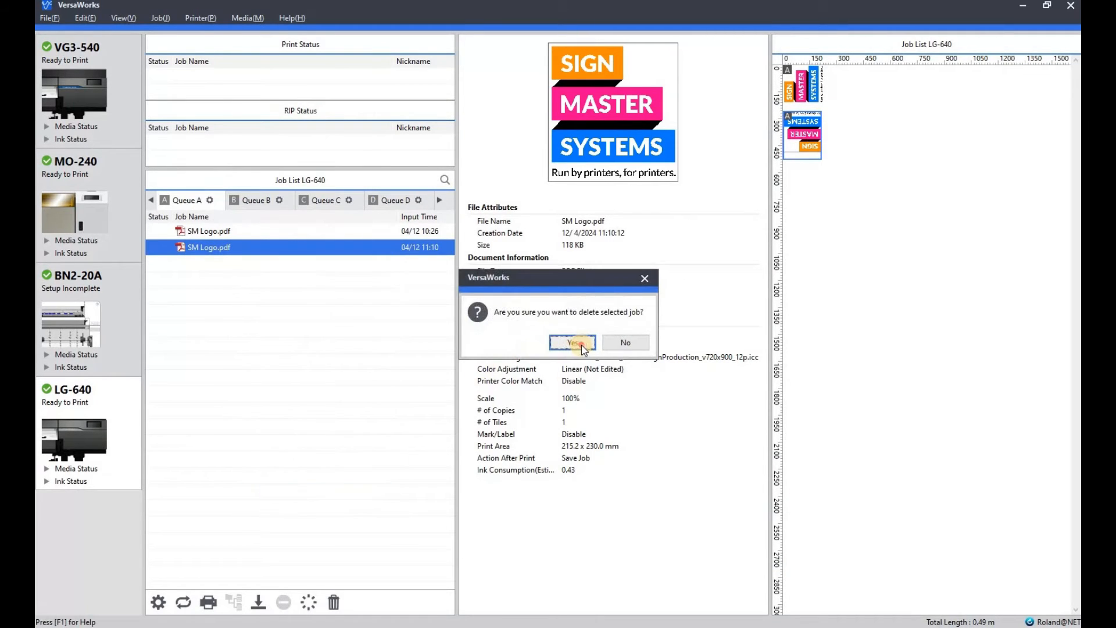
left_click(572, 342)
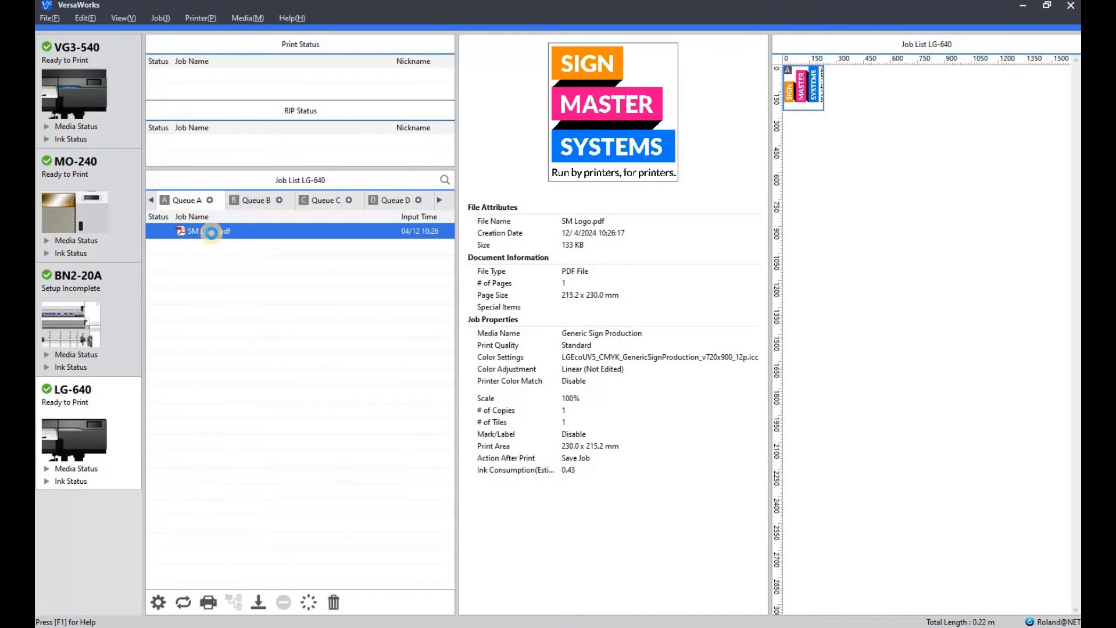
- Reopen Job Assistant on the remaining job and choose a White spot colour for the whole logo
double_click(208, 230)
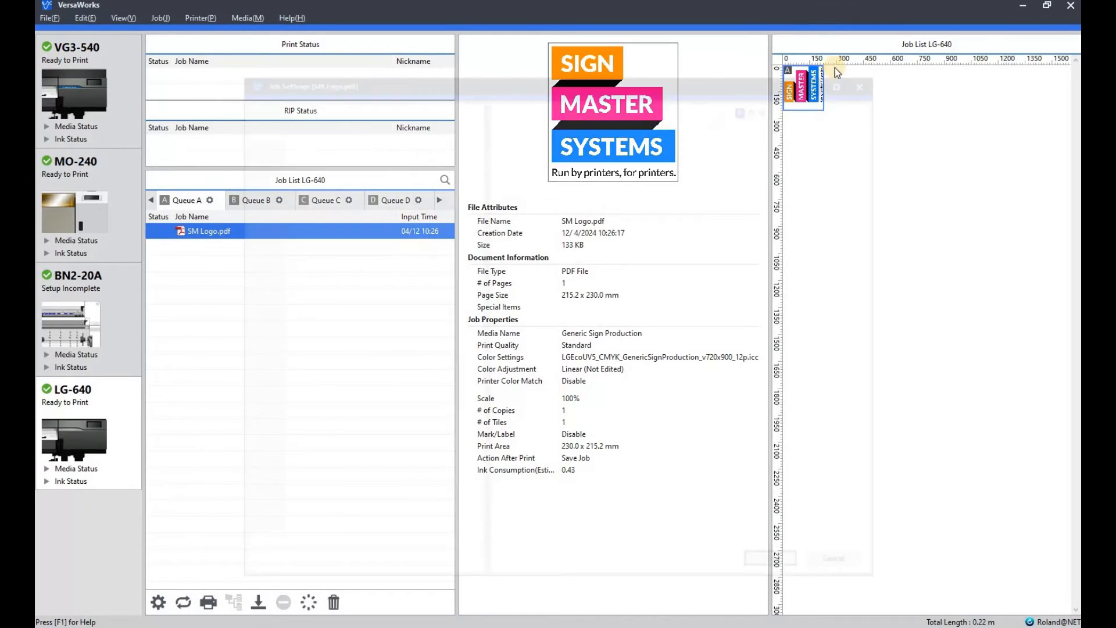
right_click(208, 230)
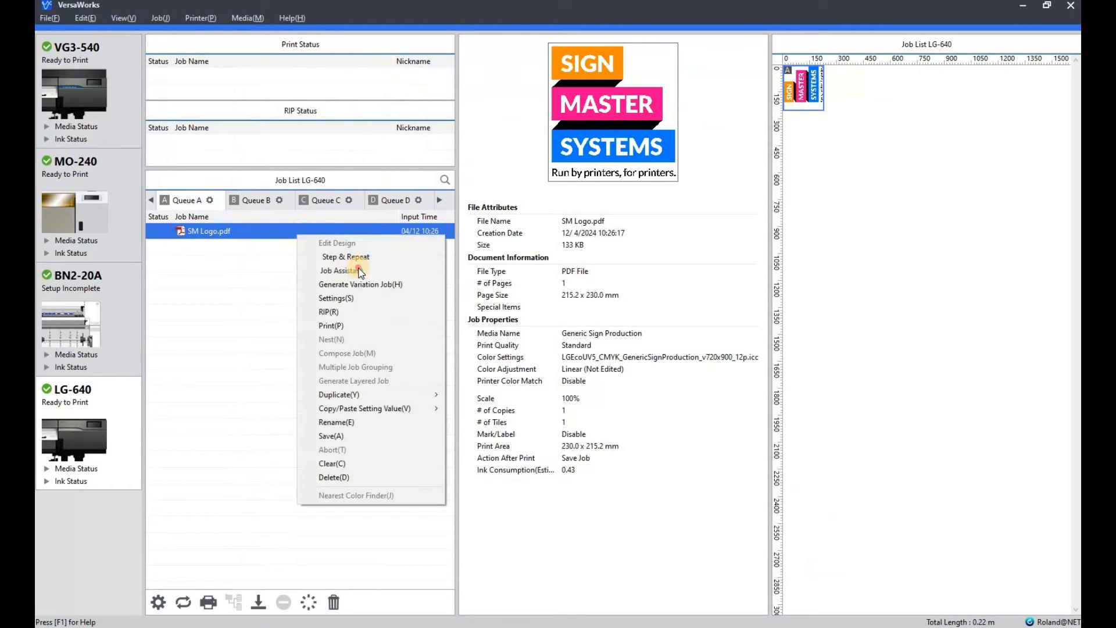
left_click(340, 271)
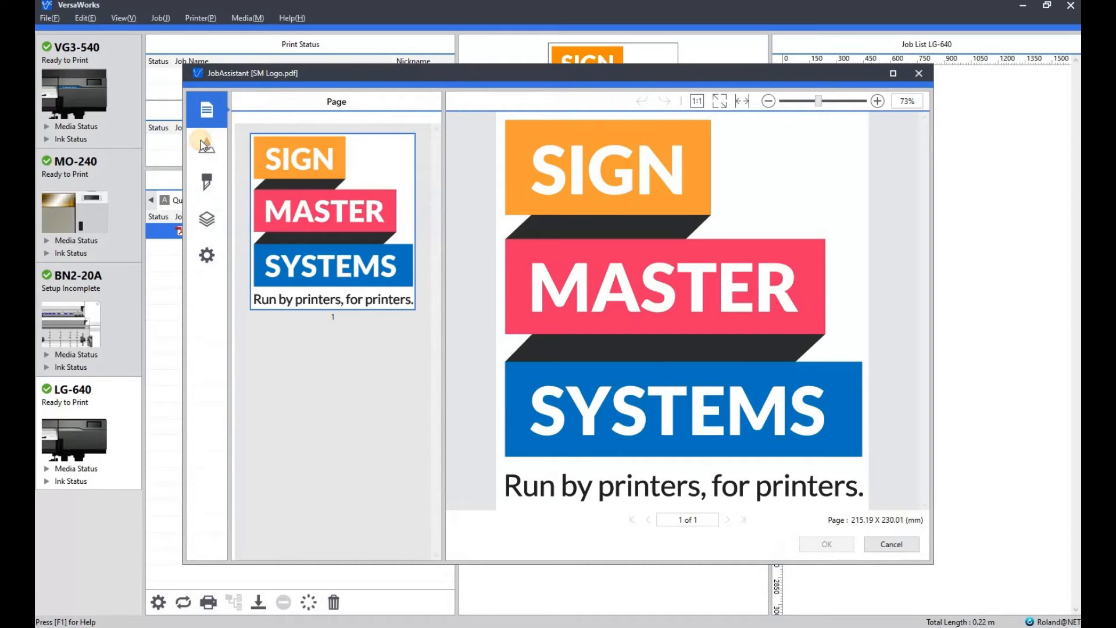
left_click(207, 147)
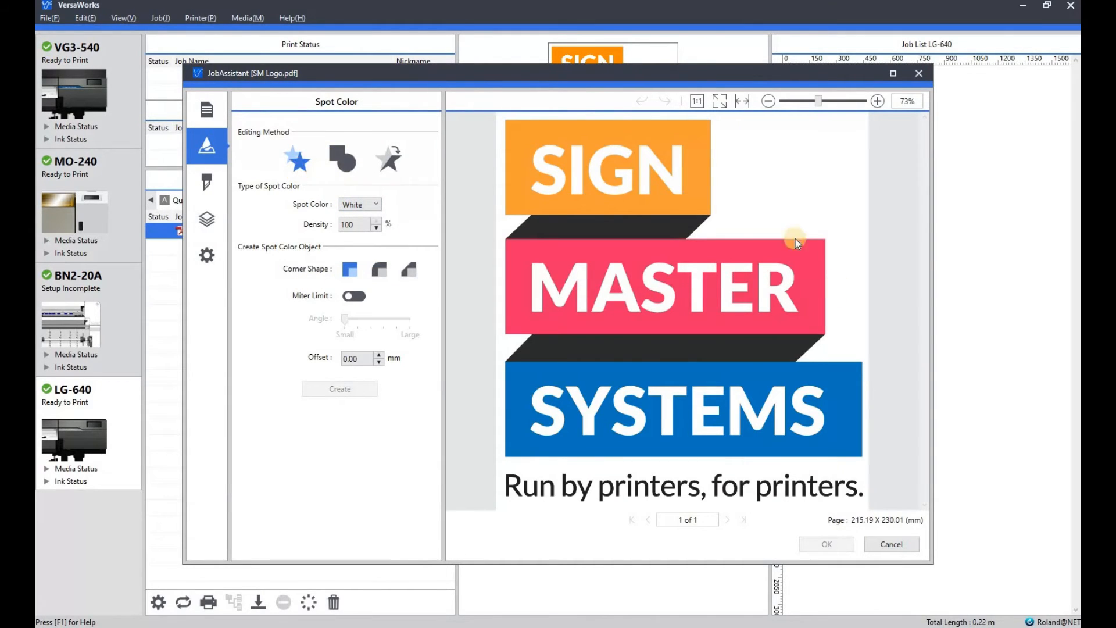
left_click(607, 169)
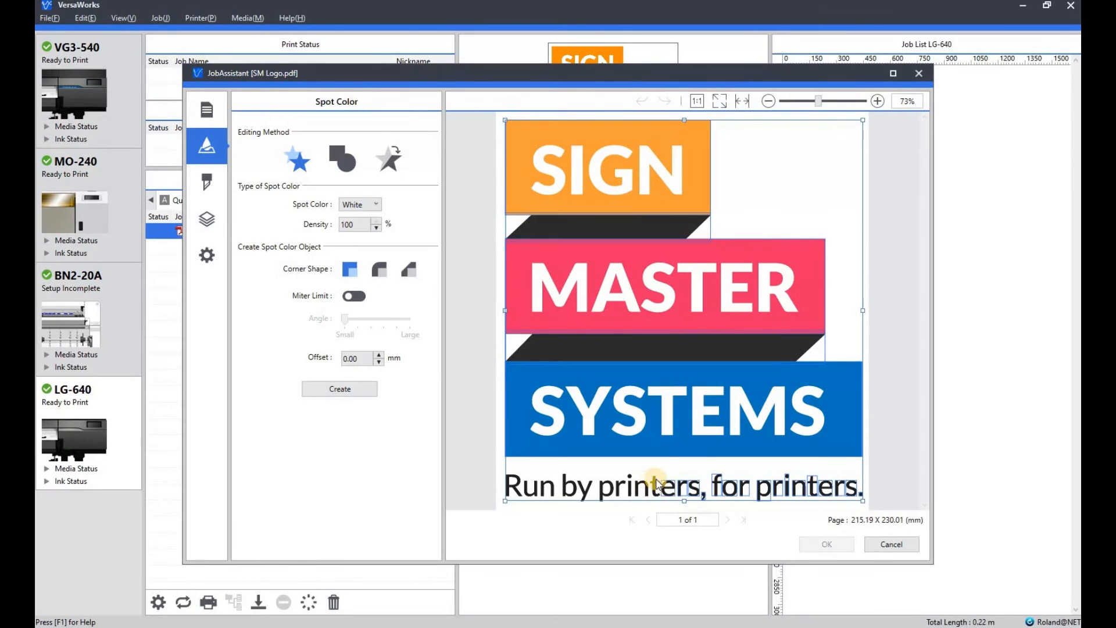
mouse_move(636, 491)
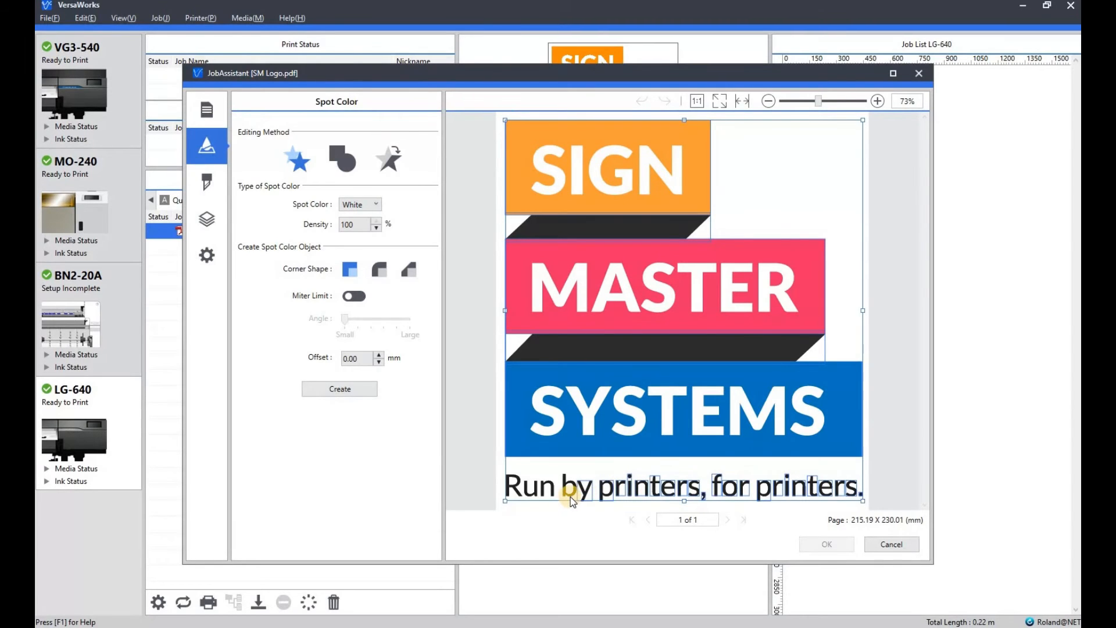
mouse_move(534, 496)
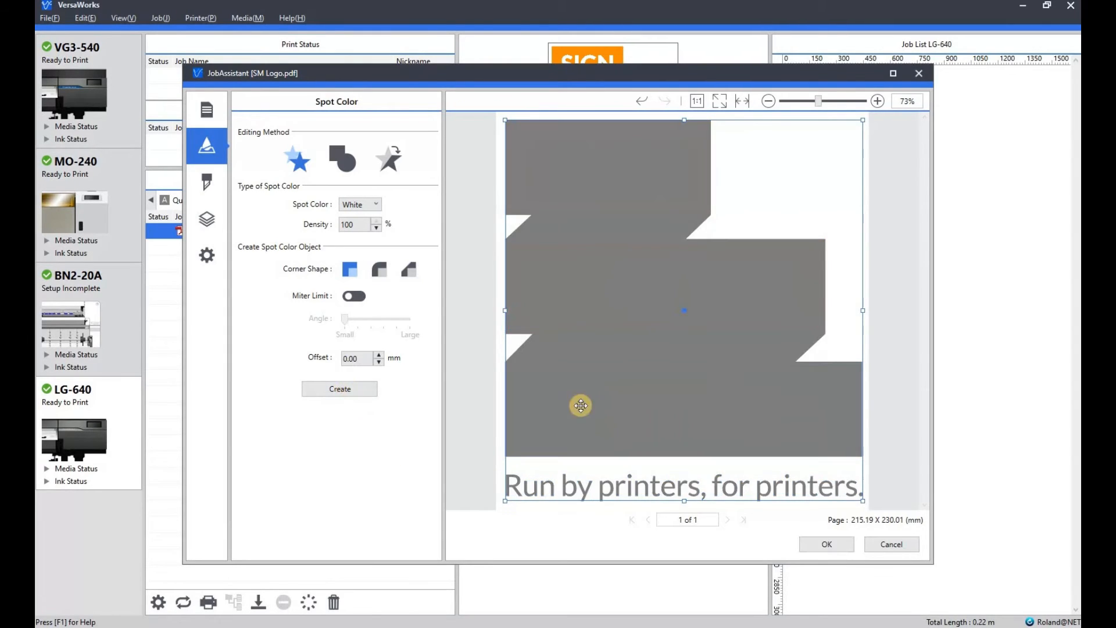
mouse_move(727, 177)
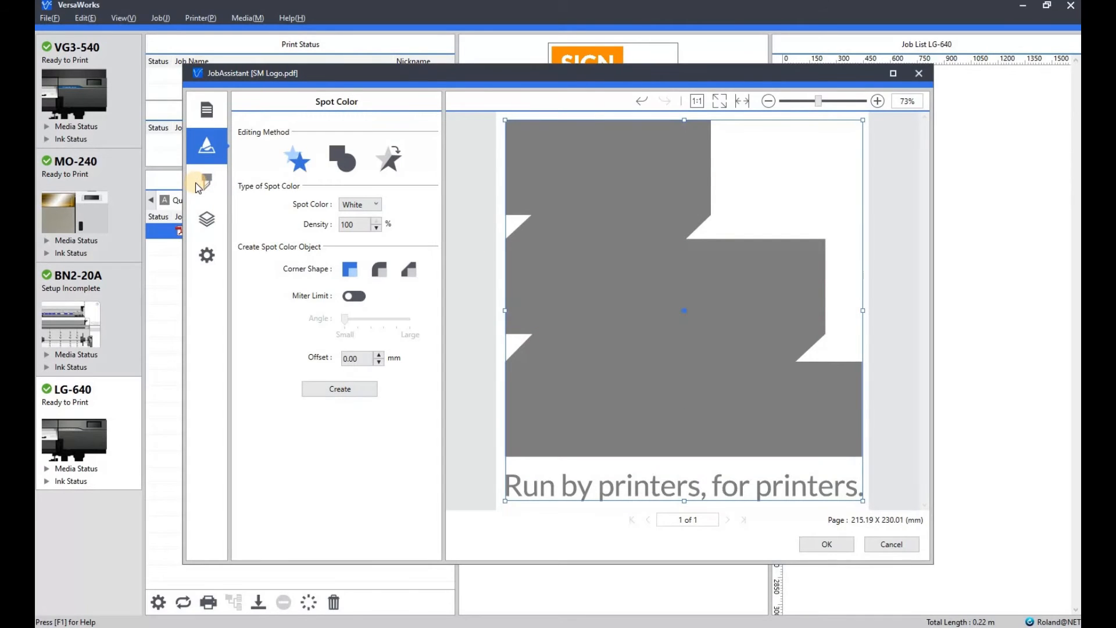
- Create through-cut contour lines around the logo, then switch to drawing a perforated cut shape
left_click(206, 183)
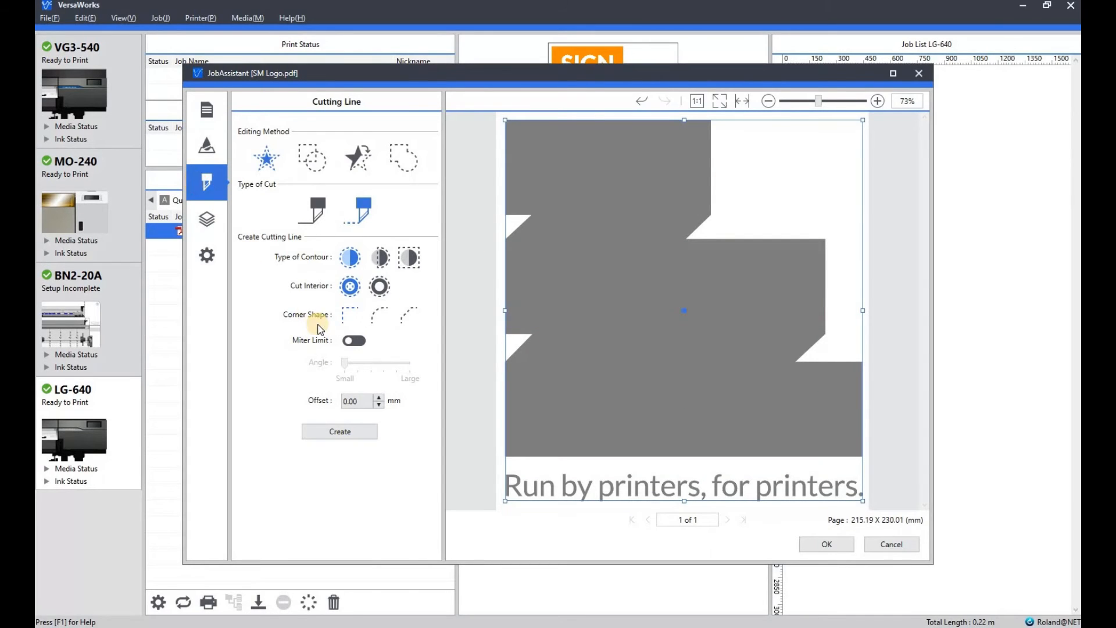
left_click(311, 211)
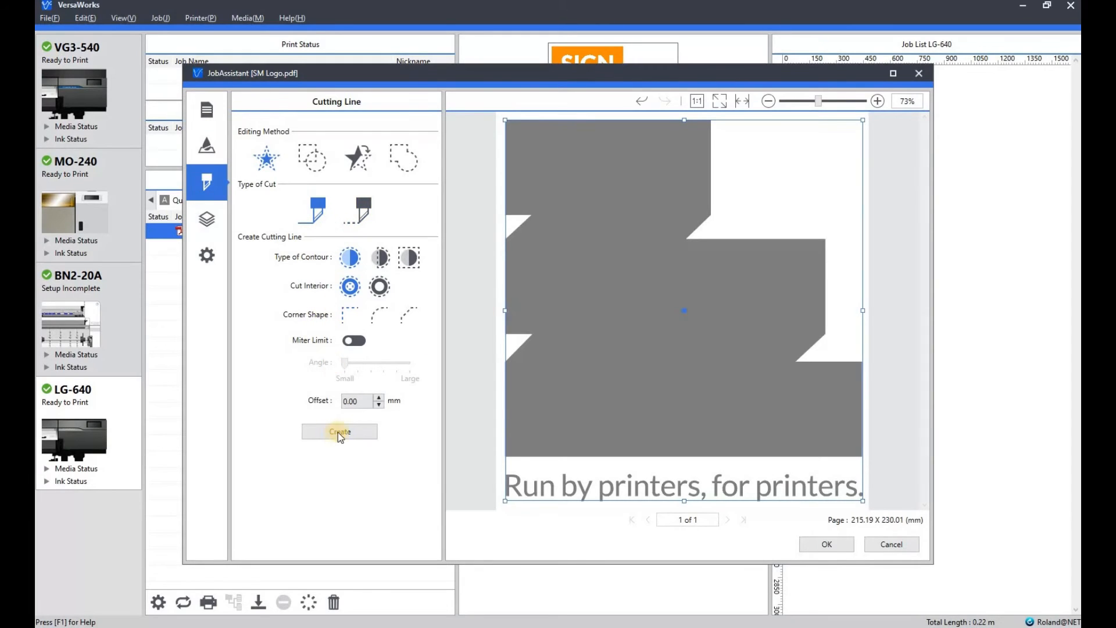
left_click(339, 432)
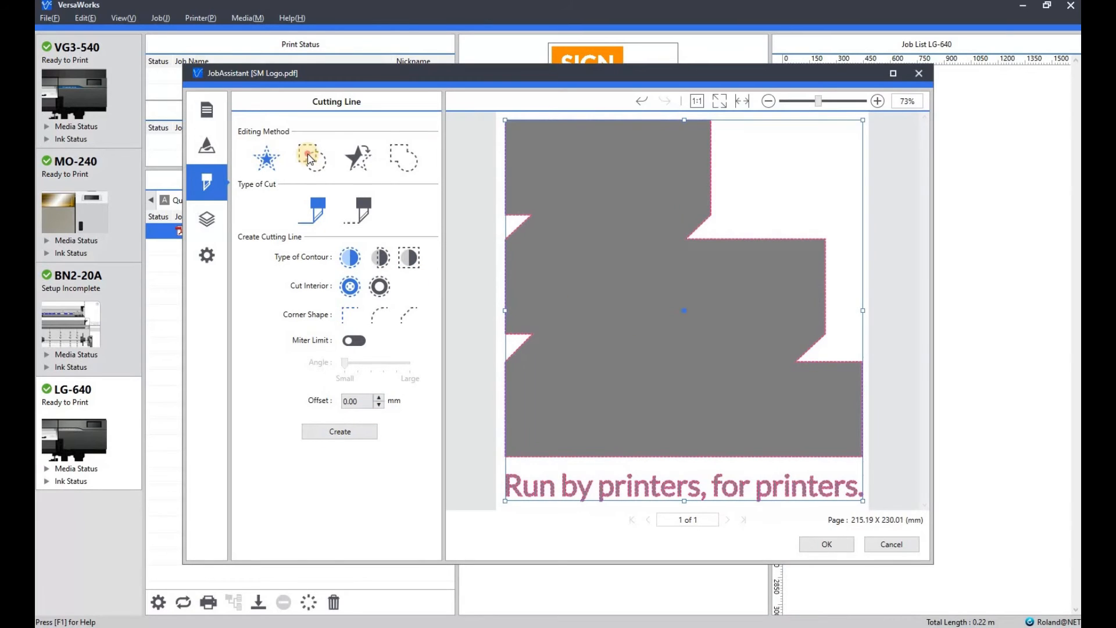
left_click(311, 158)
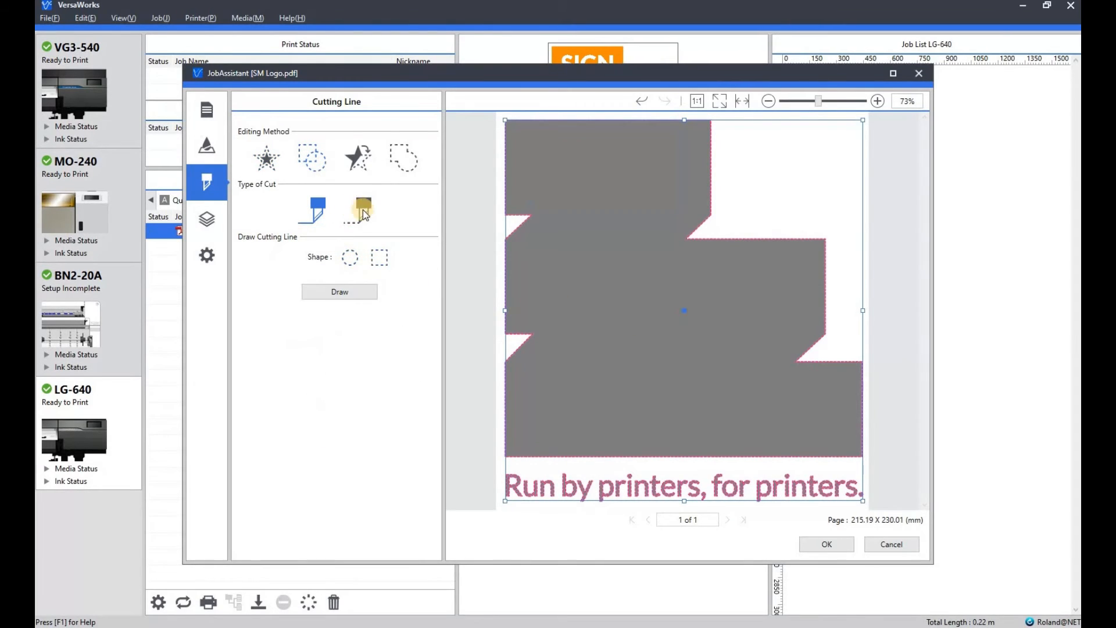
left_click(363, 211)
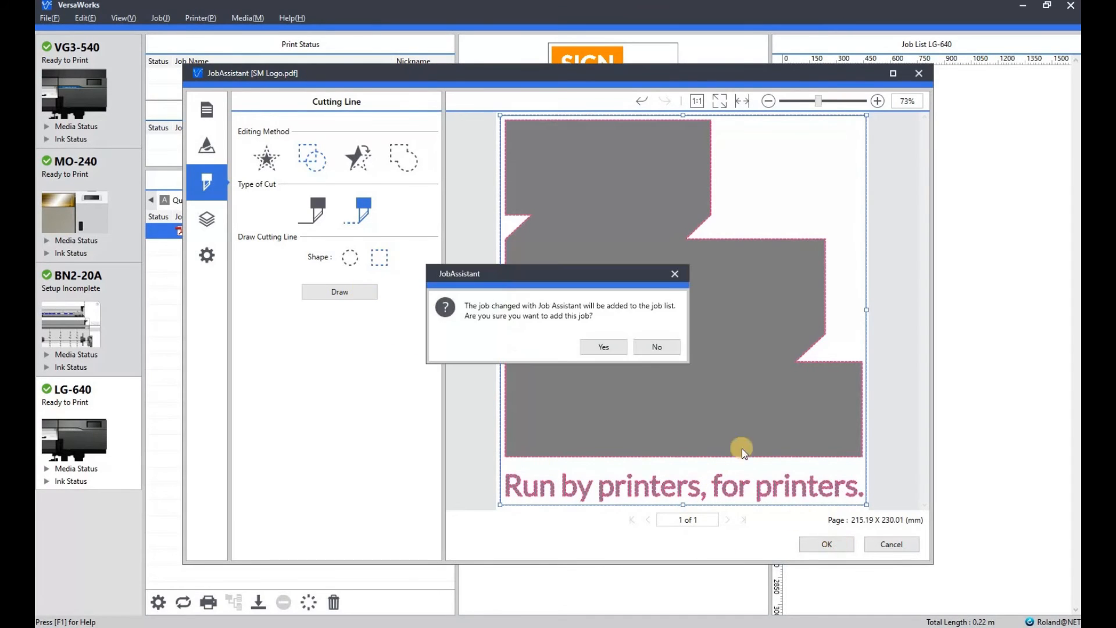
- Add the edited job to the list as a second SM Logo.pdf and select it
left_click(603, 346)
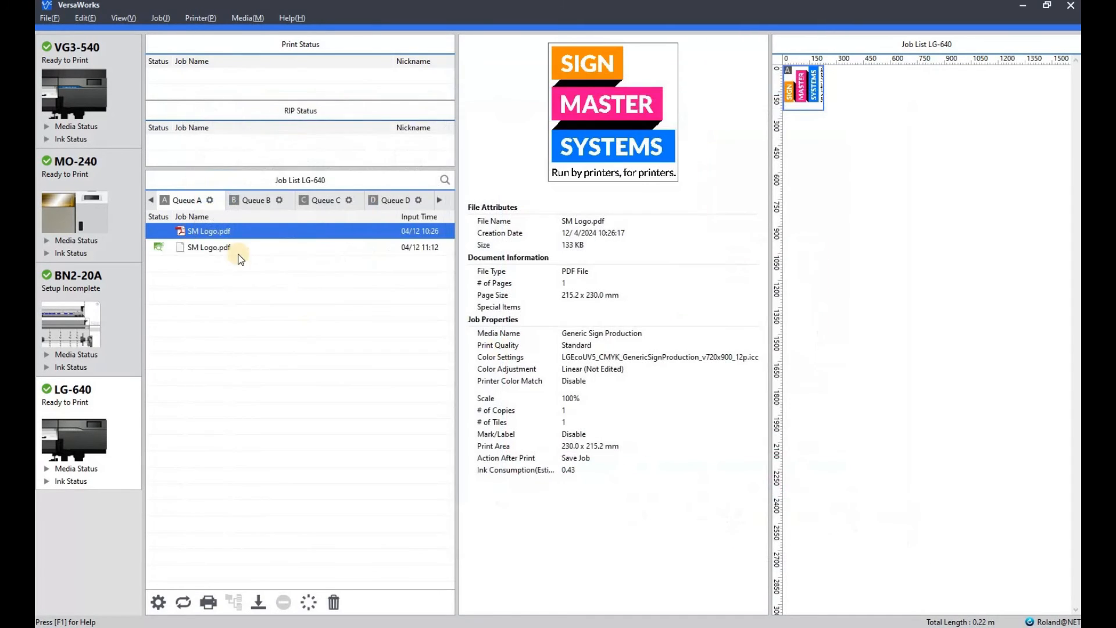
left_click(208, 247)
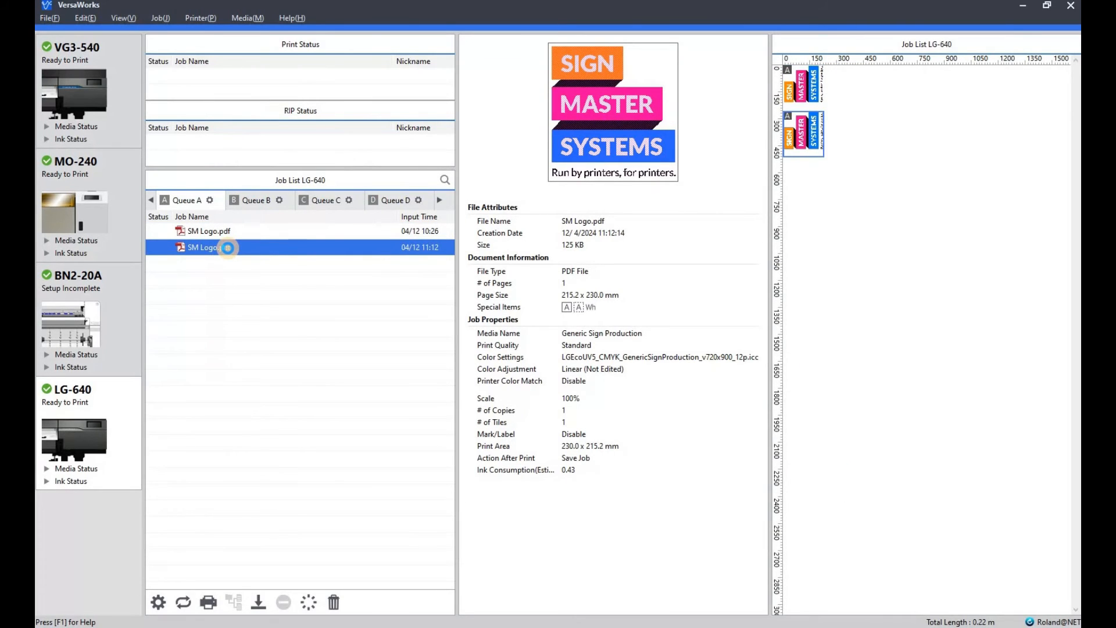
- Fetch the loaded media width for the new job and set Quality Mode to White (v) only
double_click(207, 246)
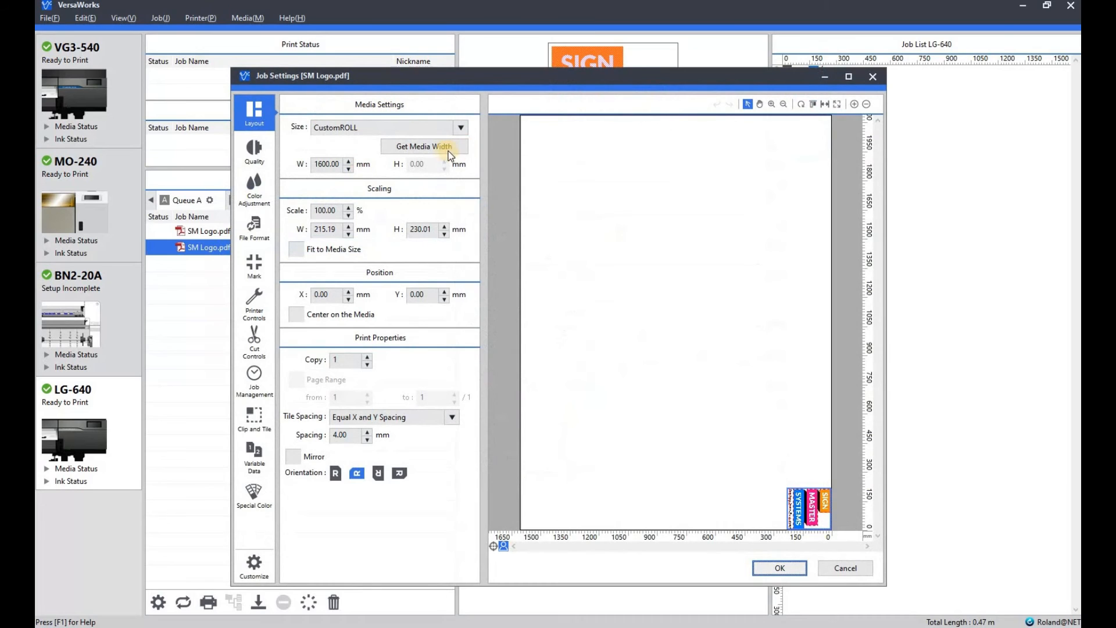
left_click(423, 147)
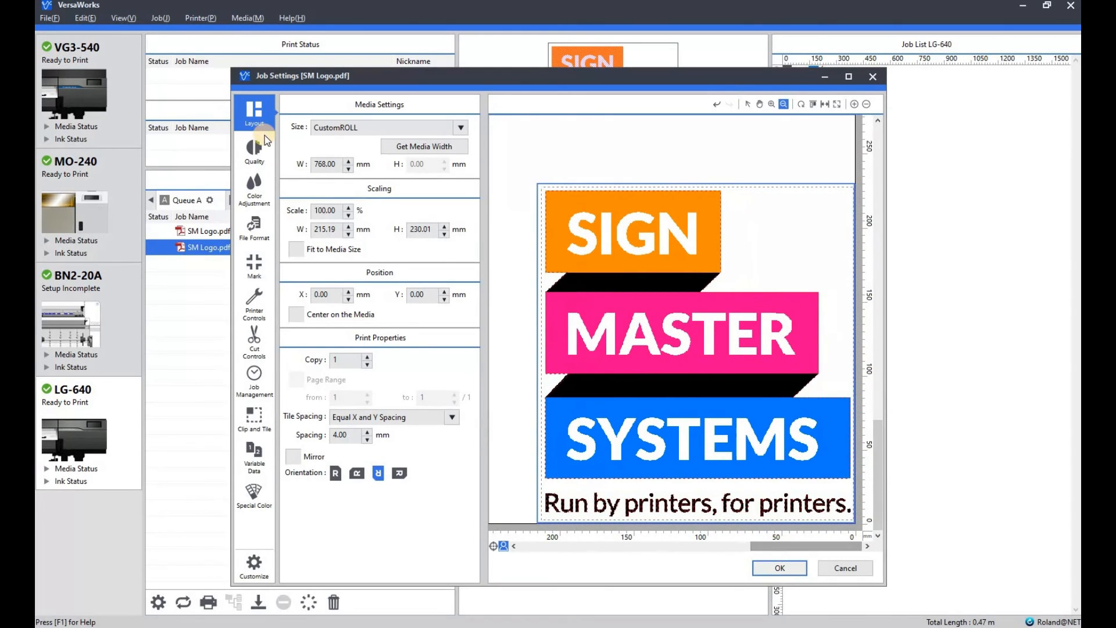
left_click(254, 150)
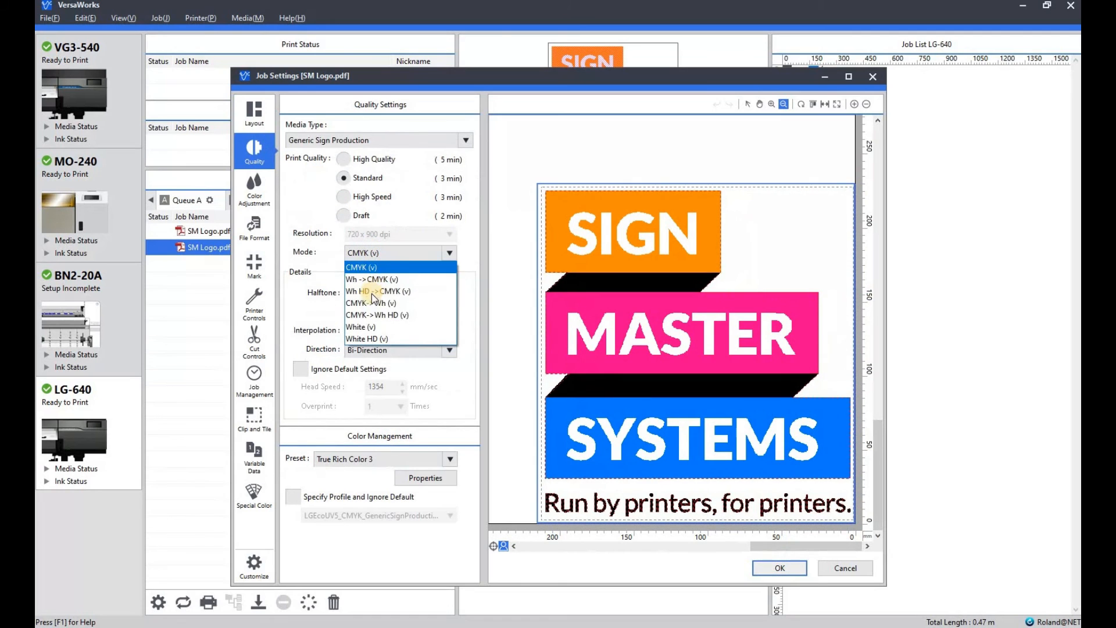
left_click(371, 279)
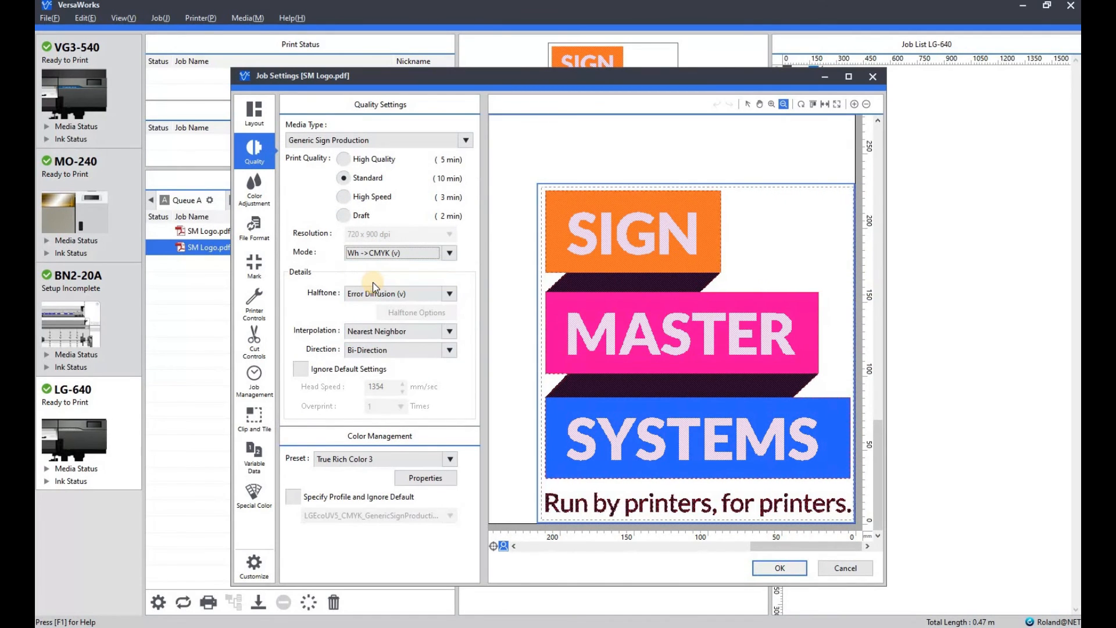
left_click(449, 252)
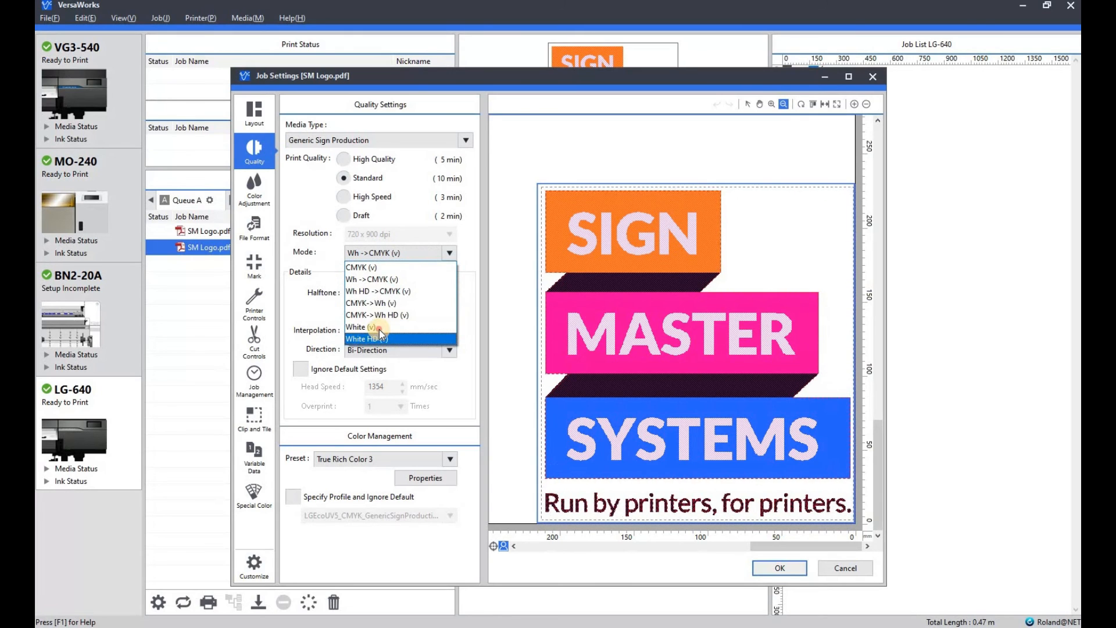
left_click(360, 325)
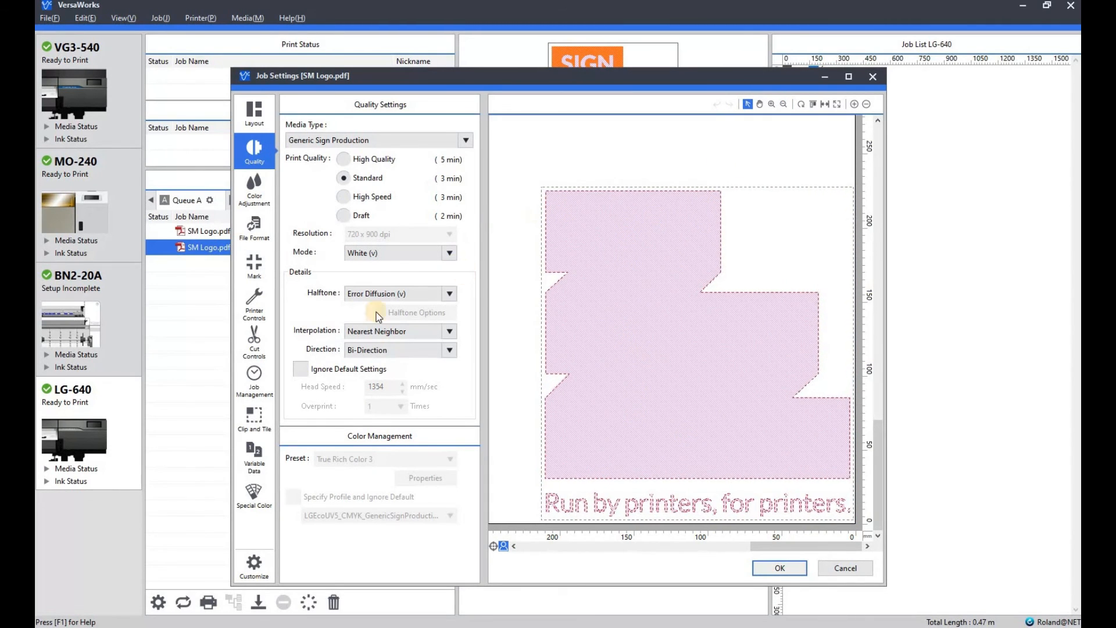
- In Cut Controls, preview Operation Mode as Cut Only, then return it to Print & Cut
left_click(255, 342)
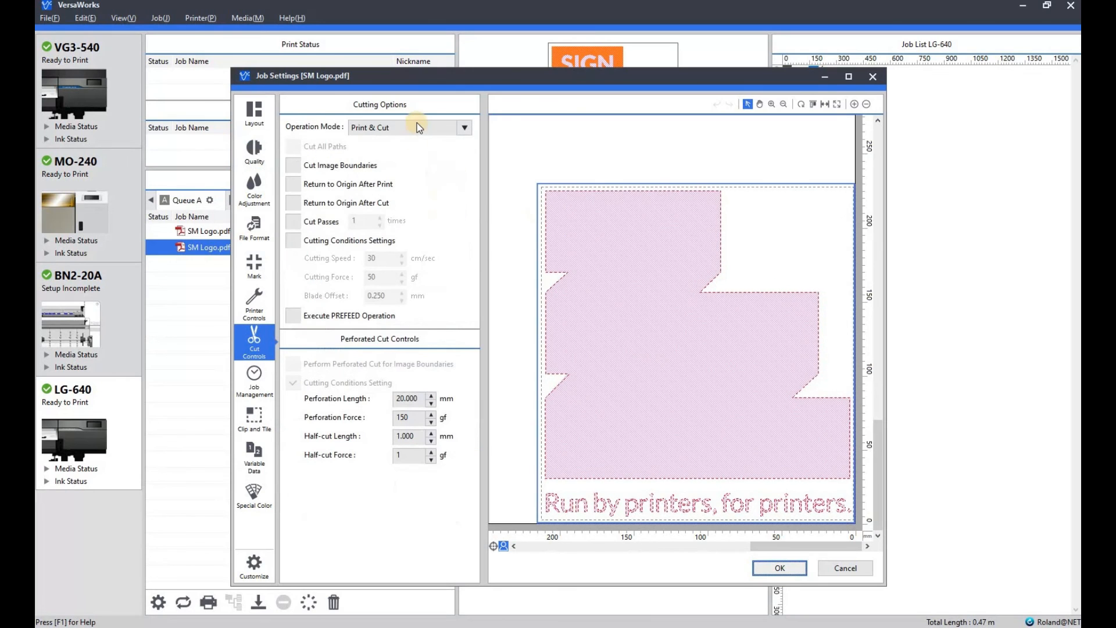
left_click(464, 126)
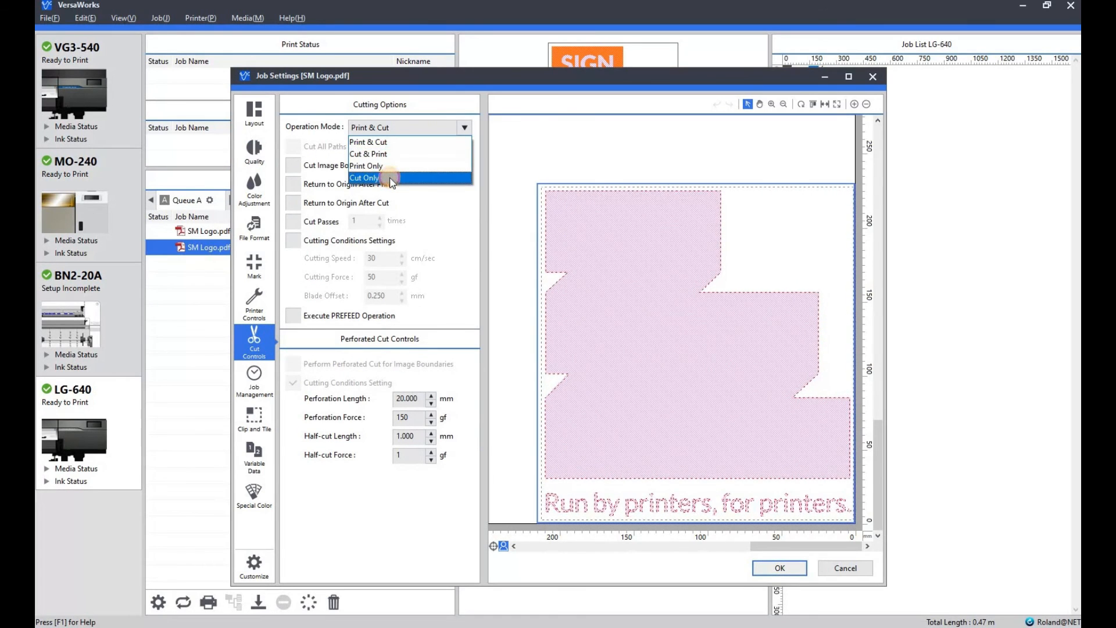
left_click(365, 177)
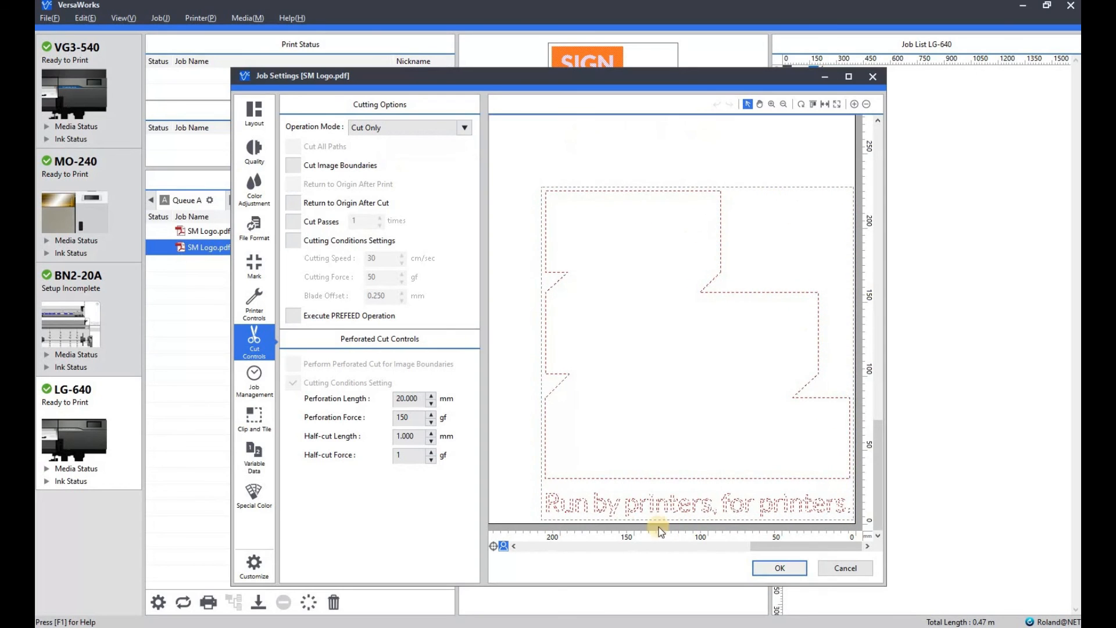
mouse_move(711, 197)
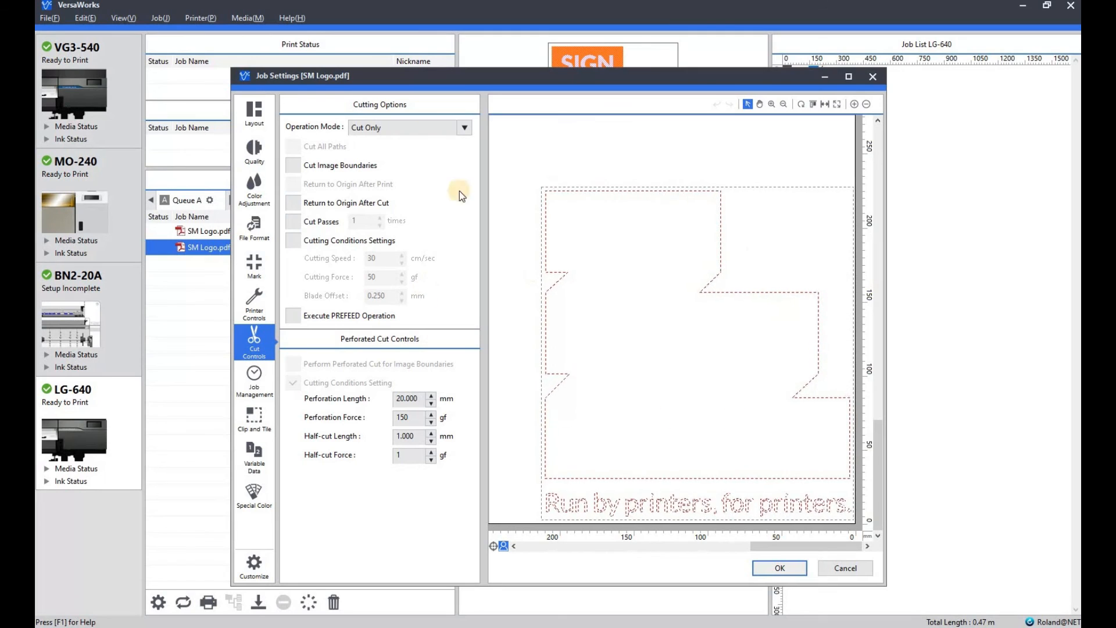
left_click(463, 127)
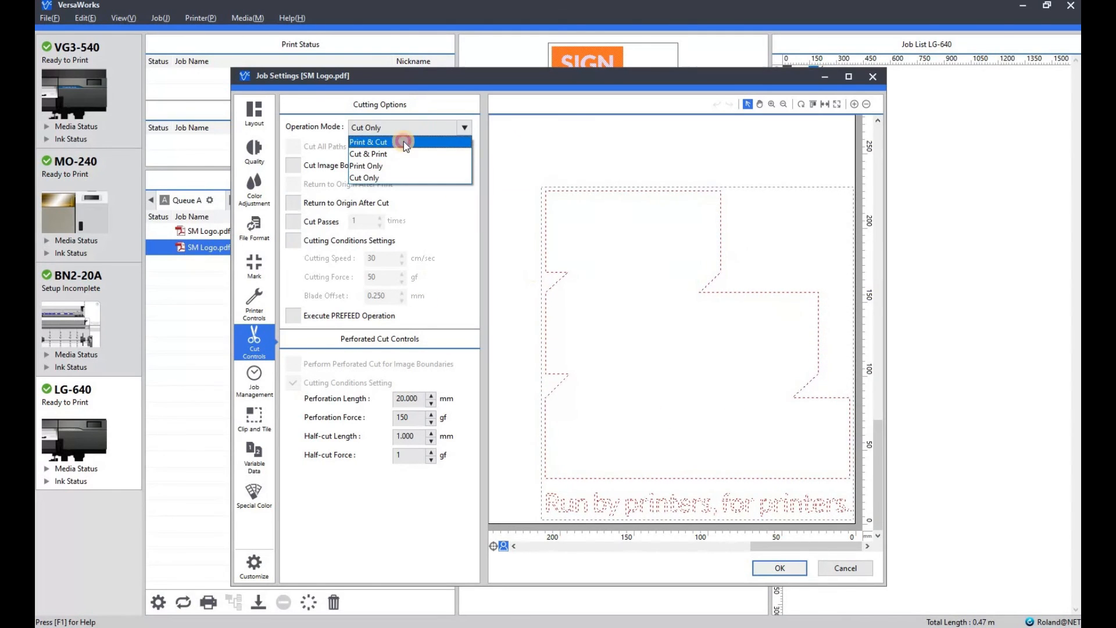
left_click(369, 142)
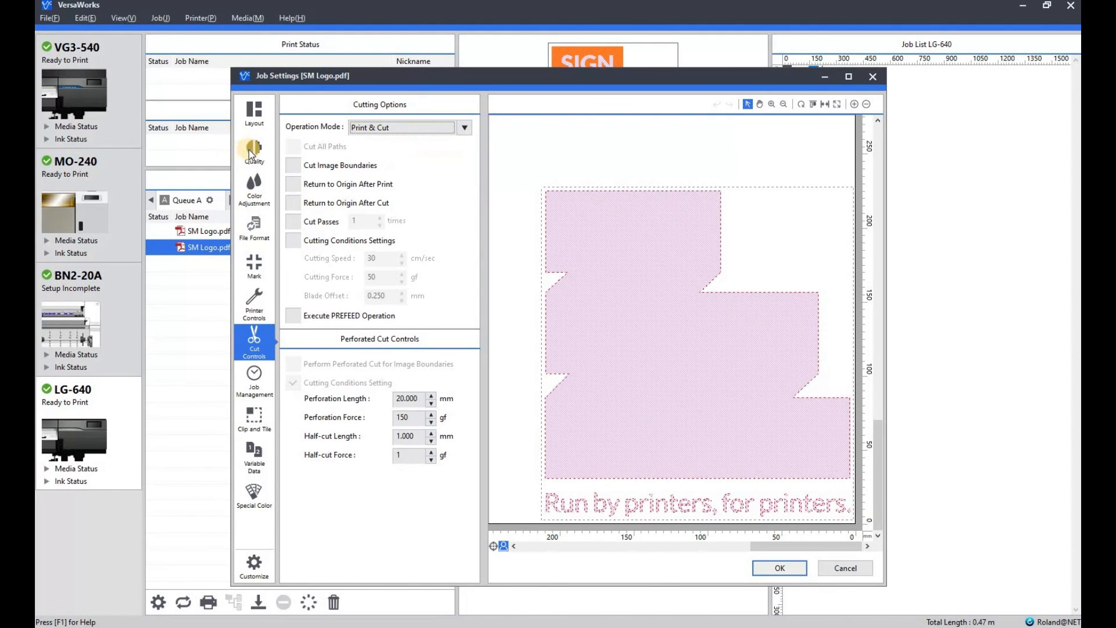
- Change Quality Mode from White (v) to Wh -> CMYK (v) for white-then-colour printing
left_click(254, 150)
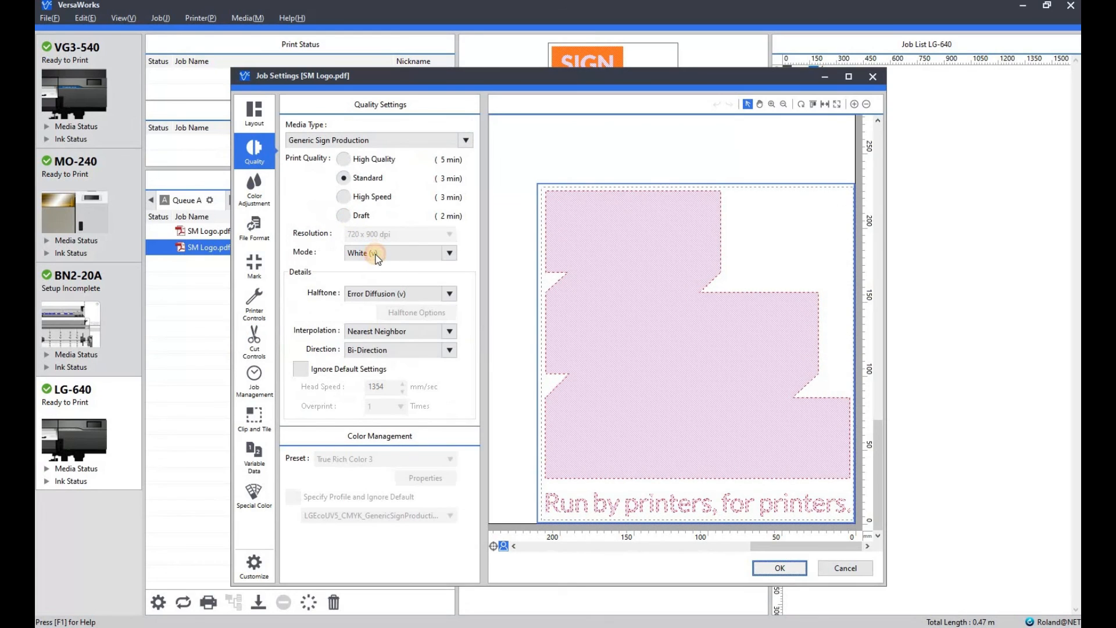
left_click(449, 252)
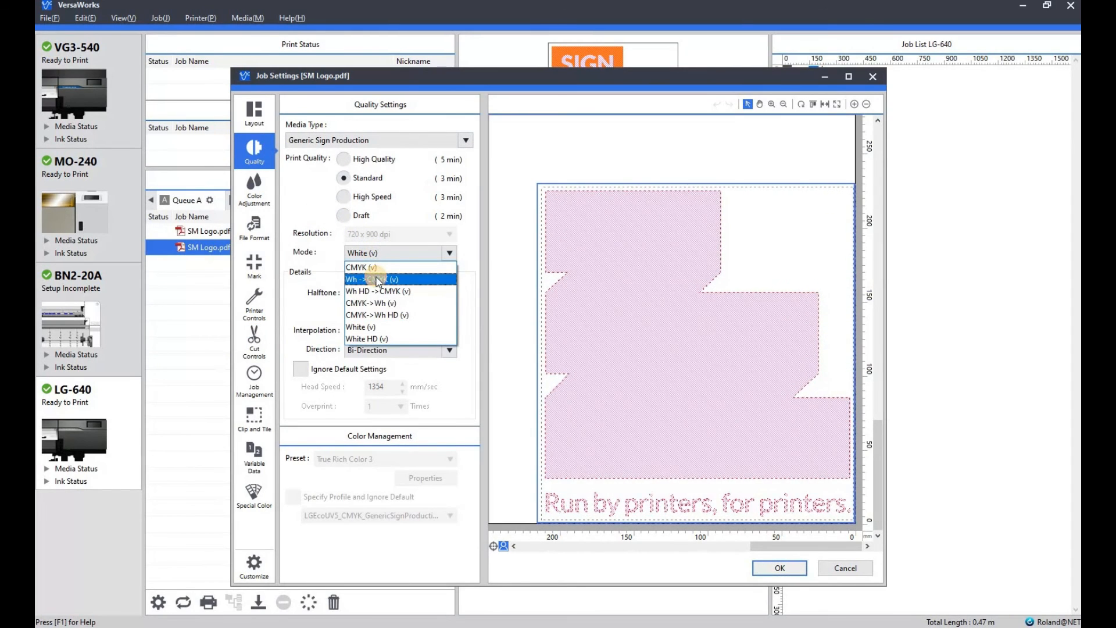
left_click(370, 279)
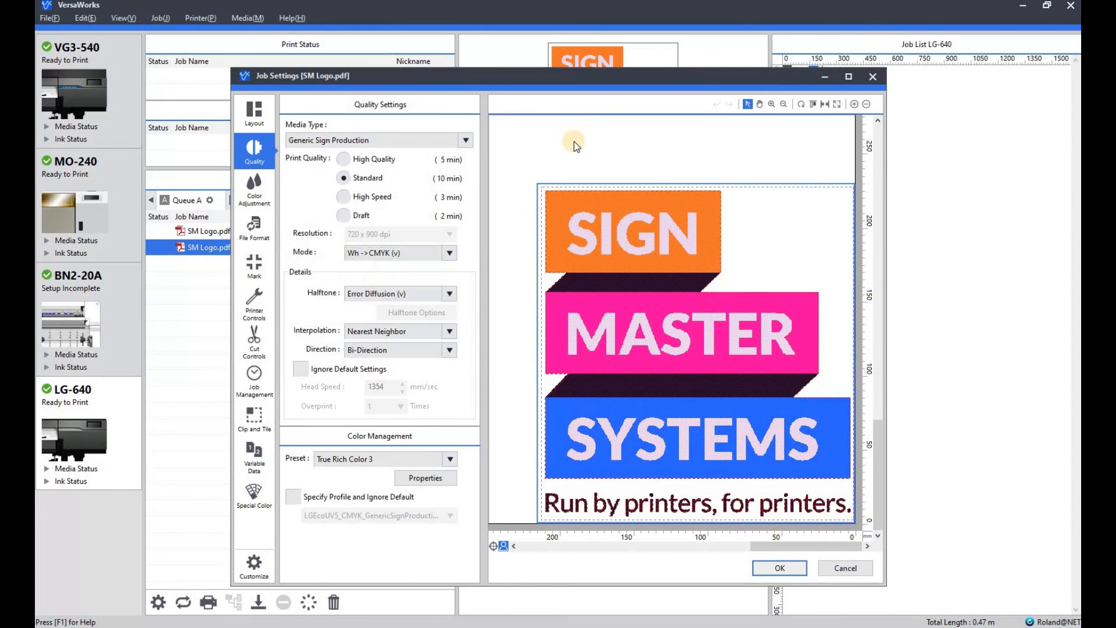